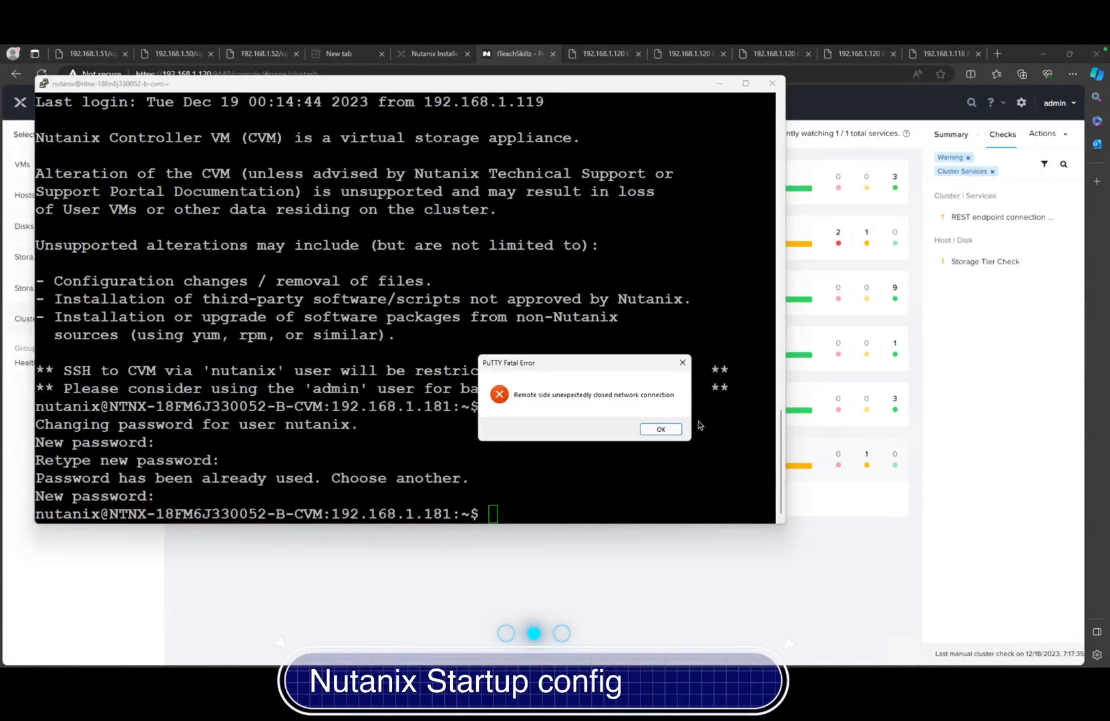
Step: Dismiss the PuTTY Fatal Error dialog to return to the cluster Health overview
{"action": "left_click", "coordinate": [661, 429]}
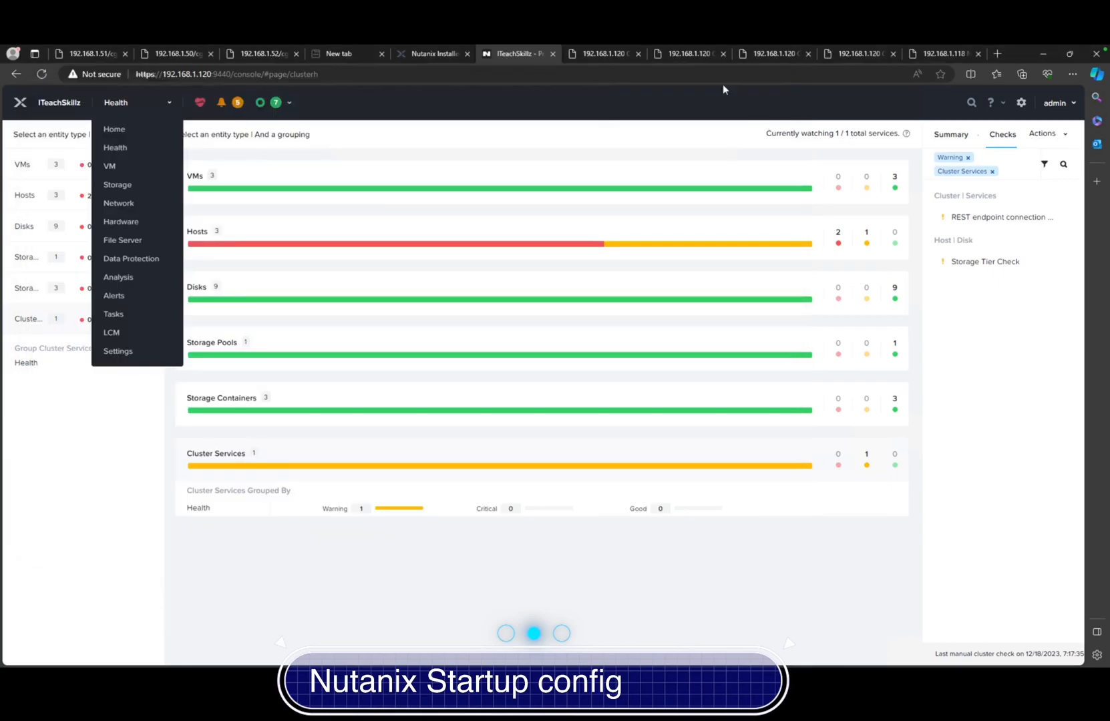
{"action": "mouse_move", "coordinate": [227, 213]}
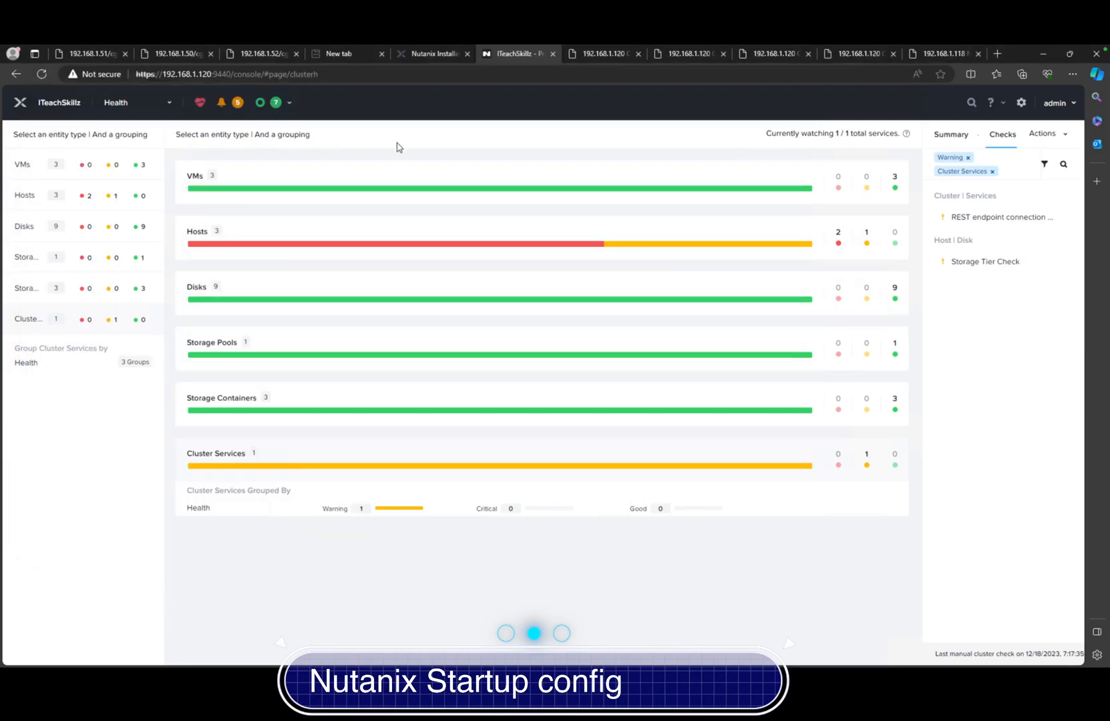
{"action": "mouse_move", "coordinate": [160, 104]}
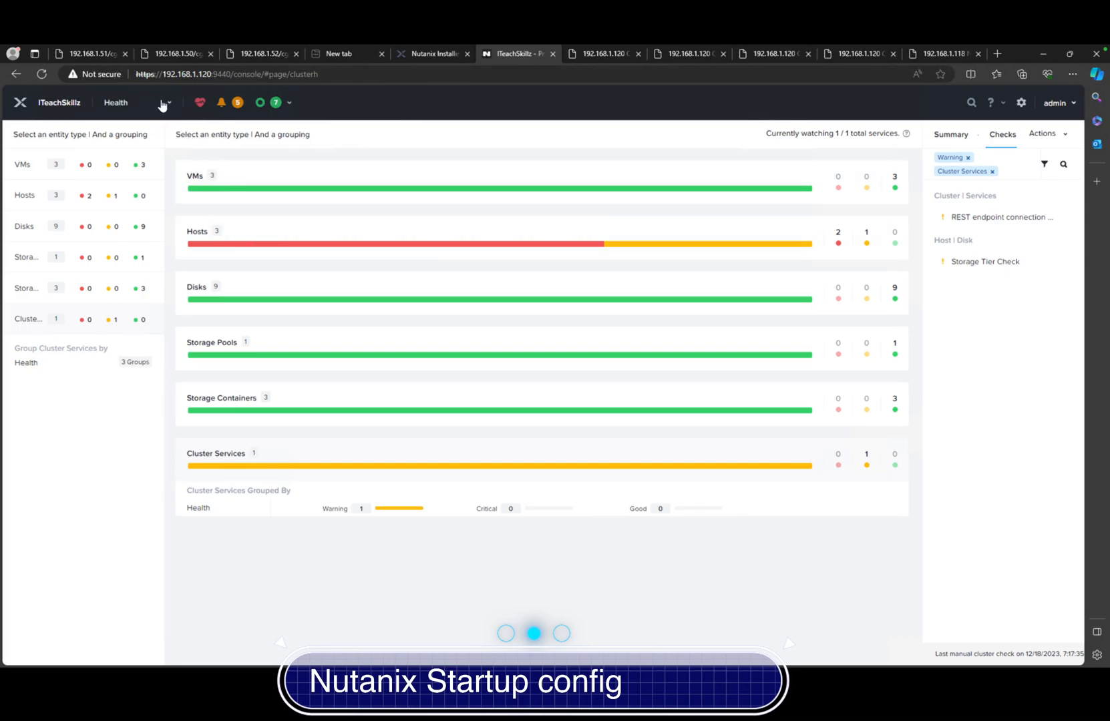
Step: Switch to the Home dashboard showing 3 hosts and resilient data, then reopen the page list
{"action": "left_click", "coordinate": [165, 102]}
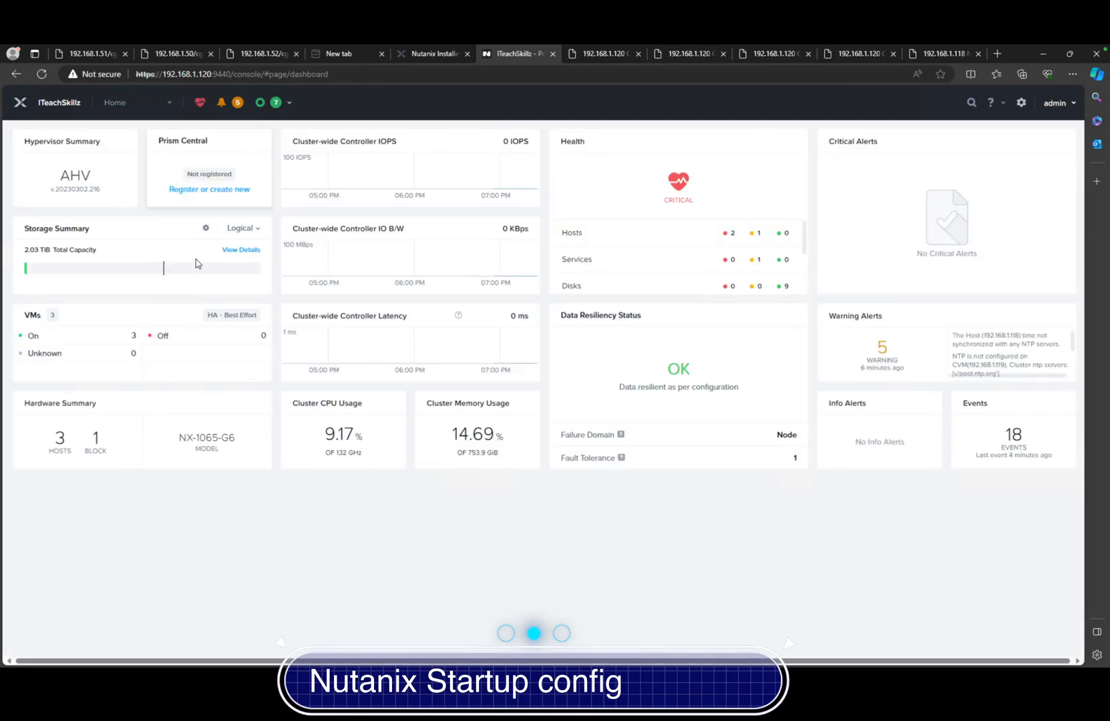
{"action": "mouse_move", "coordinate": [507, 481]}
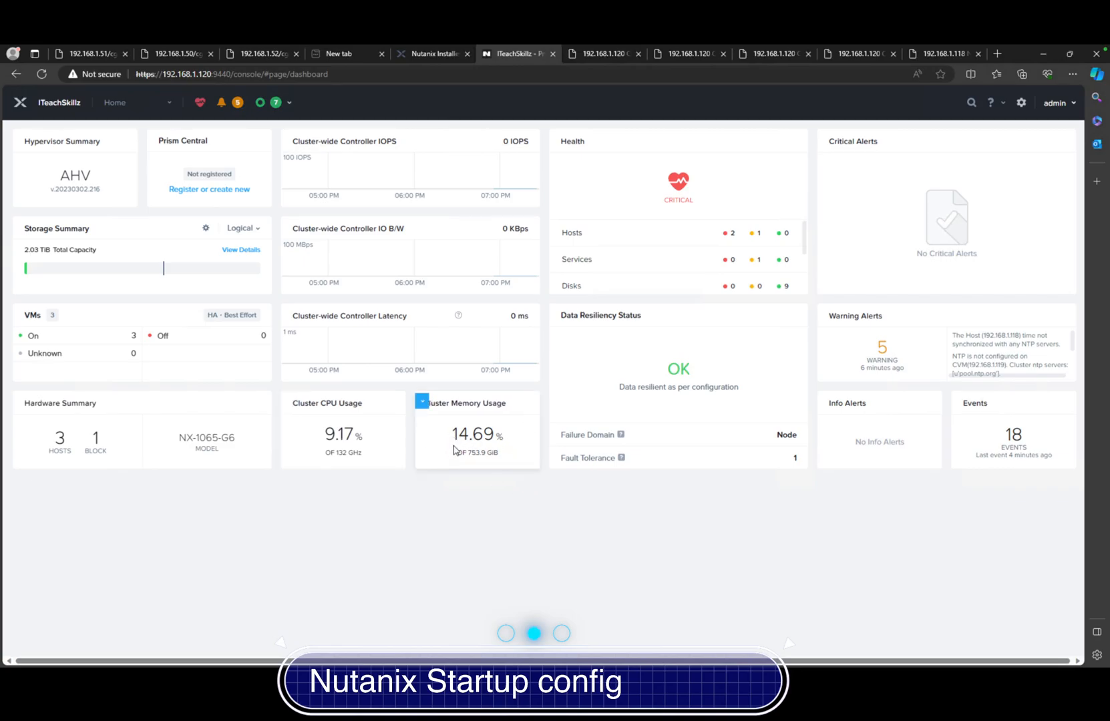
{"action": "mouse_move", "coordinate": [337, 451]}
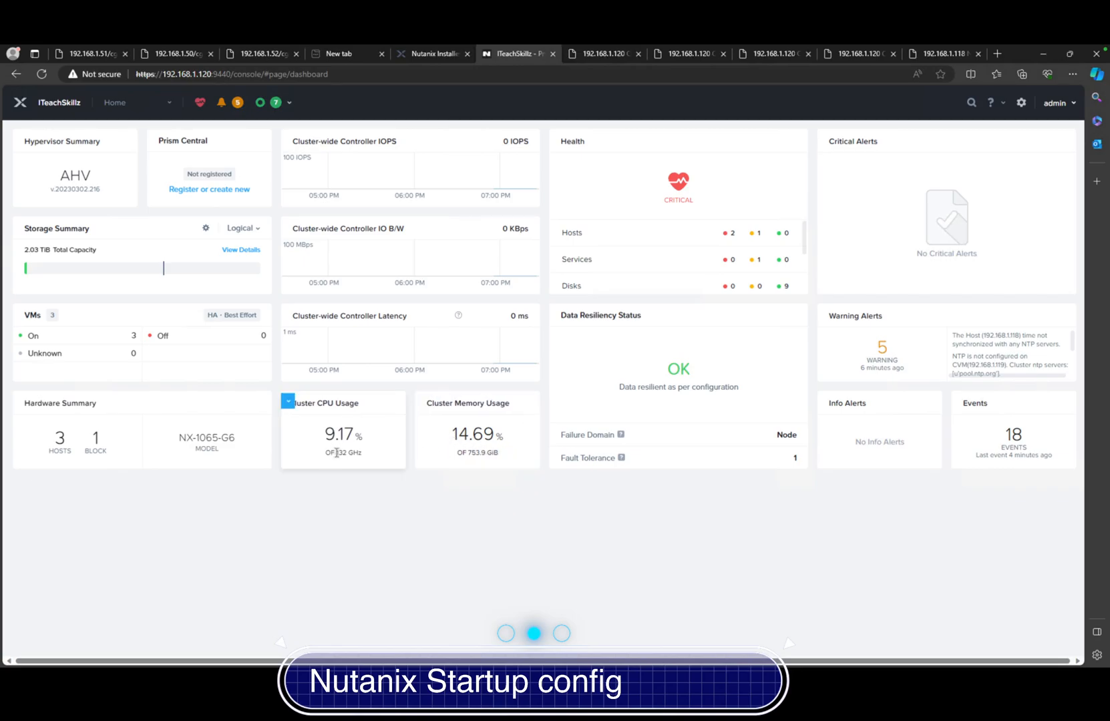
{"action": "mouse_move", "coordinate": [271, 488]}
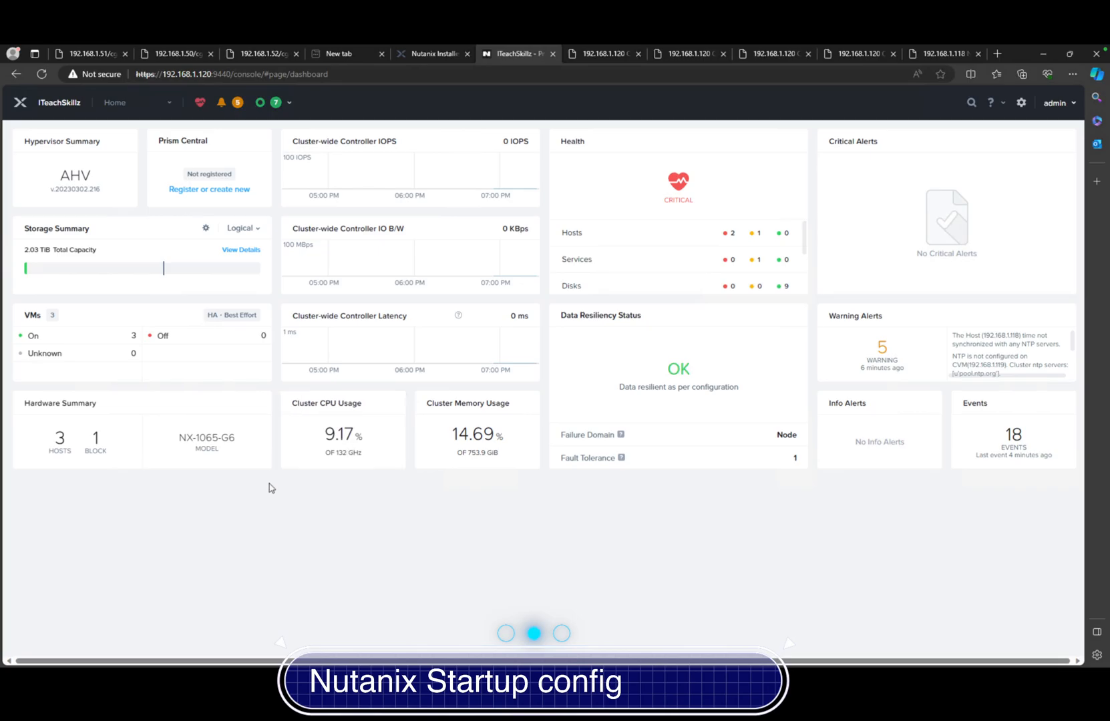
{"action": "mouse_move", "coordinate": [48, 450]}
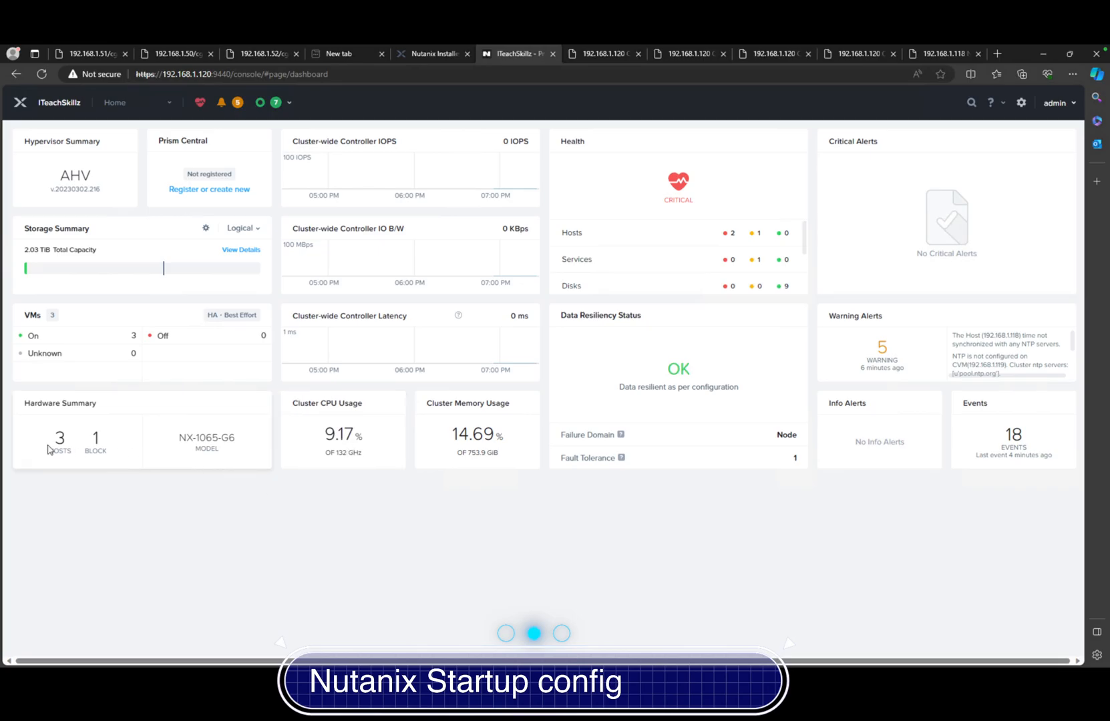
{"action": "mouse_move", "coordinate": [219, 453]}
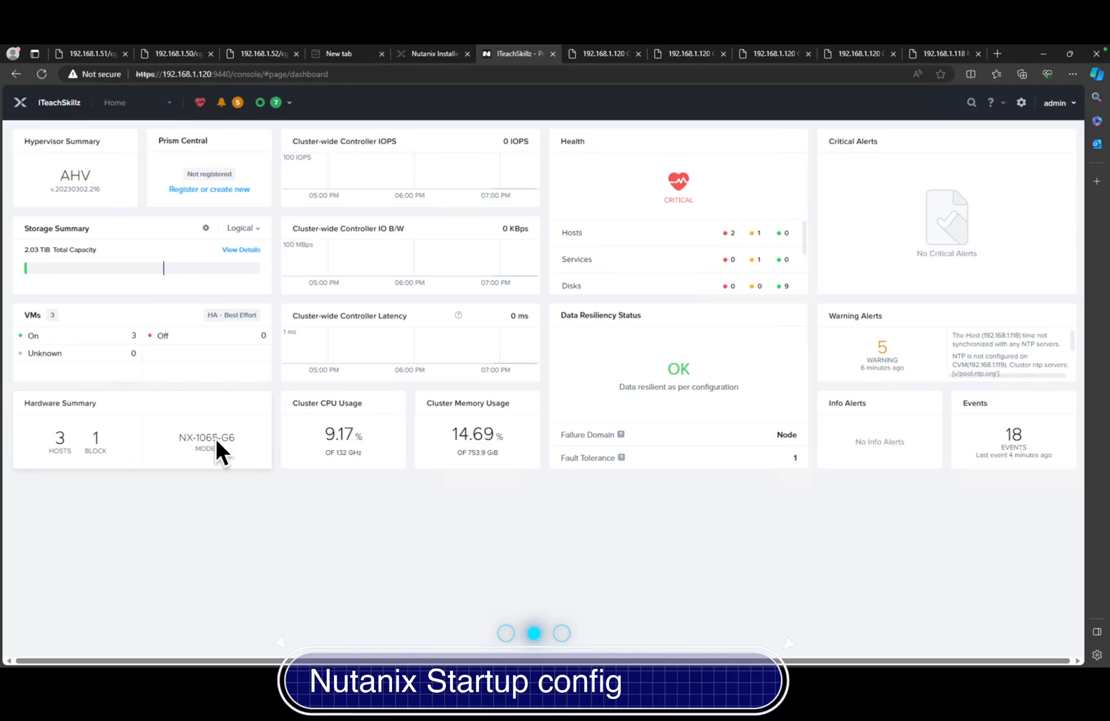
{"action": "mouse_move", "coordinate": [56, 259]}
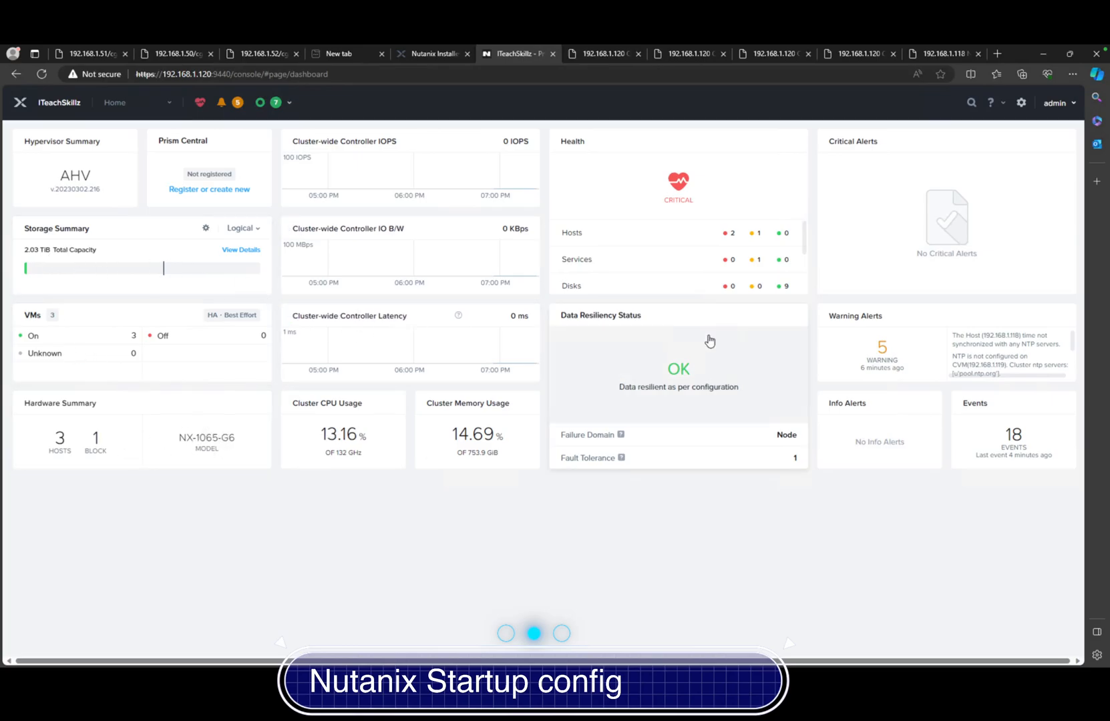
{"action": "mouse_move", "coordinate": [693, 368]}
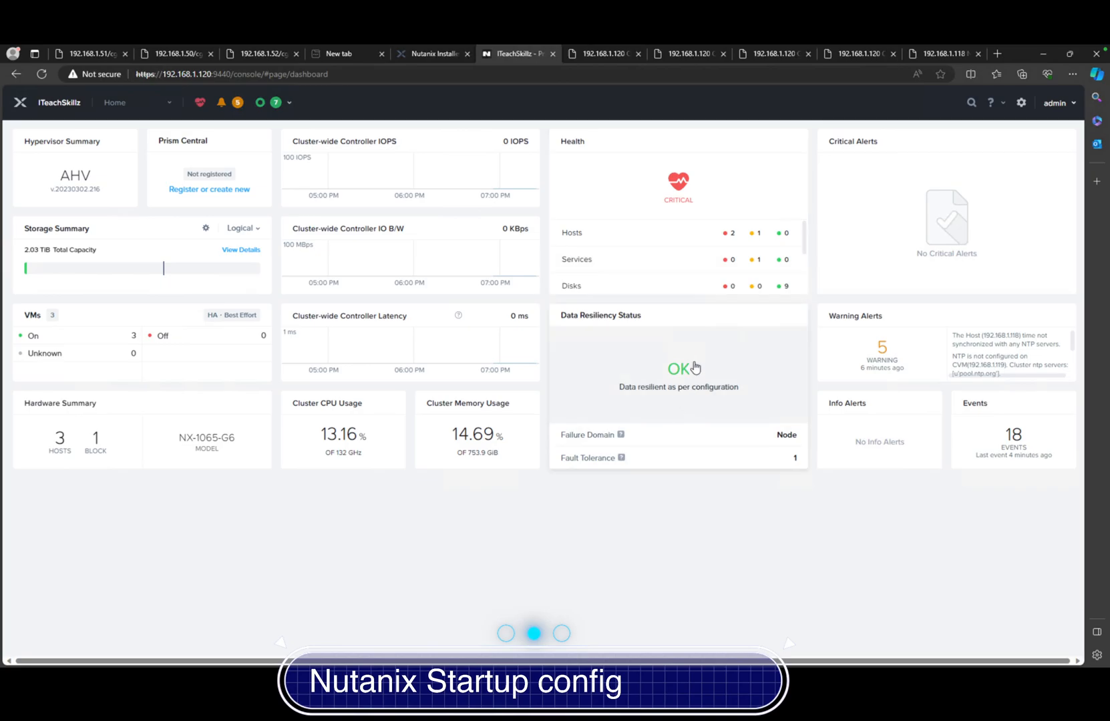
{"action": "mouse_move", "coordinate": [688, 195]}
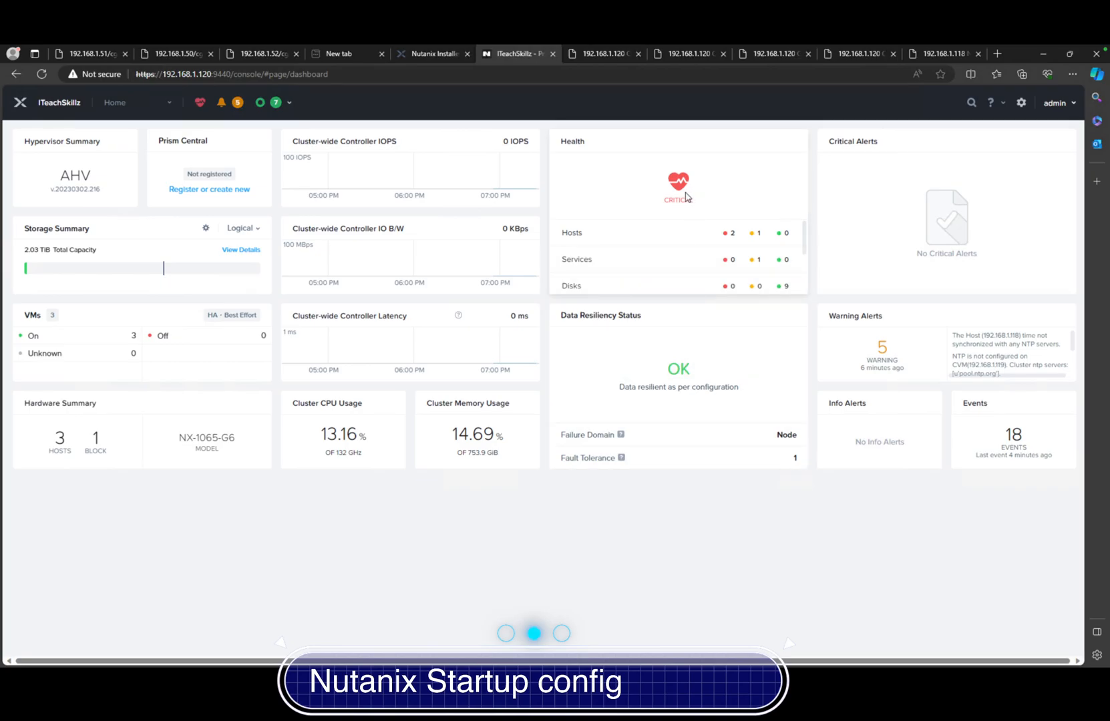
{"action": "mouse_move", "coordinate": [440, 183]}
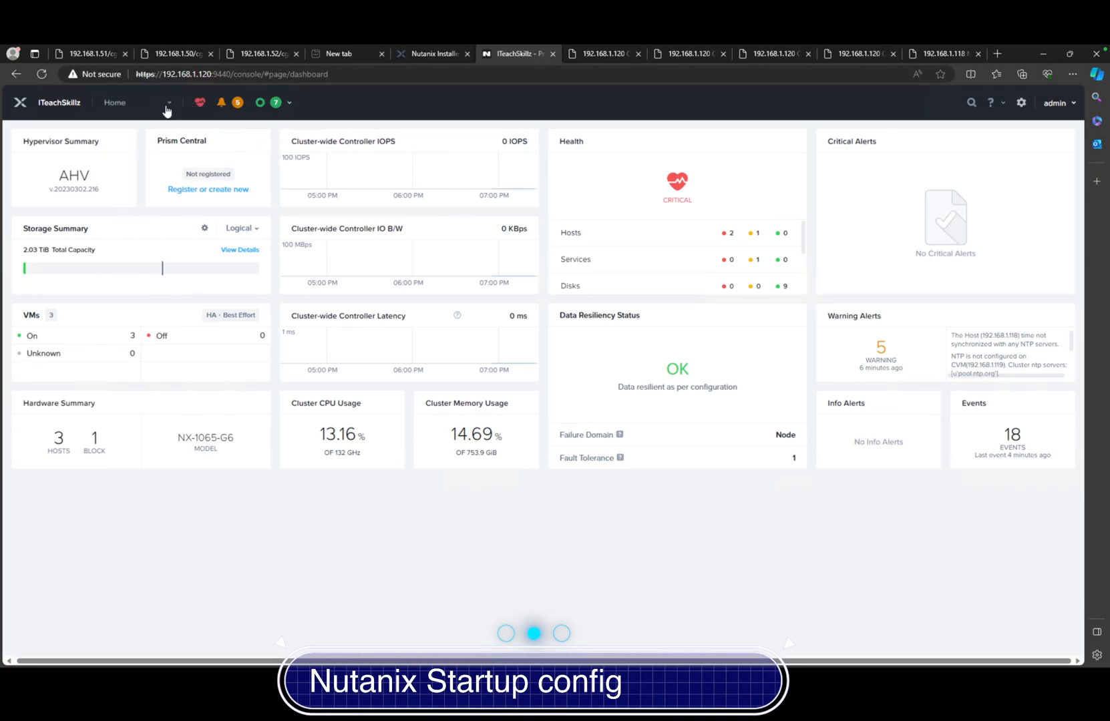
{"action": "left_click", "coordinate": [167, 102]}
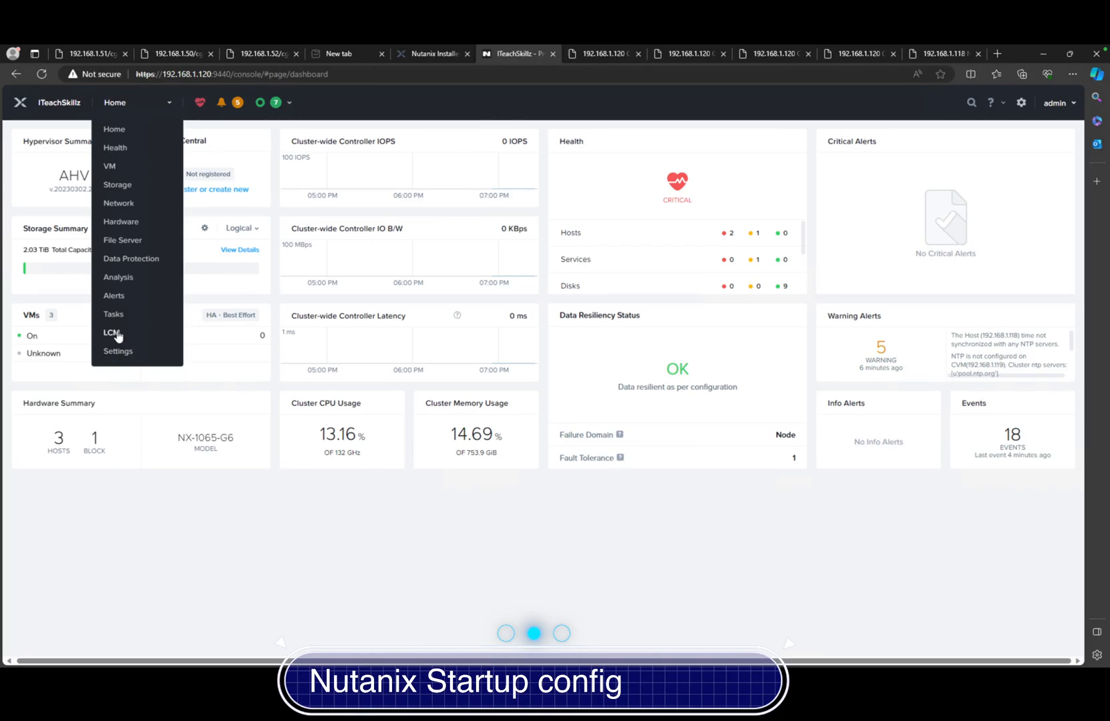
{"action": "left_click", "coordinate": [111, 333]}
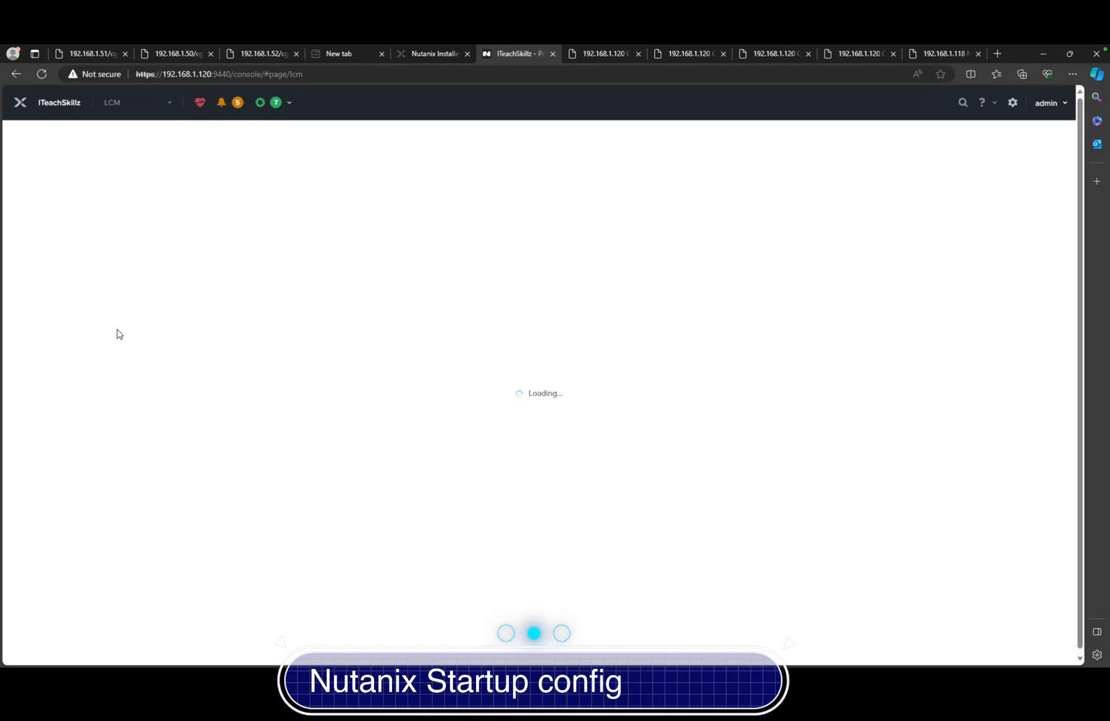
{"action": "mouse_move", "coordinate": [137, 315]}
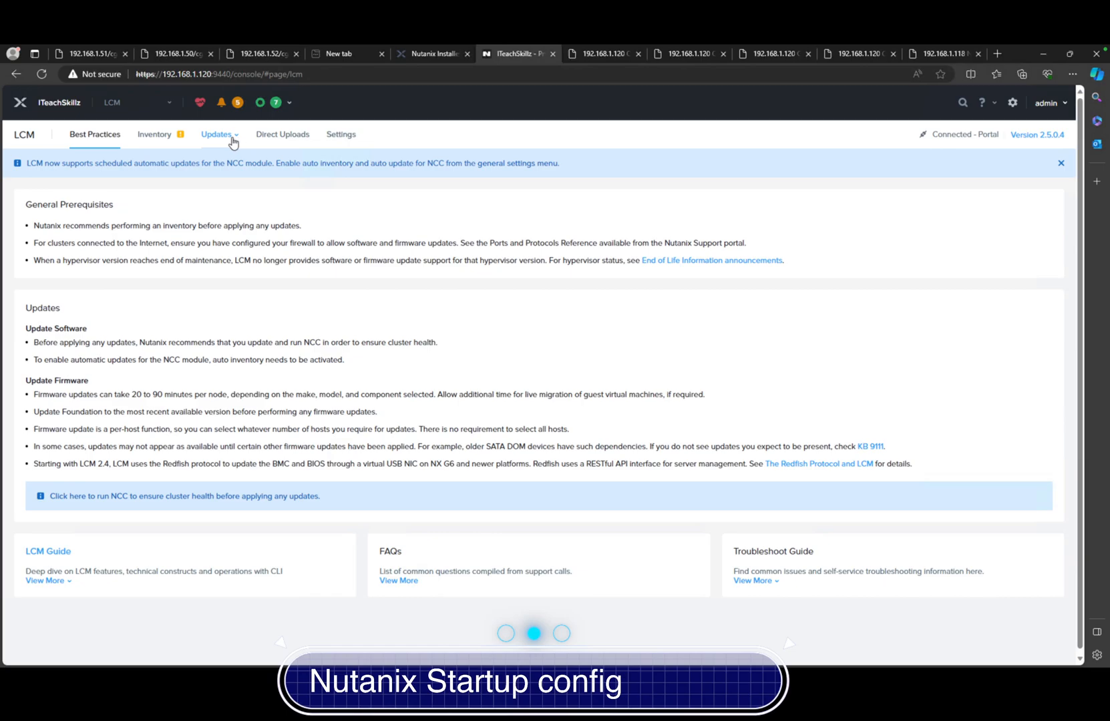
{"action": "left_click", "coordinate": [155, 133]}
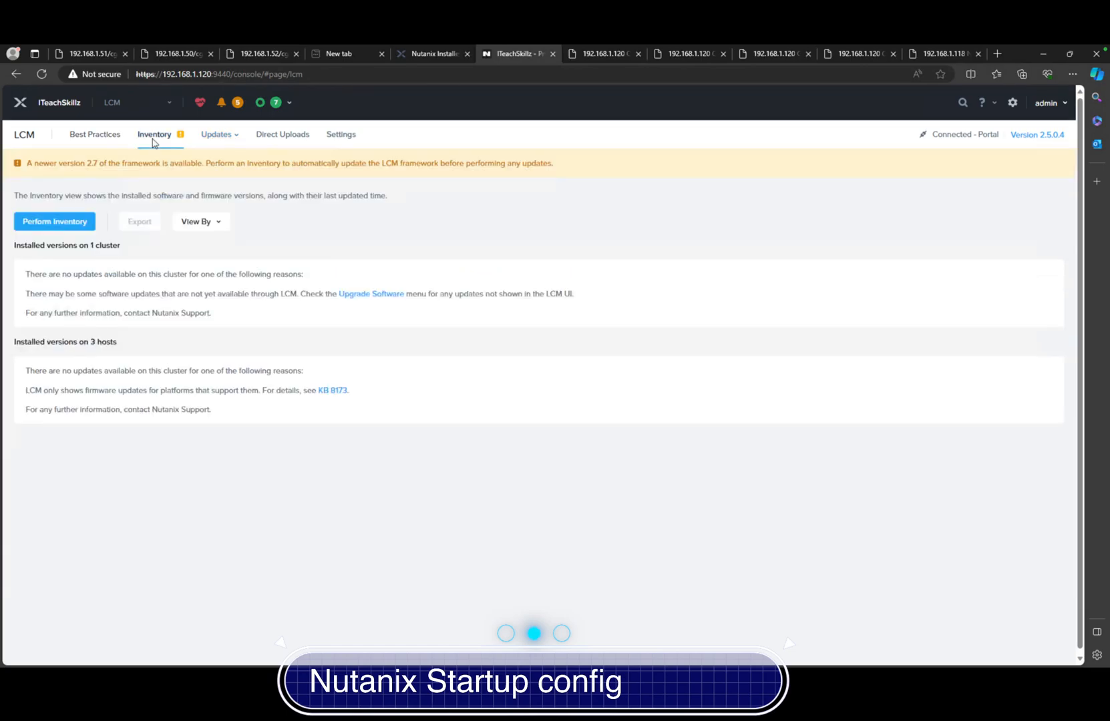
{"action": "mouse_move", "coordinate": [126, 148]}
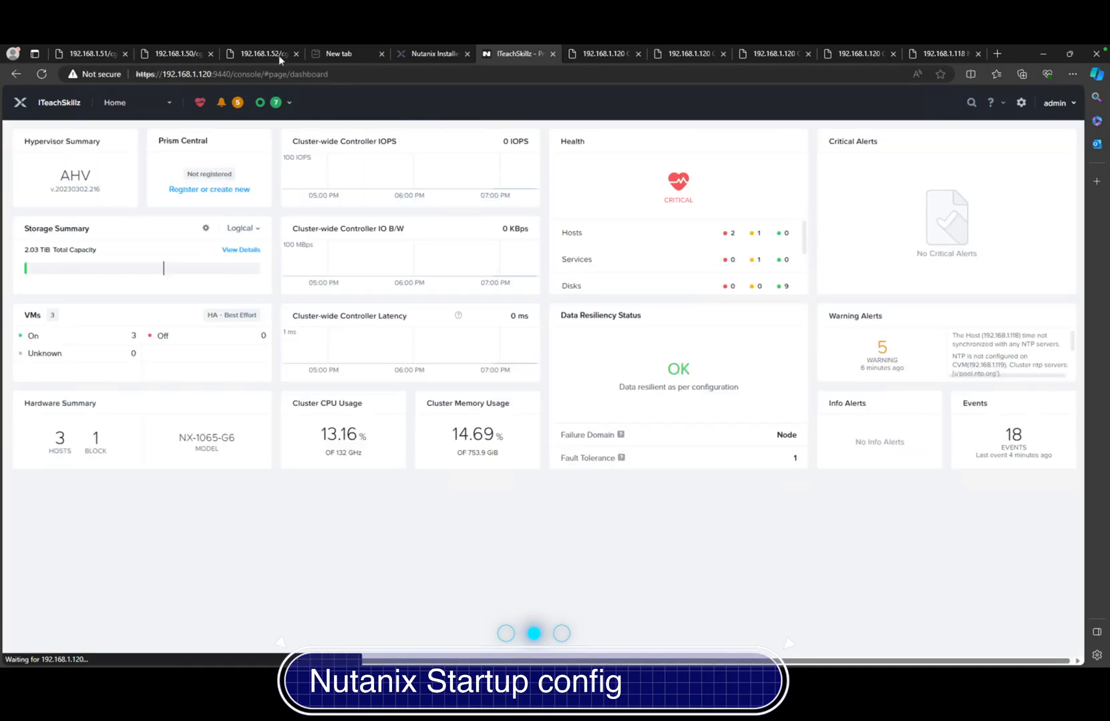
Step: View About Nutanix confirming version 6.7.0.6 with Starter license, then head toward Settings
{"action": "left_click", "coordinate": [1055, 103]}
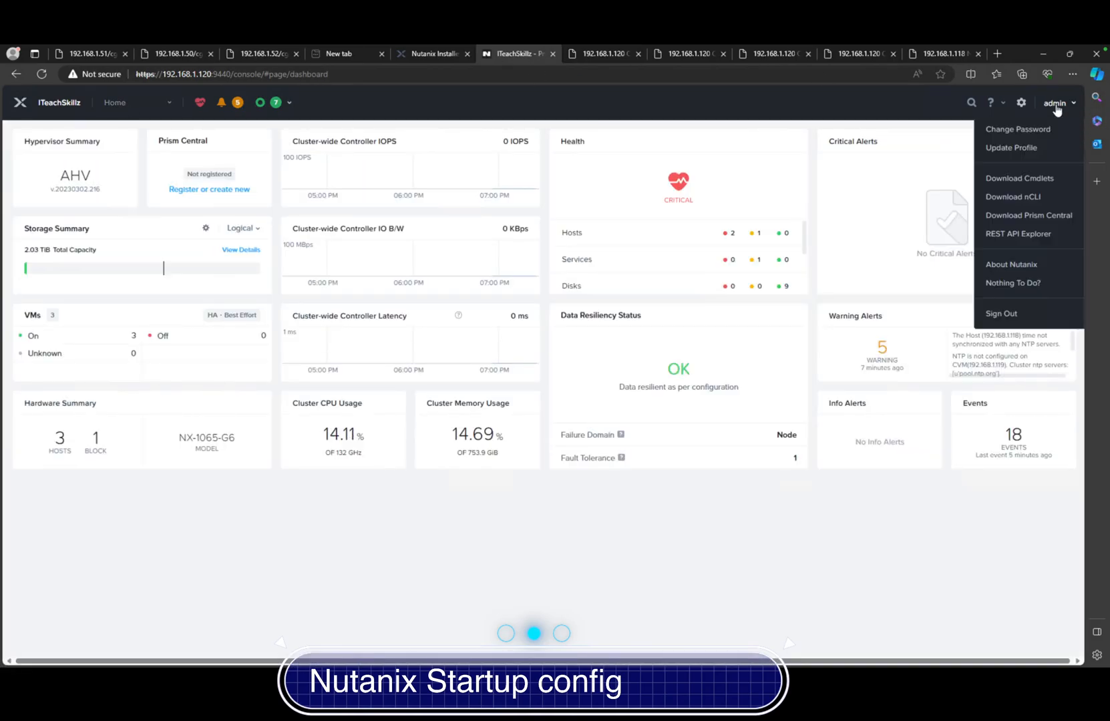
{"action": "left_click", "coordinate": [1011, 265]}
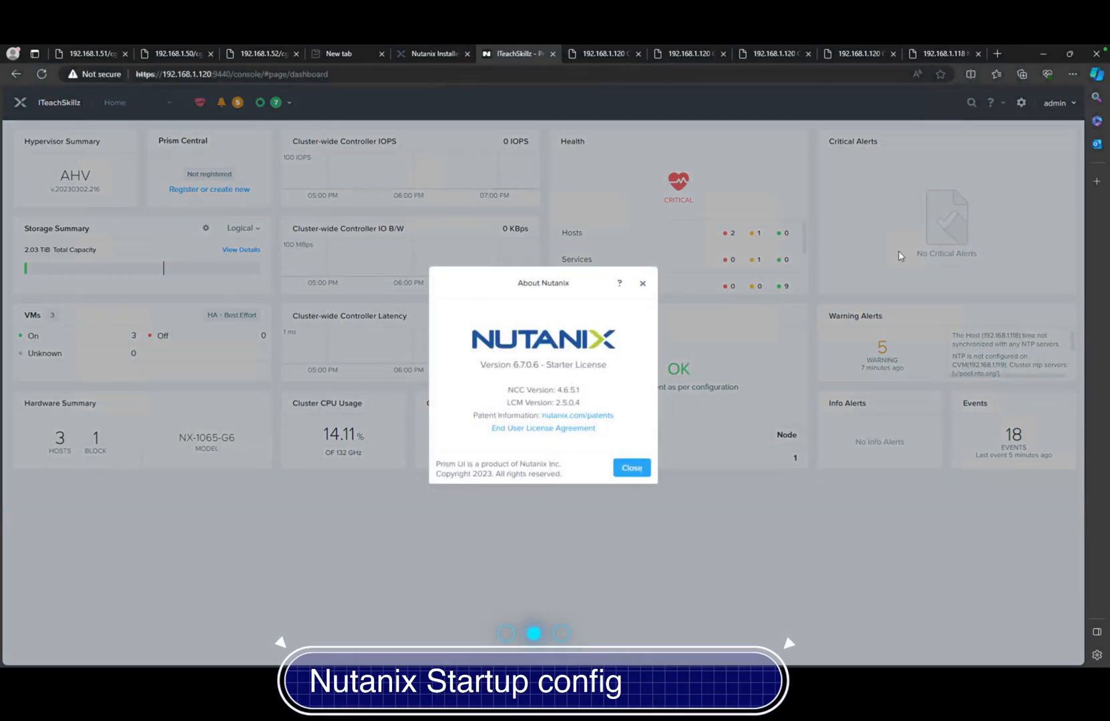
{"action": "mouse_move", "coordinate": [576, 404]}
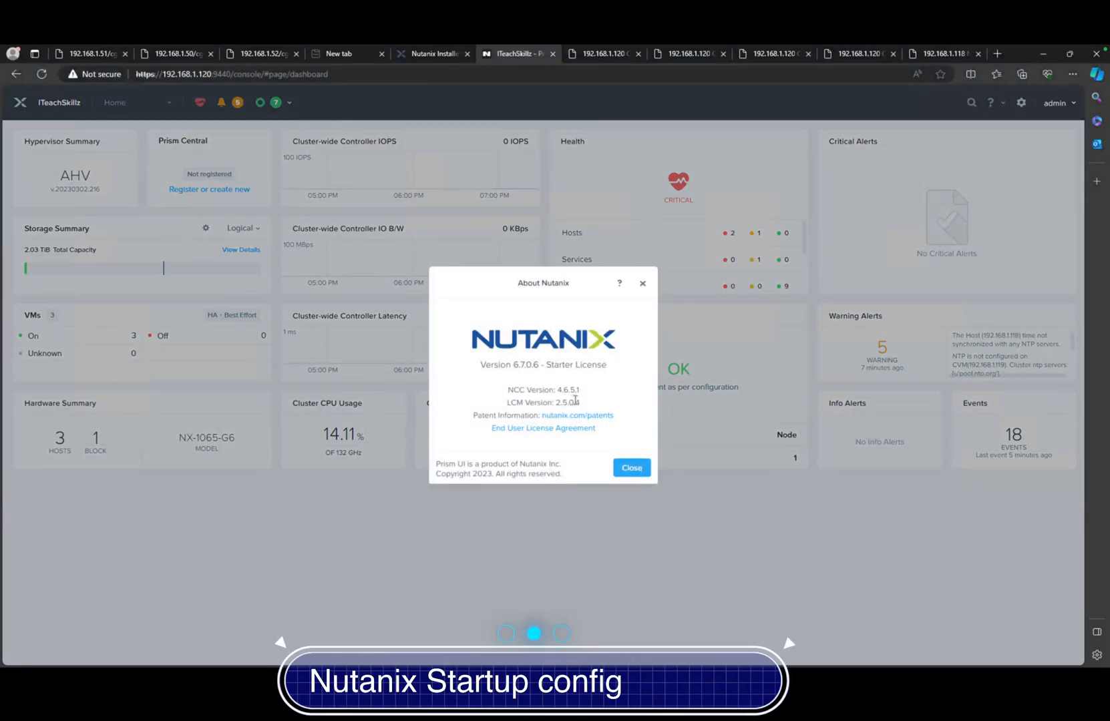
{"action": "mouse_move", "coordinate": [591, 386]}
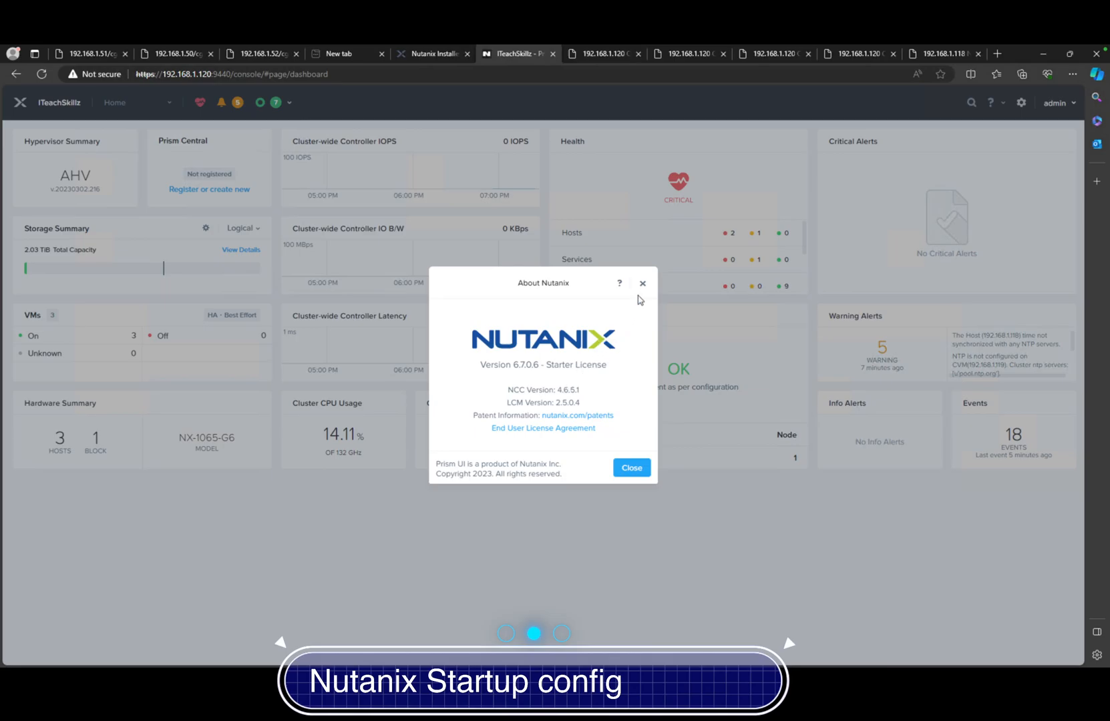
{"action": "left_click", "coordinate": [632, 468]}
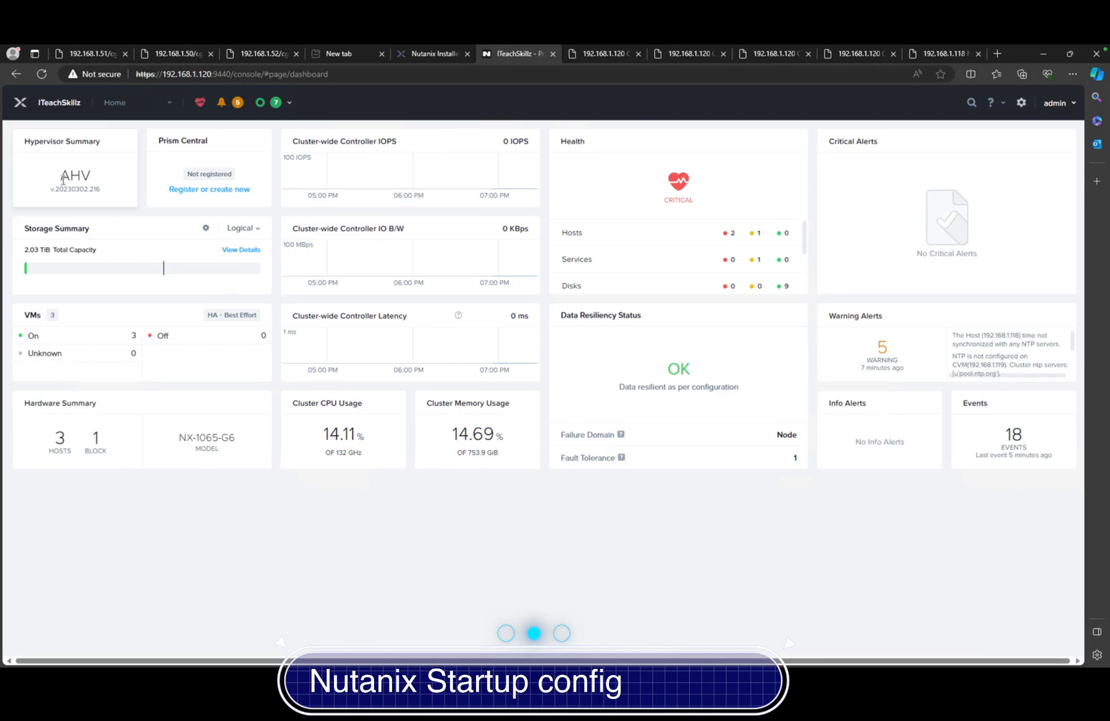
{"action": "left_click", "coordinate": [140, 101]}
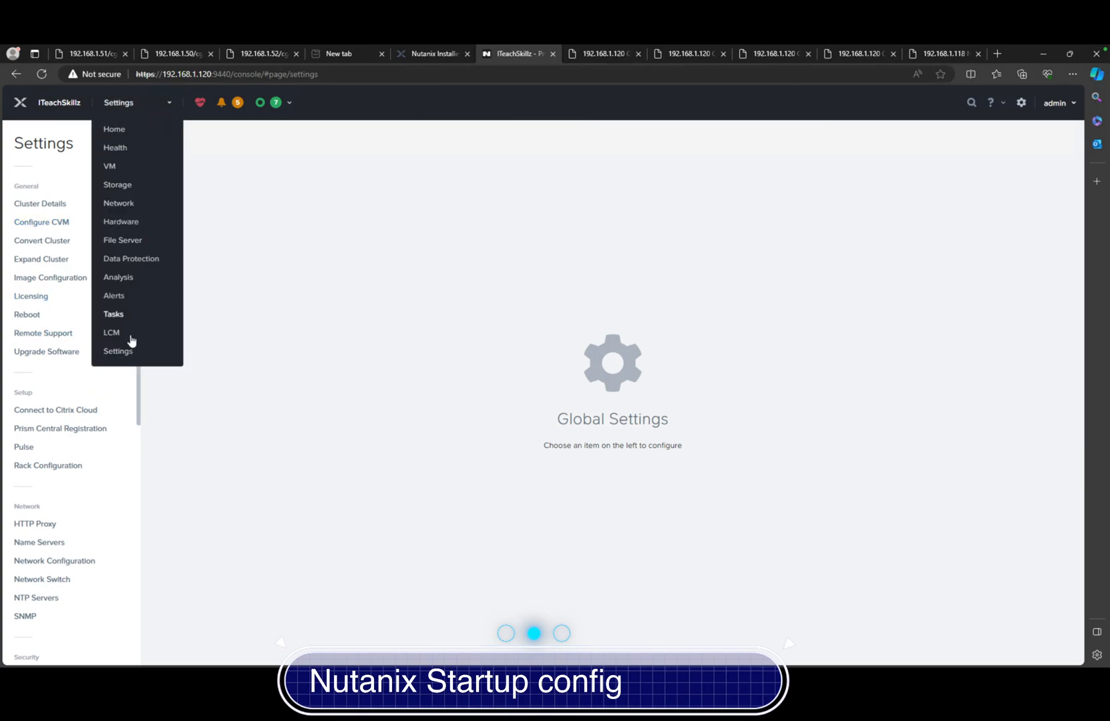
Step: Show Cluster Details with cluster name iTeachSkillz and virtual IP 192.168.1.160
{"action": "left_click", "coordinate": [155, 108]}
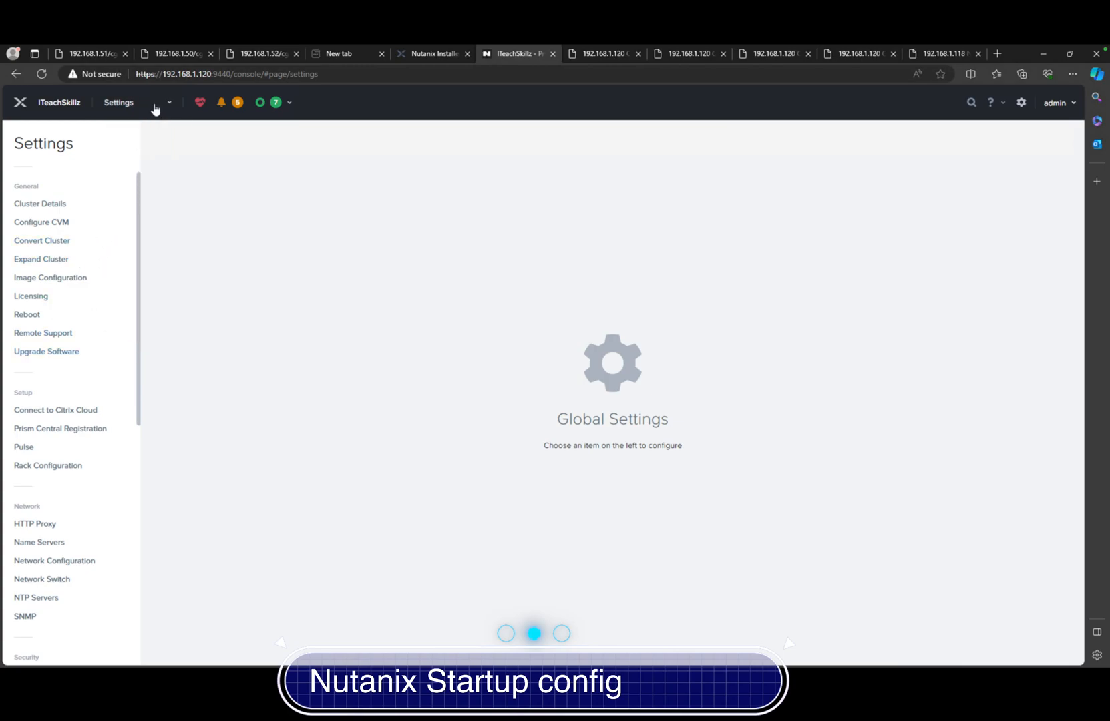
{"action": "left_click", "coordinate": [169, 101]}
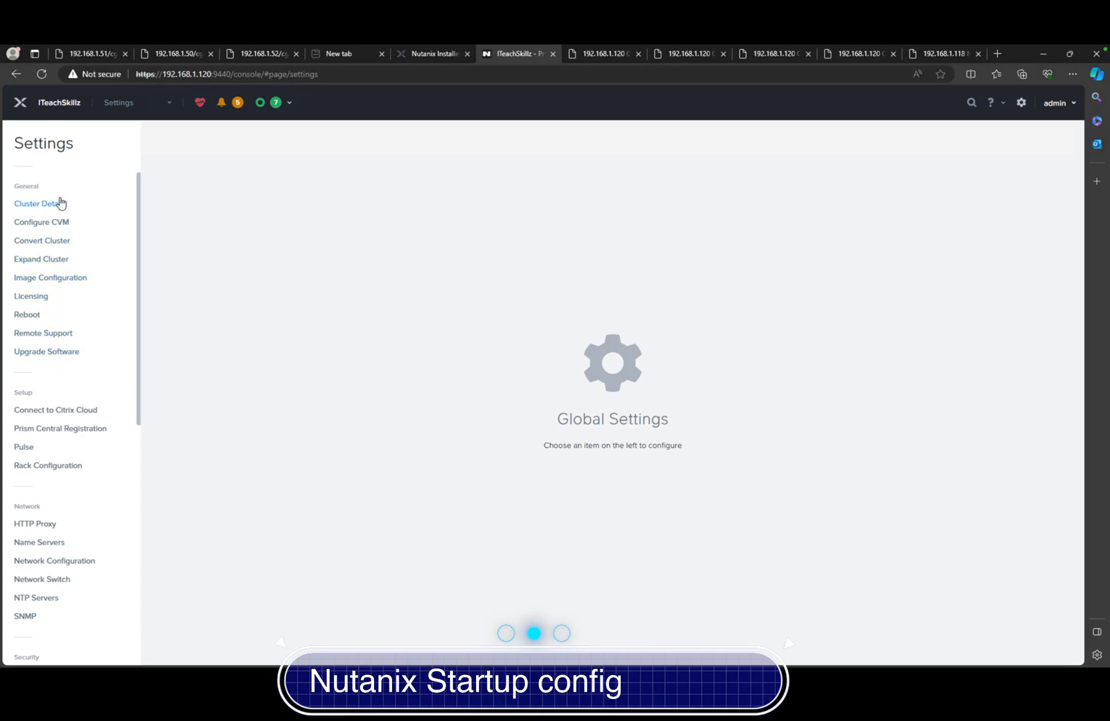
{"action": "left_click", "coordinate": [39, 203]}
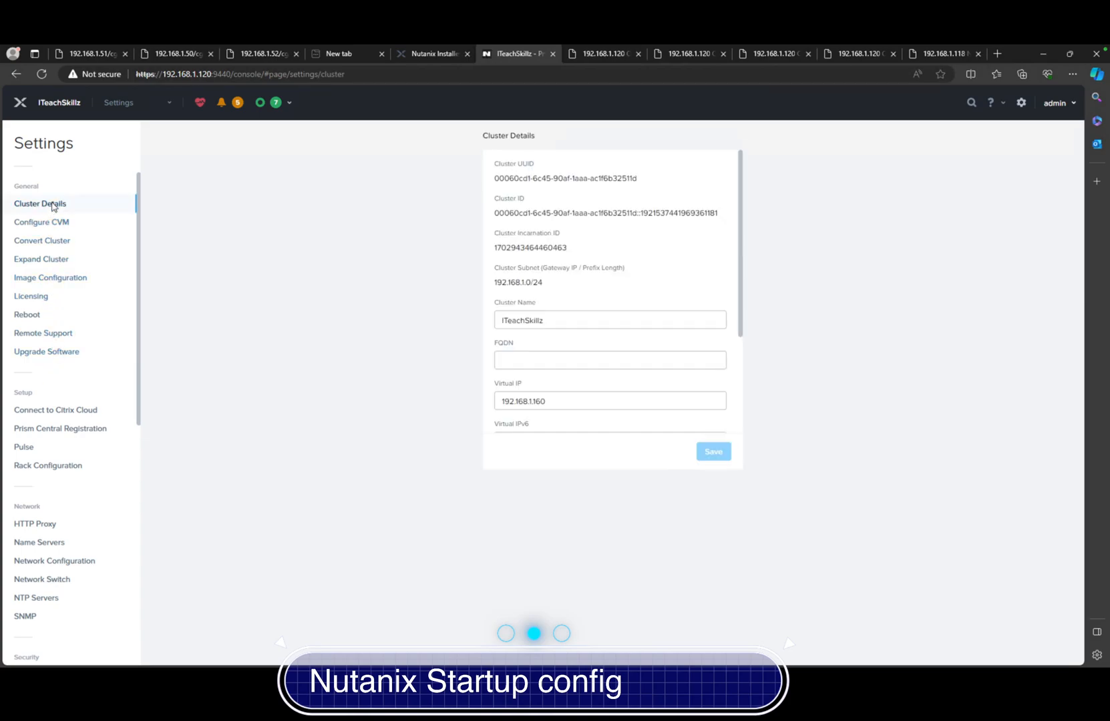
{"action": "scroll", "scroll_direction": "down", "scroll_amount": 3}
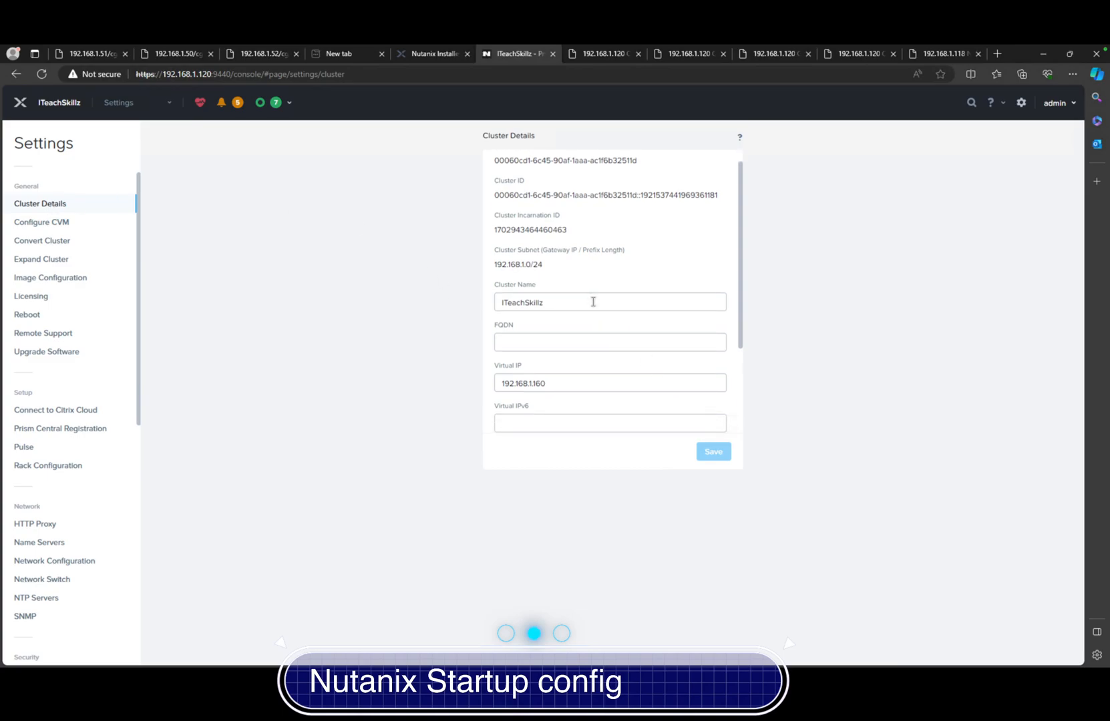
{"action": "mouse_move", "coordinate": [574, 301]}
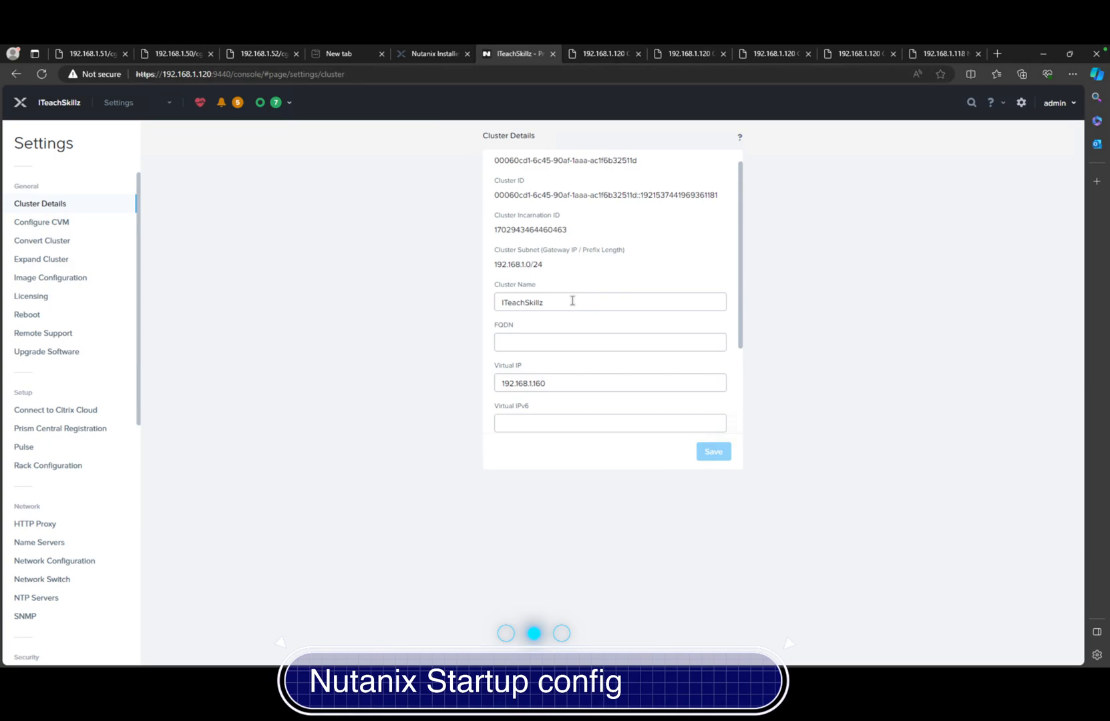
{"action": "mouse_move", "coordinate": [535, 357]}
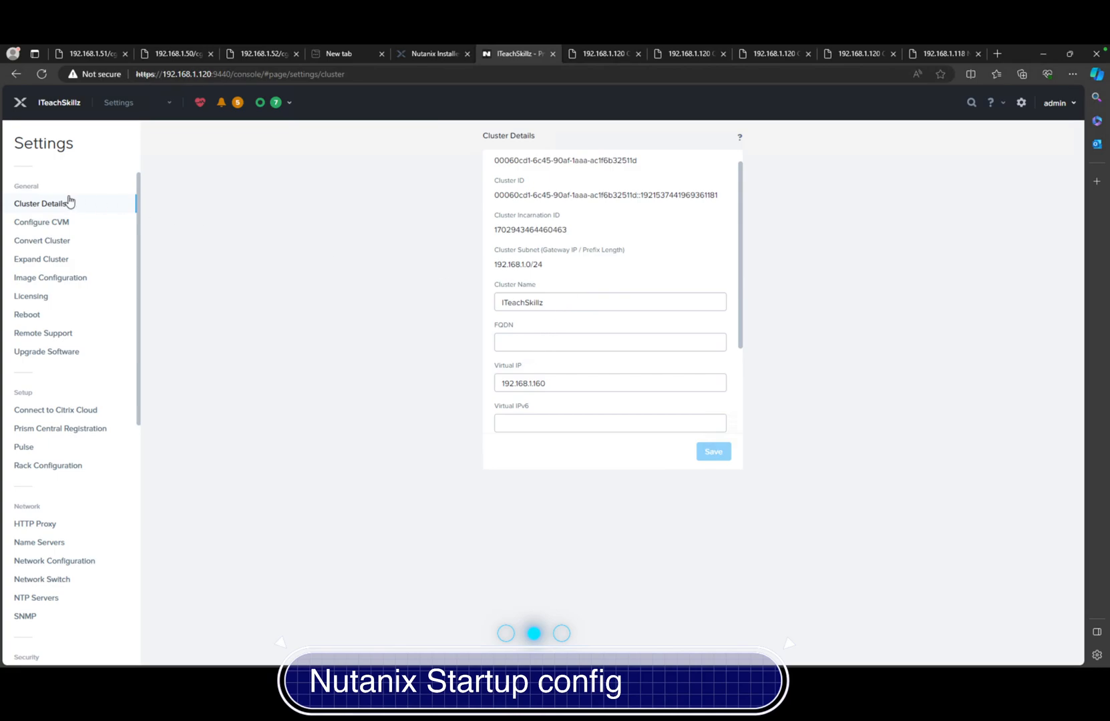
{"action": "mouse_move", "coordinate": [48, 225]}
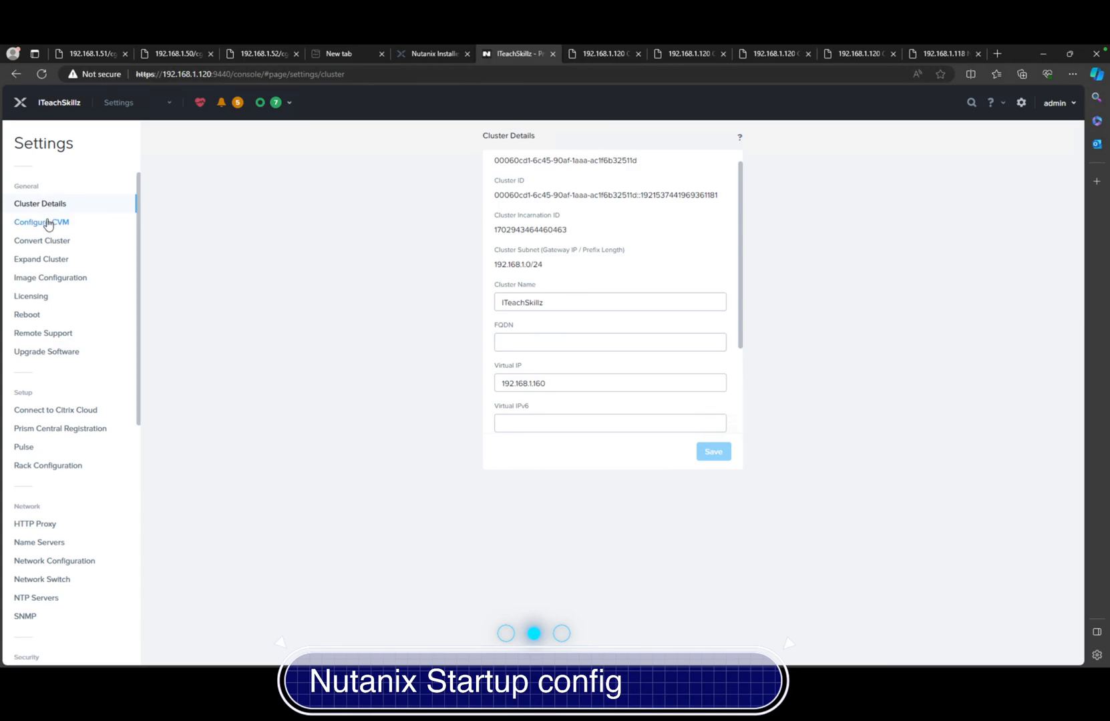
Step: Review Configure CVM showing 32 GiB memory allocated to each of the three CVMs
{"action": "left_click", "coordinate": [41, 221]}
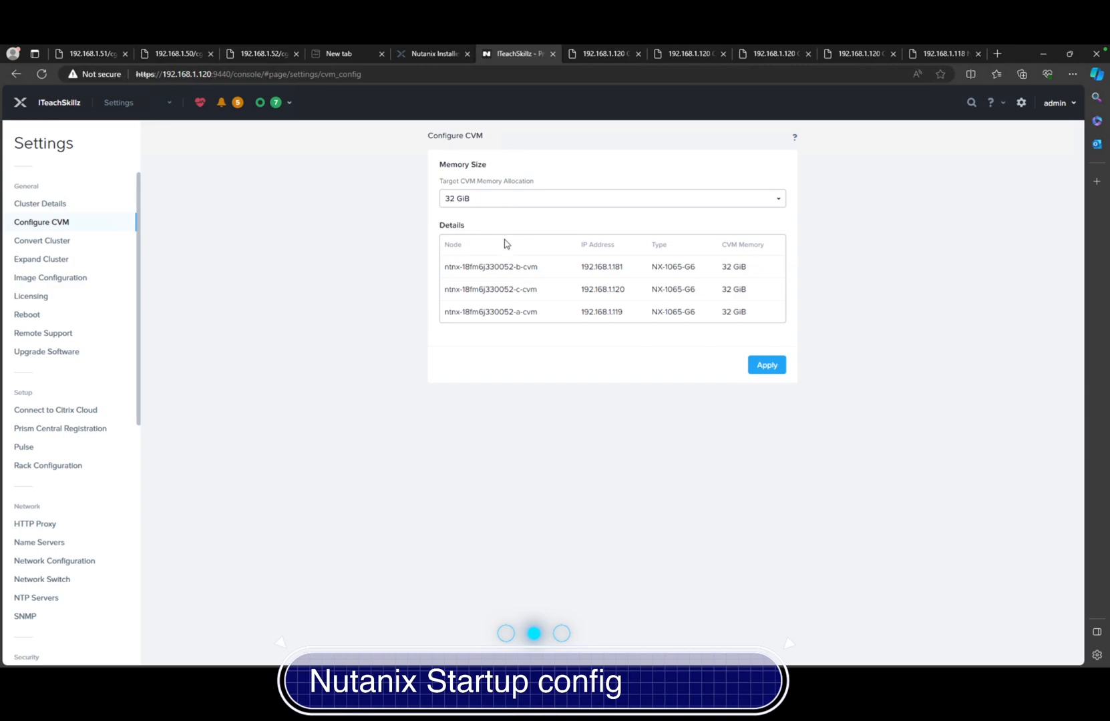
{"action": "mouse_move", "coordinate": [484, 199]}
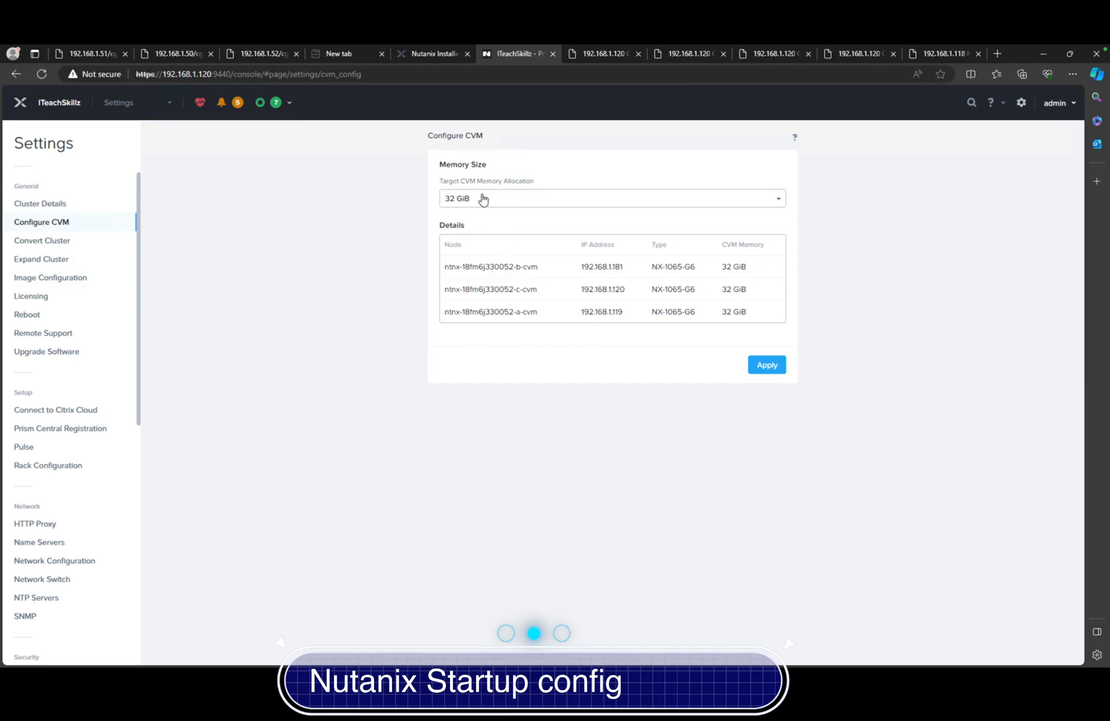
{"action": "mouse_move", "coordinate": [492, 225]}
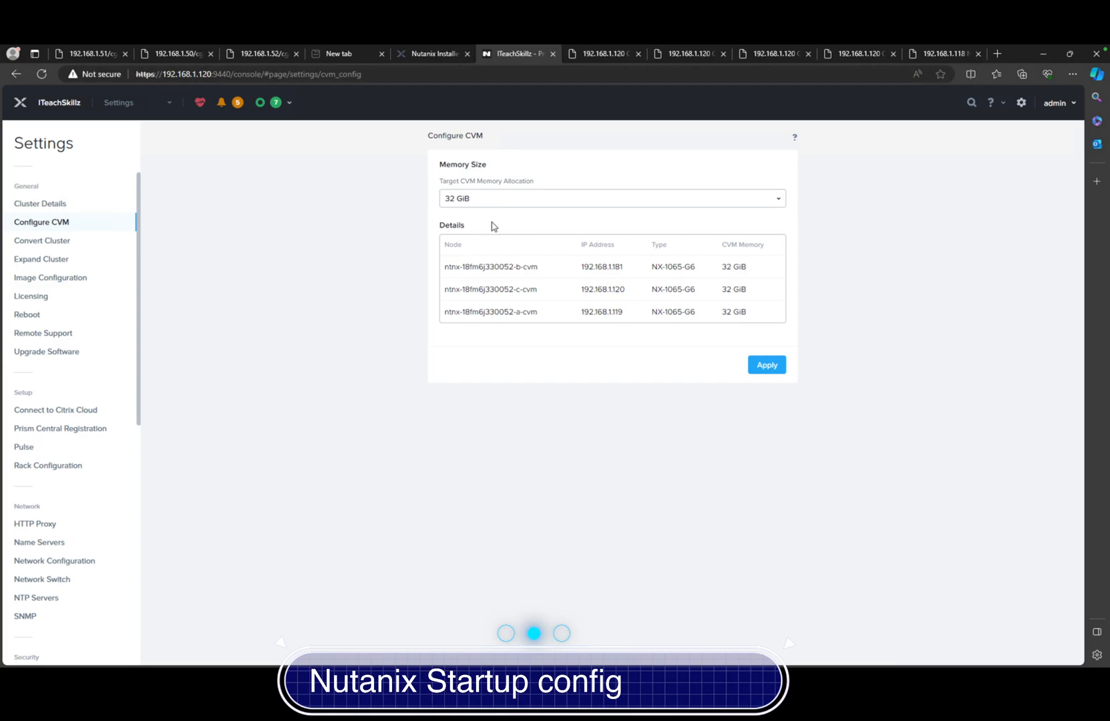
{"action": "left_click", "coordinate": [612, 198]}
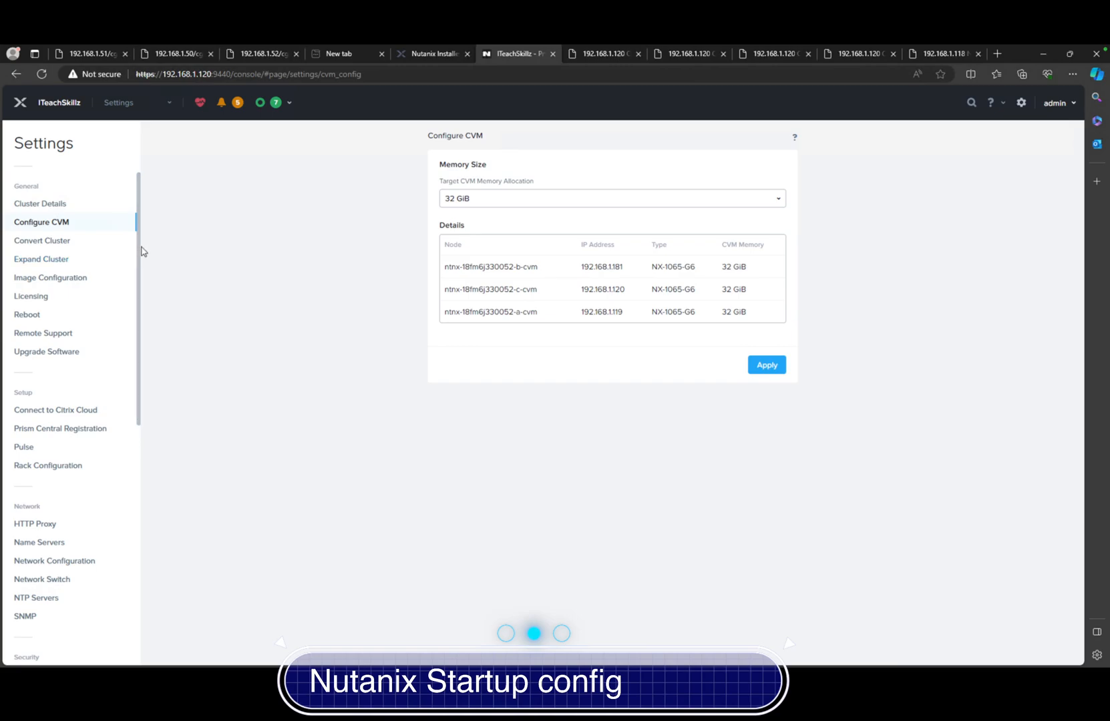
{"action": "mouse_move", "coordinate": [99, 251]}
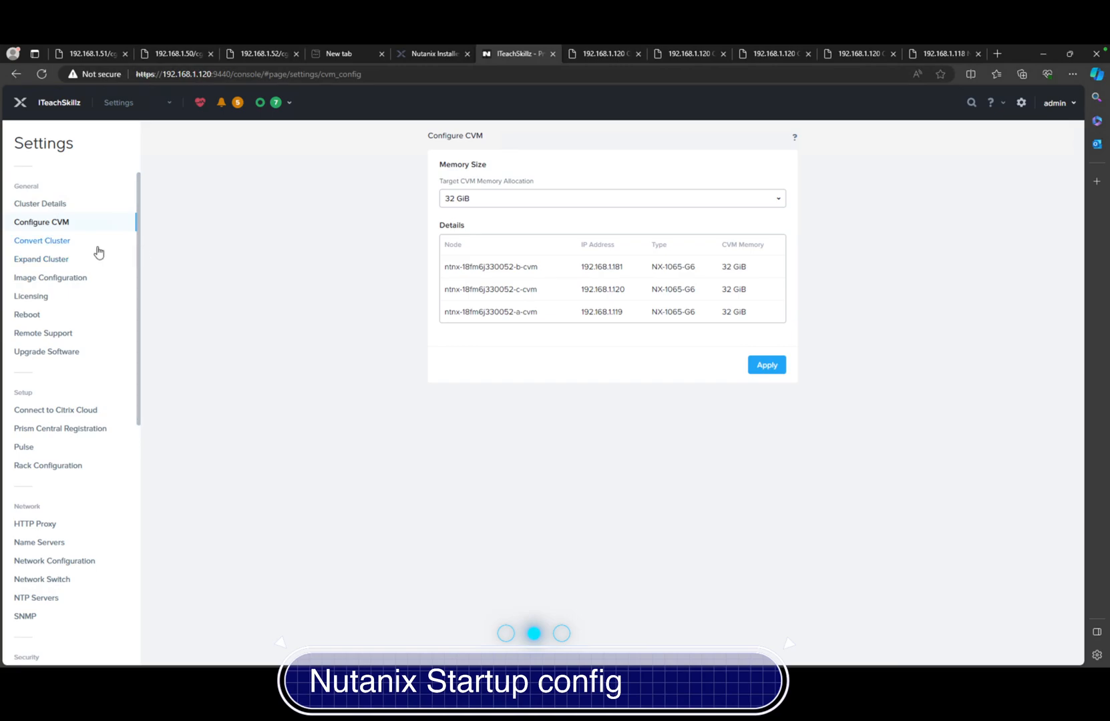
Step: View Expand Cluster options, then Image Configuration listing no images yet
{"action": "left_click", "coordinate": [42, 258]}
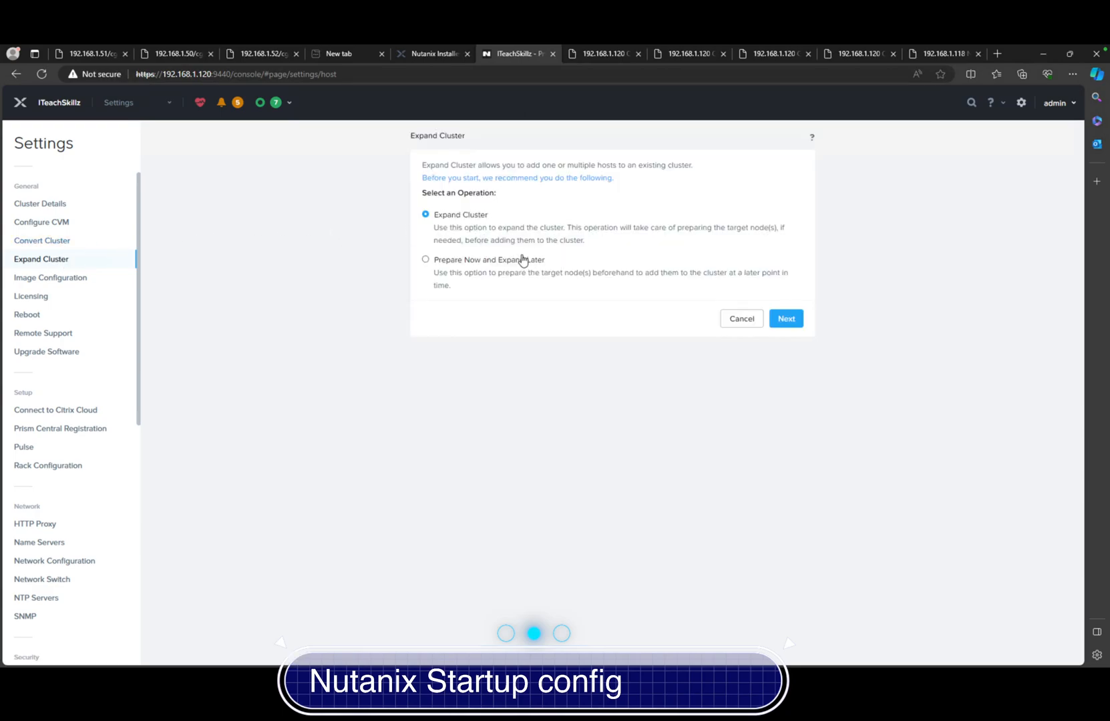
{"action": "mouse_move", "coordinate": [278, 303]}
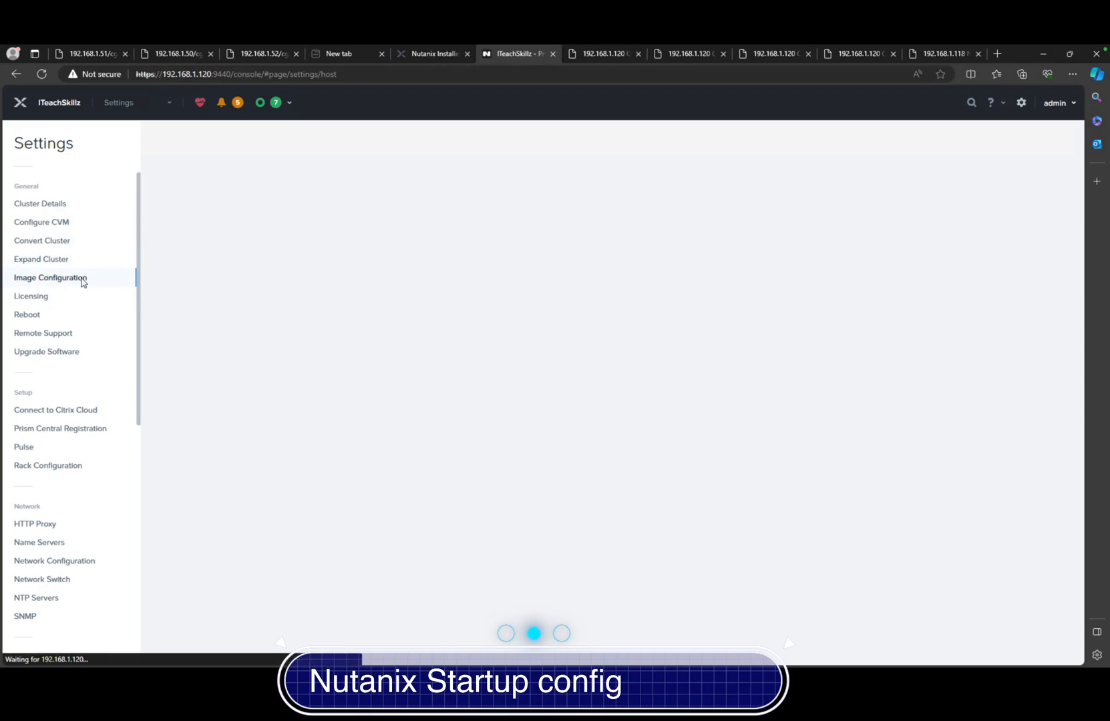
{"action": "left_click", "coordinate": [51, 278]}
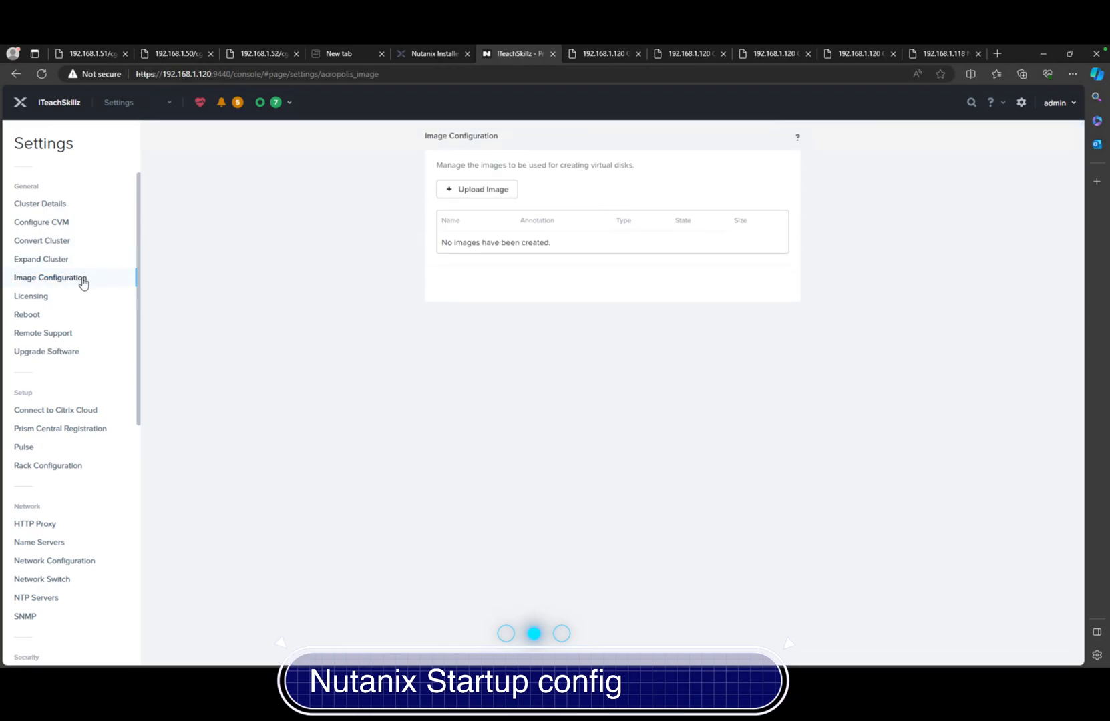
{"action": "mouse_move", "coordinate": [84, 281]}
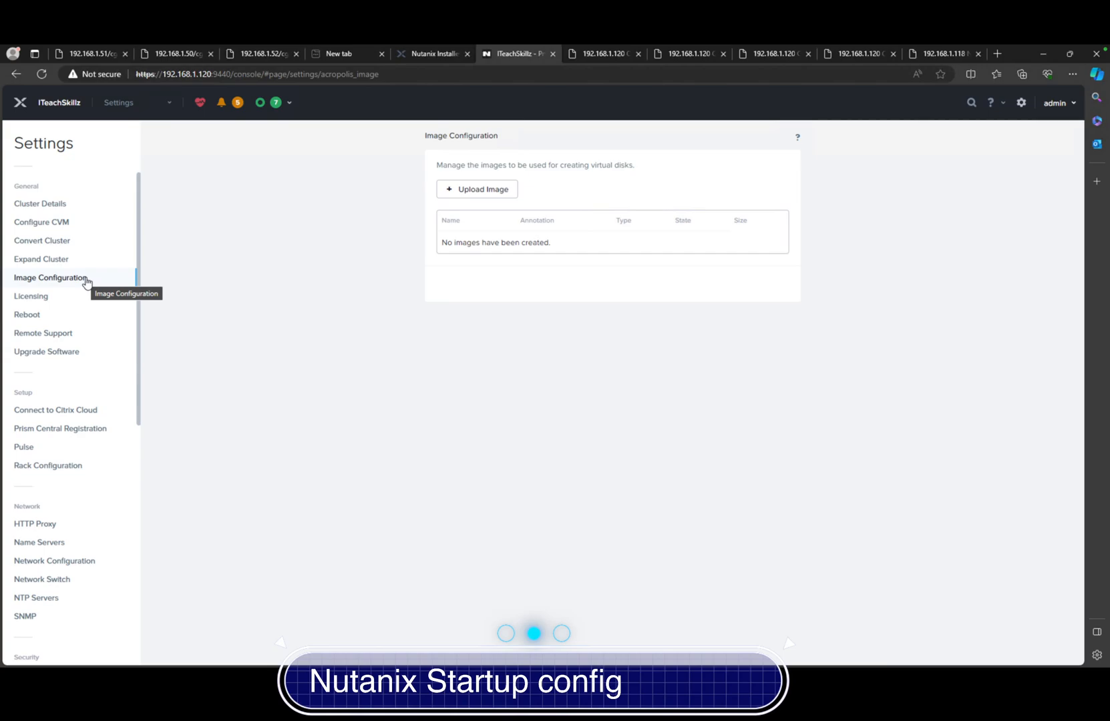
{"action": "mouse_move", "coordinate": [79, 379]}
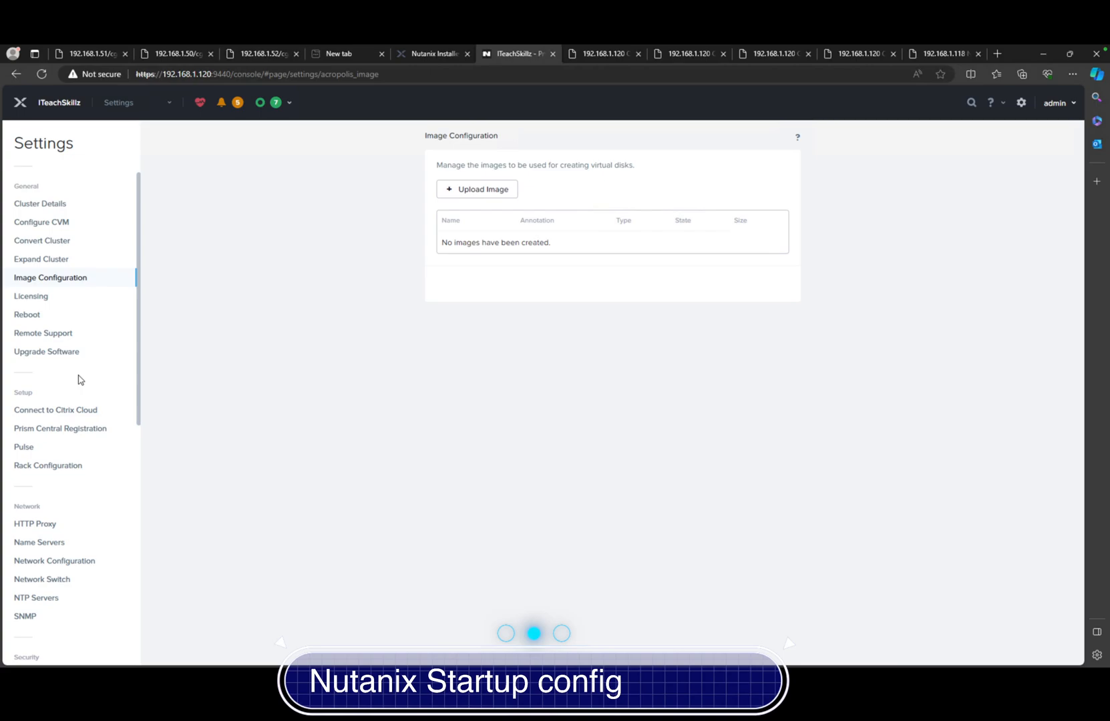
{"action": "mouse_move", "coordinate": [82, 226]}
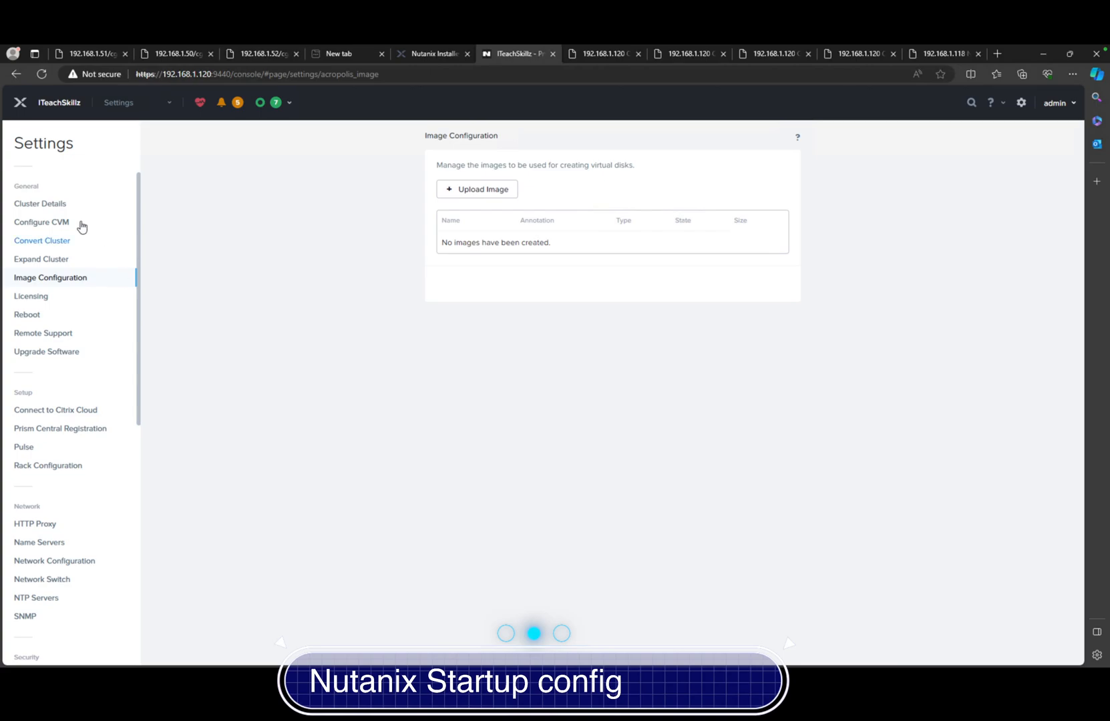
Step: Review Cluster Details, the three DNS name servers and the NTP server settings
{"action": "left_click", "coordinate": [39, 203]}
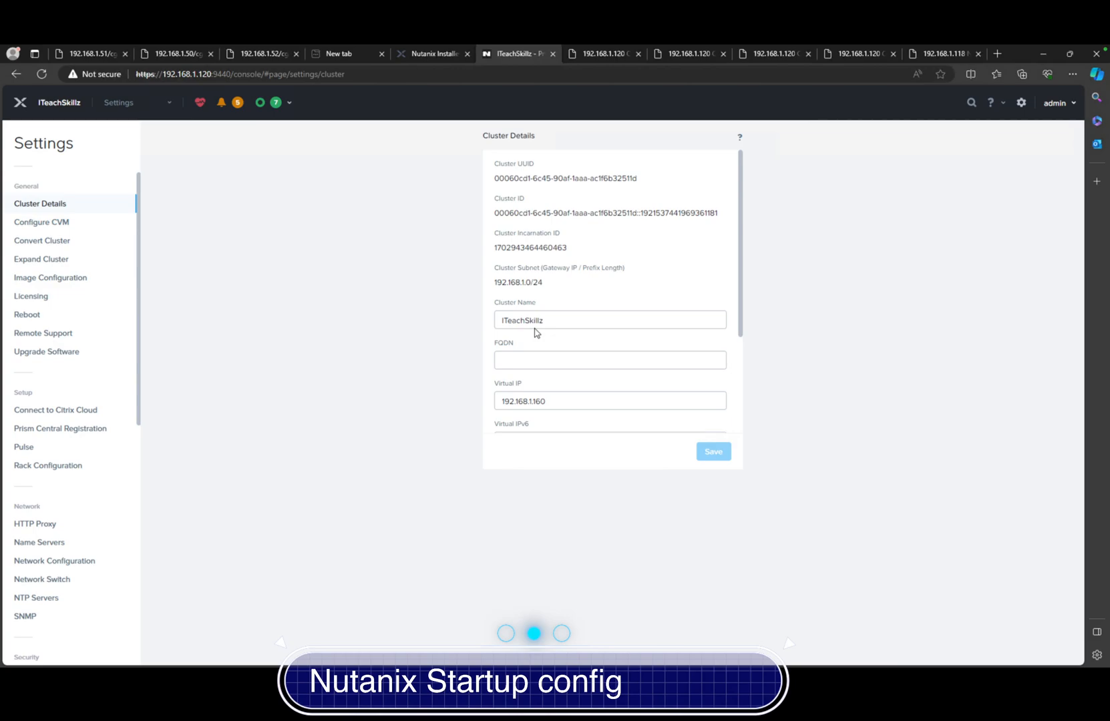
{"action": "mouse_move", "coordinate": [41, 542]}
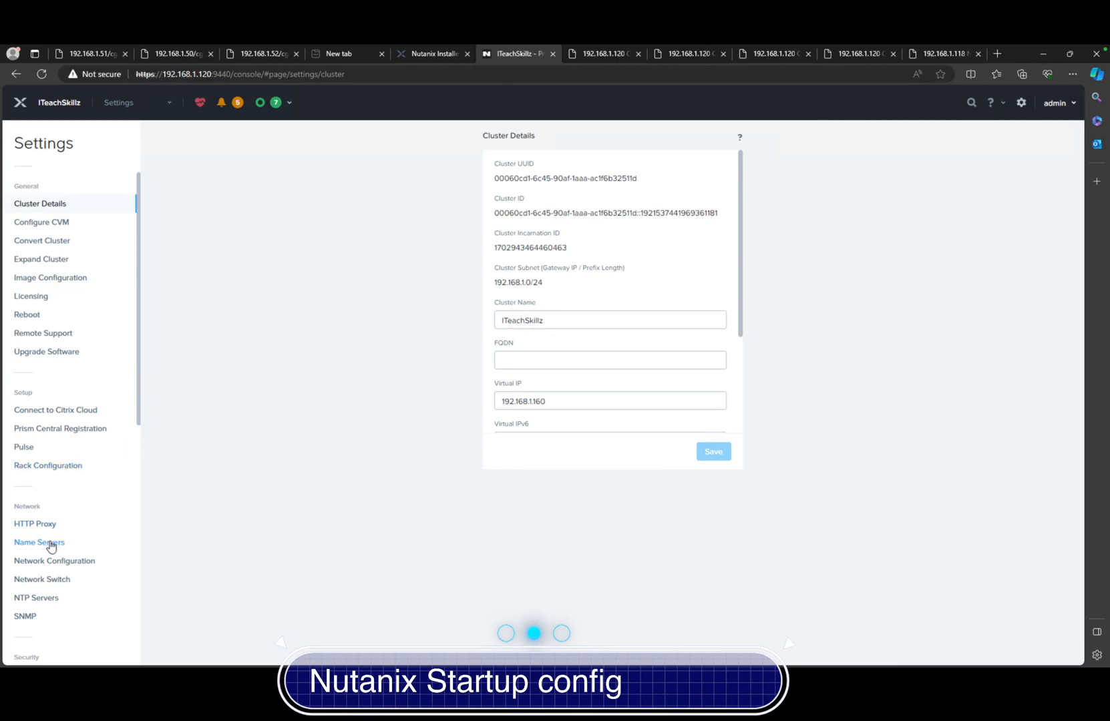
{"action": "left_click", "coordinate": [37, 543]}
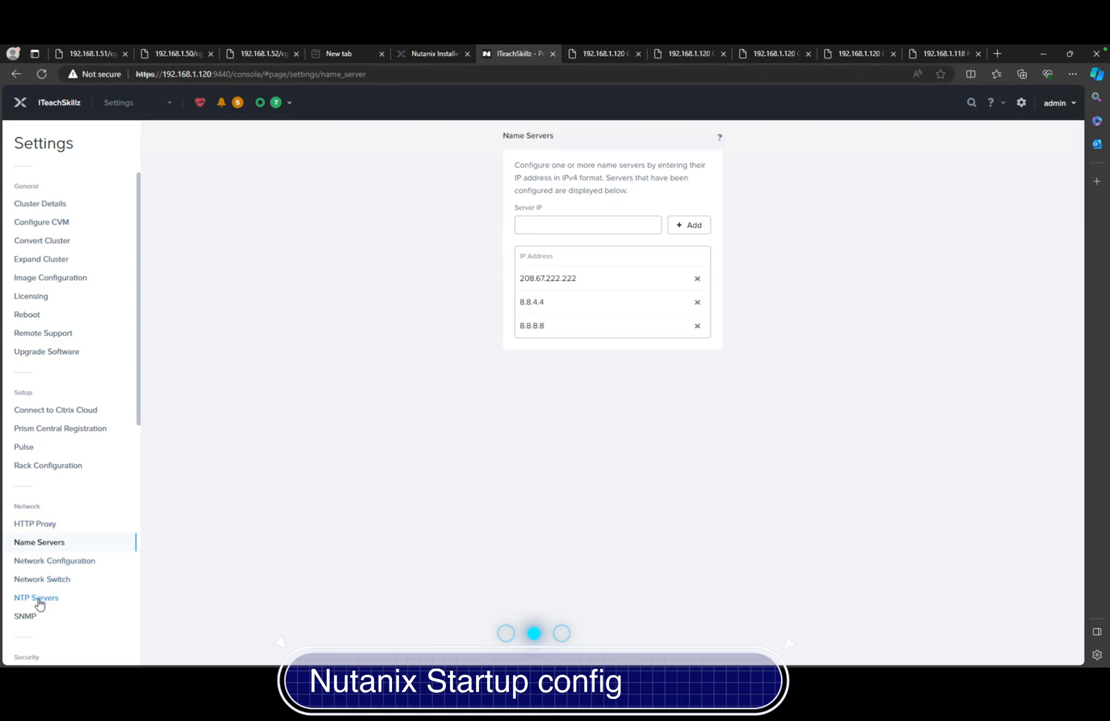
{"action": "left_click", "coordinate": [35, 597]}
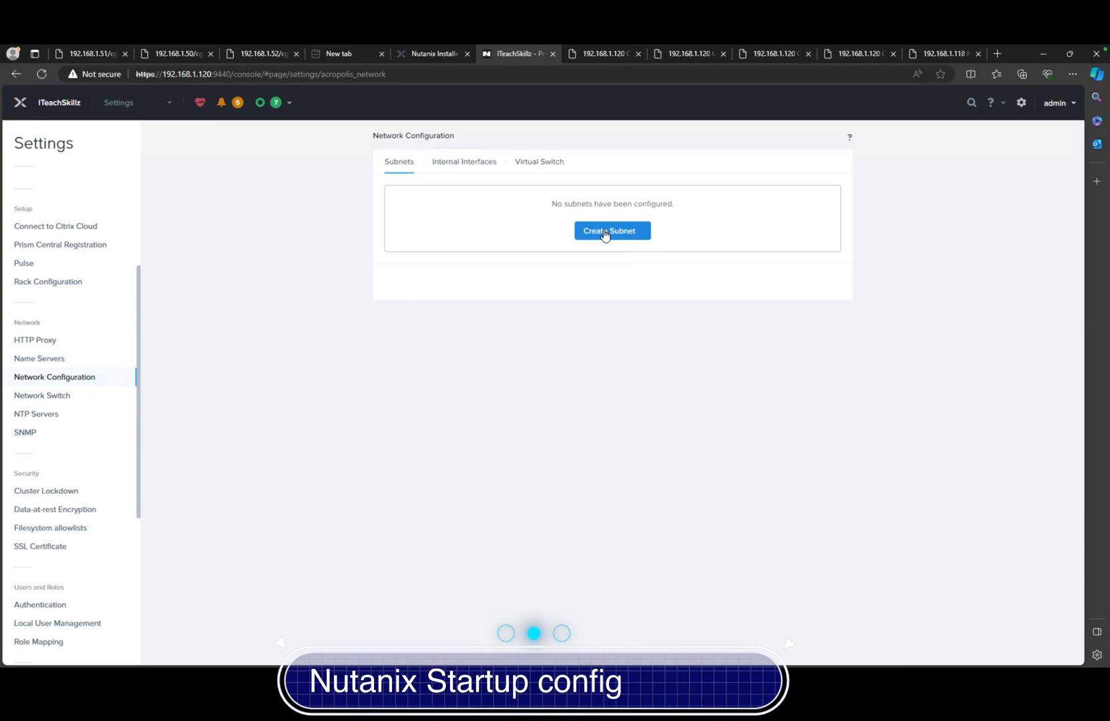
Step: Create subnet iTeachSkillz_VNet on virtual switch vs0 with VLAN ID 0 and save it
{"action": "left_click", "coordinate": [612, 230]}
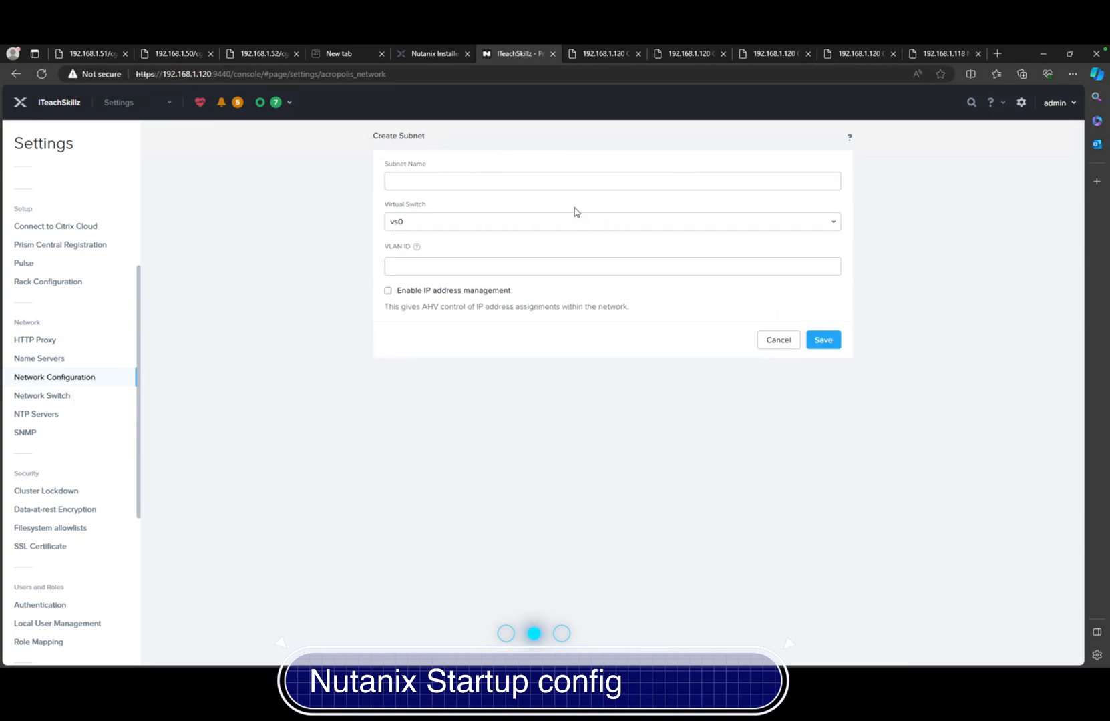
{"action": "left_click", "coordinate": [612, 181]}
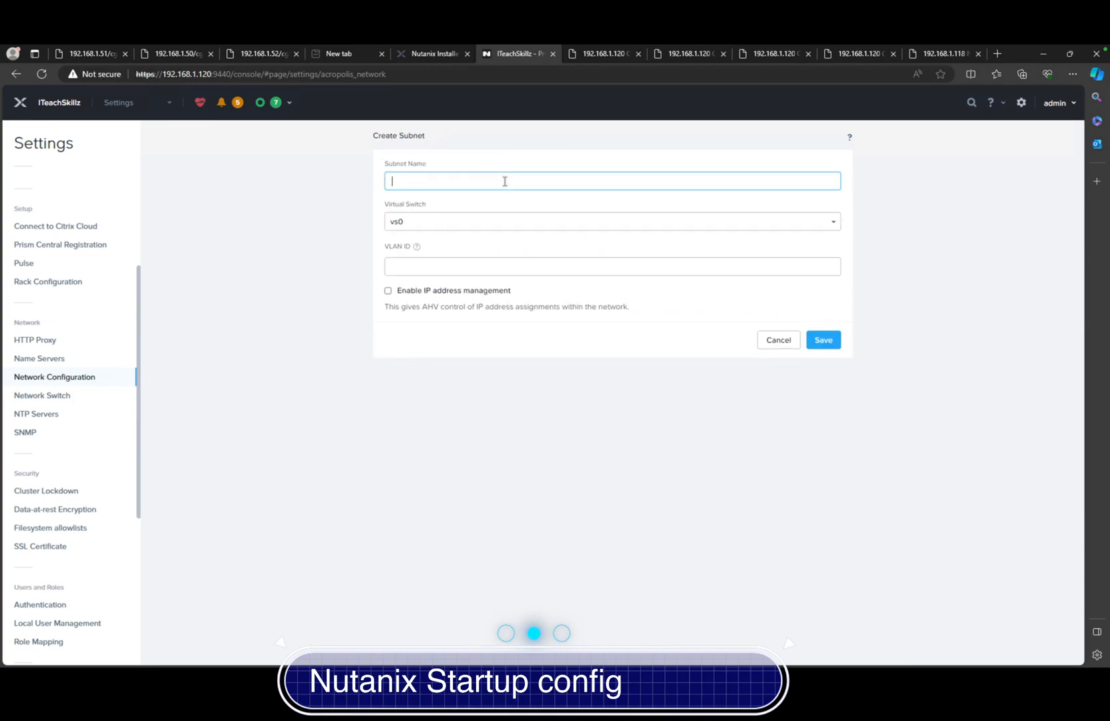
{"action": "type", "text": "ITeachSkillz_"}
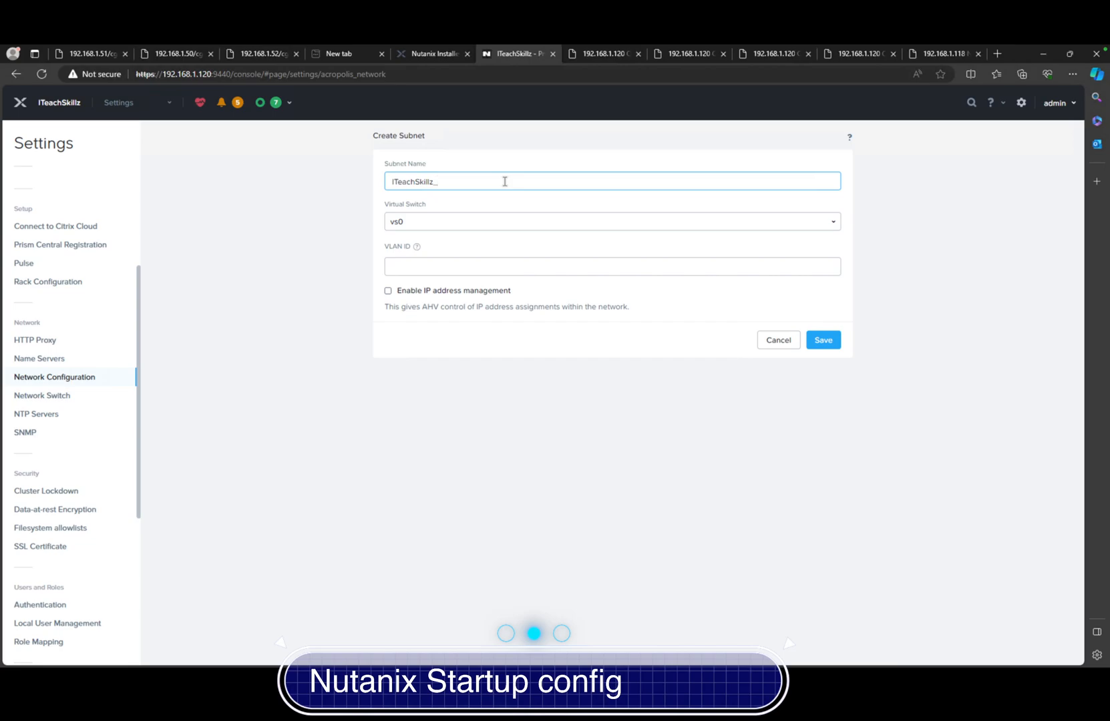
{"action": "type", "text": "VNet"}
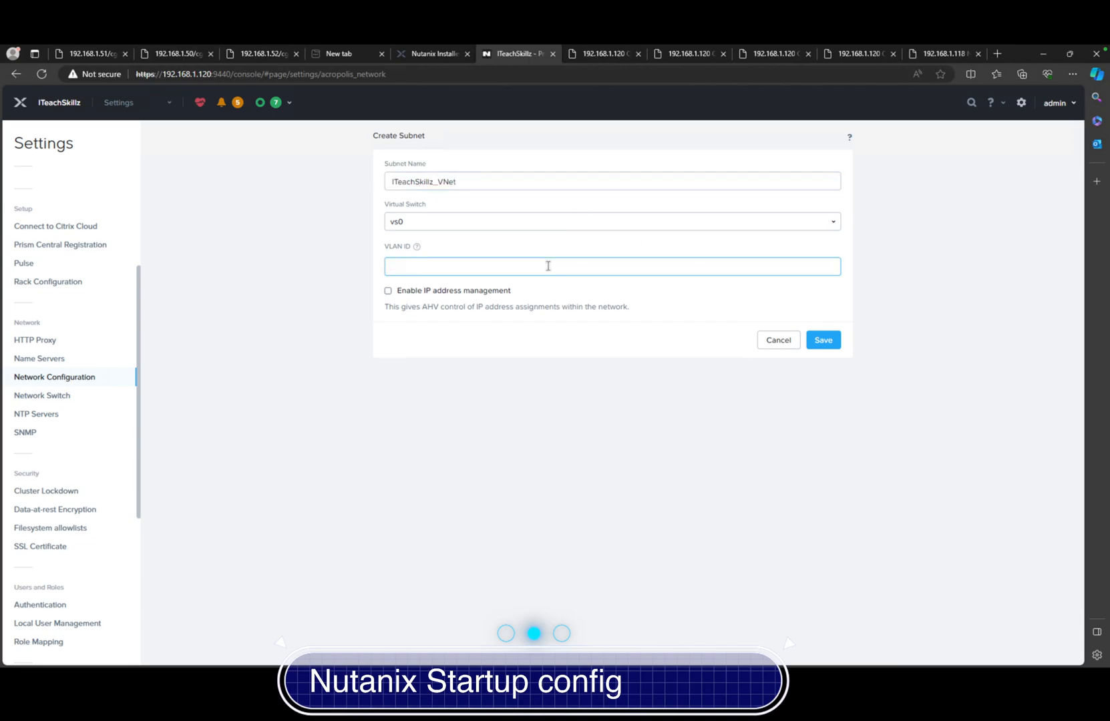
{"action": "left_click", "coordinate": [548, 265]}
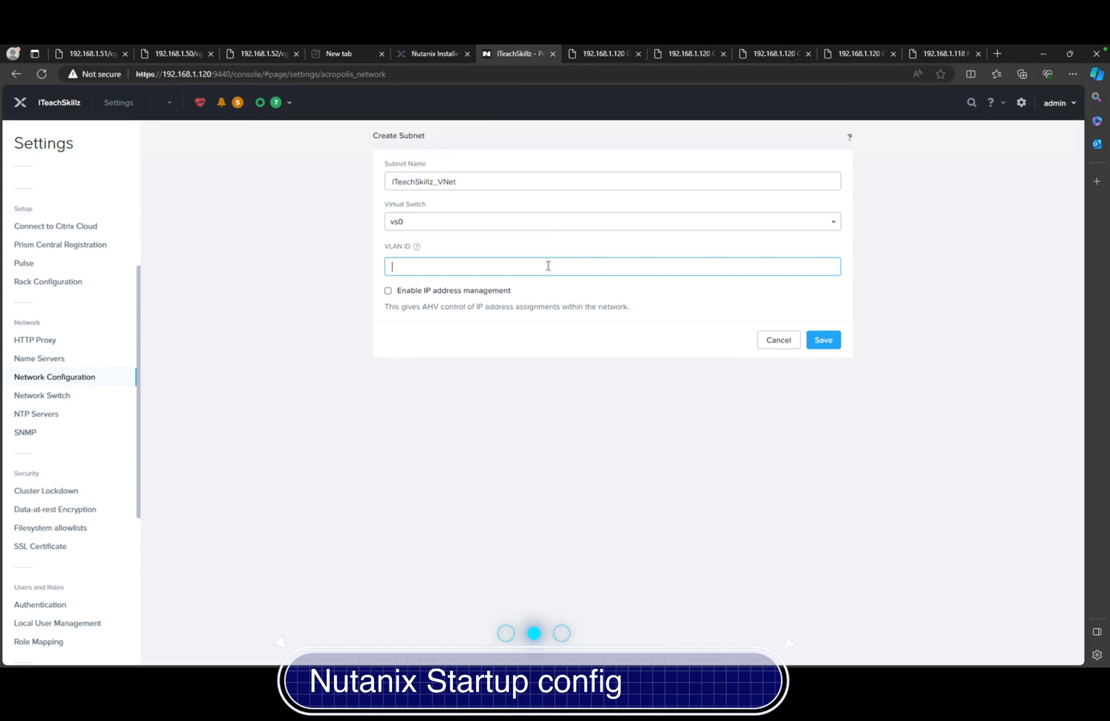
{"action": "left_click", "coordinate": [825, 340]}
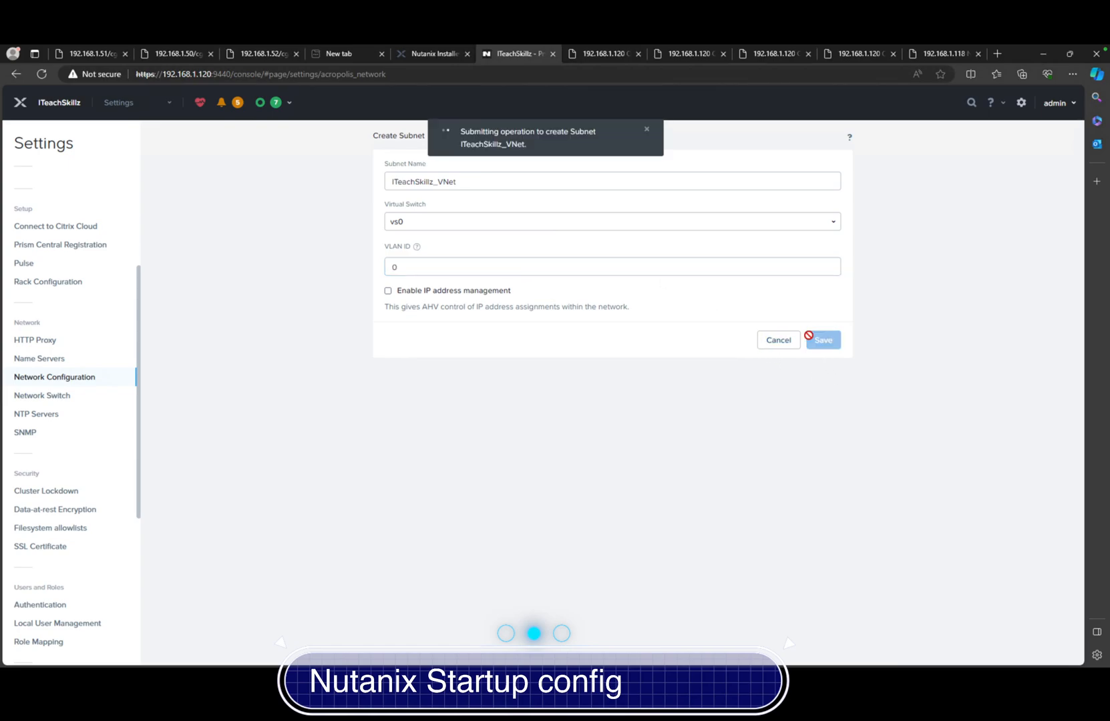
{"action": "mouse_move", "coordinate": [714, 321]}
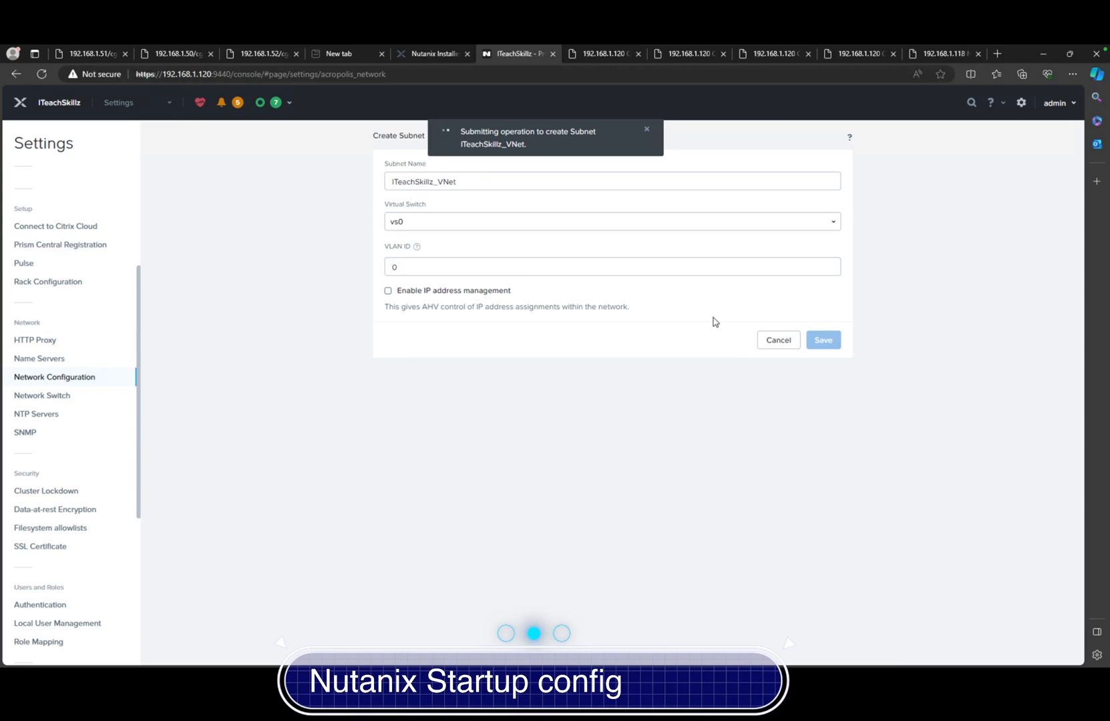
{"action": "left_click", "coordinate": [823, 339]}
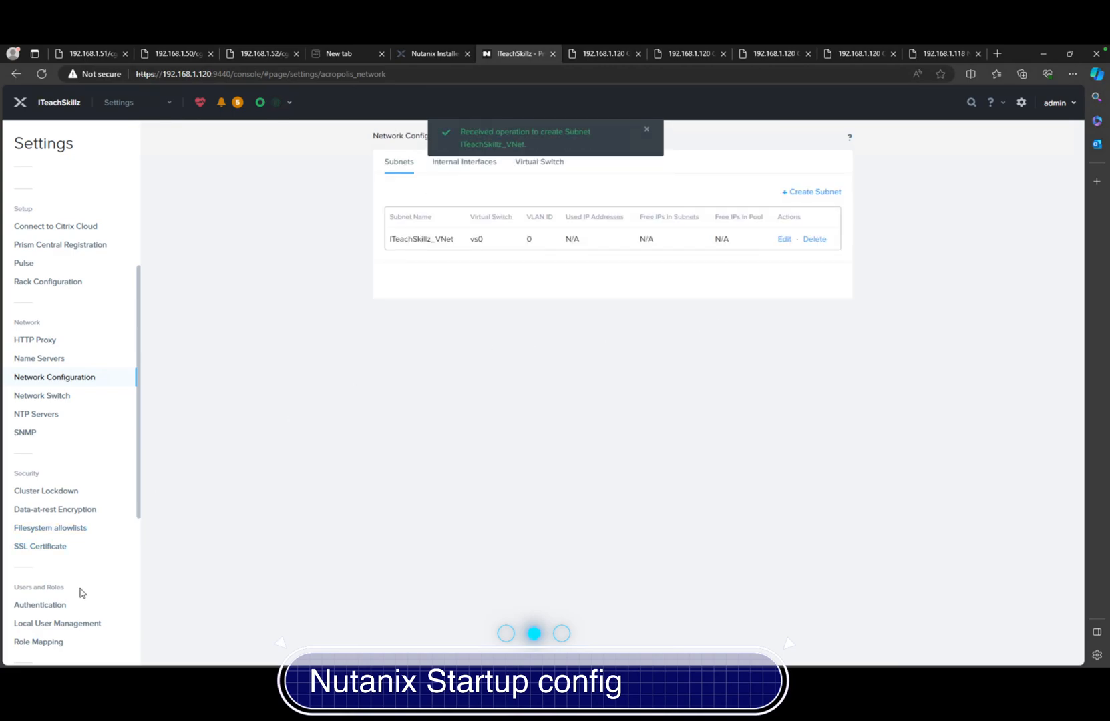
Step: Review Alert Email Configuration's Email Content and Custom Settings, returning to the Settings view
{"action": "scroll", "scroll_direction": "down", "scroll_amount": 3}
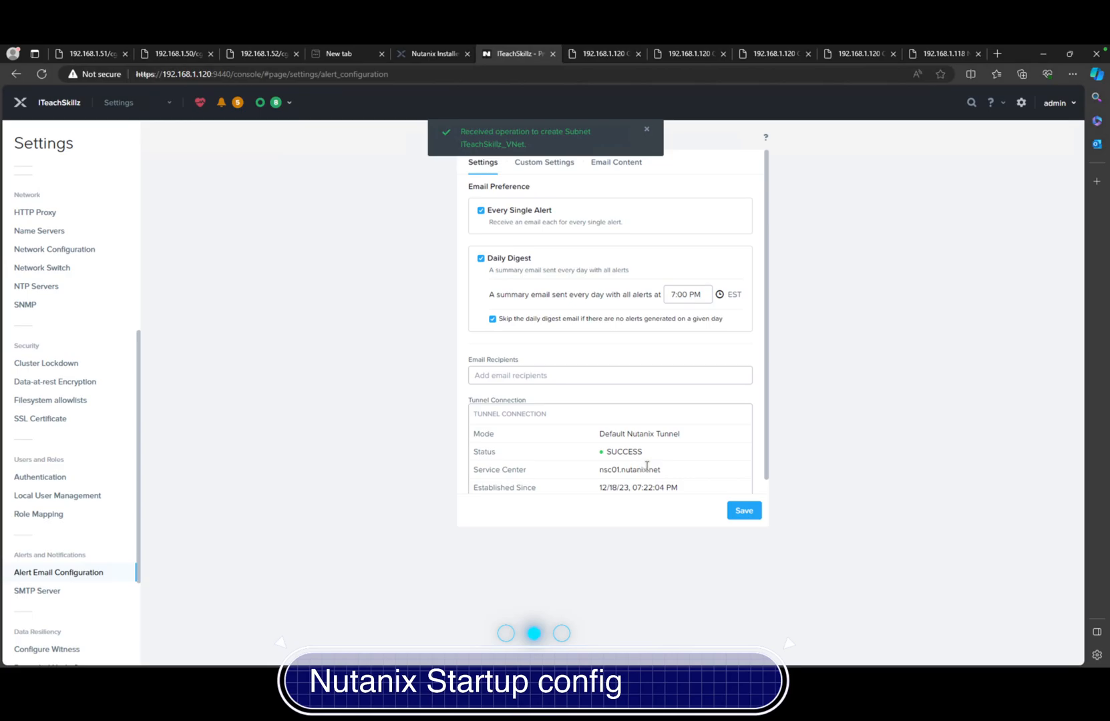
{"action": "mouse_move", "coordinate": [556, 168]}
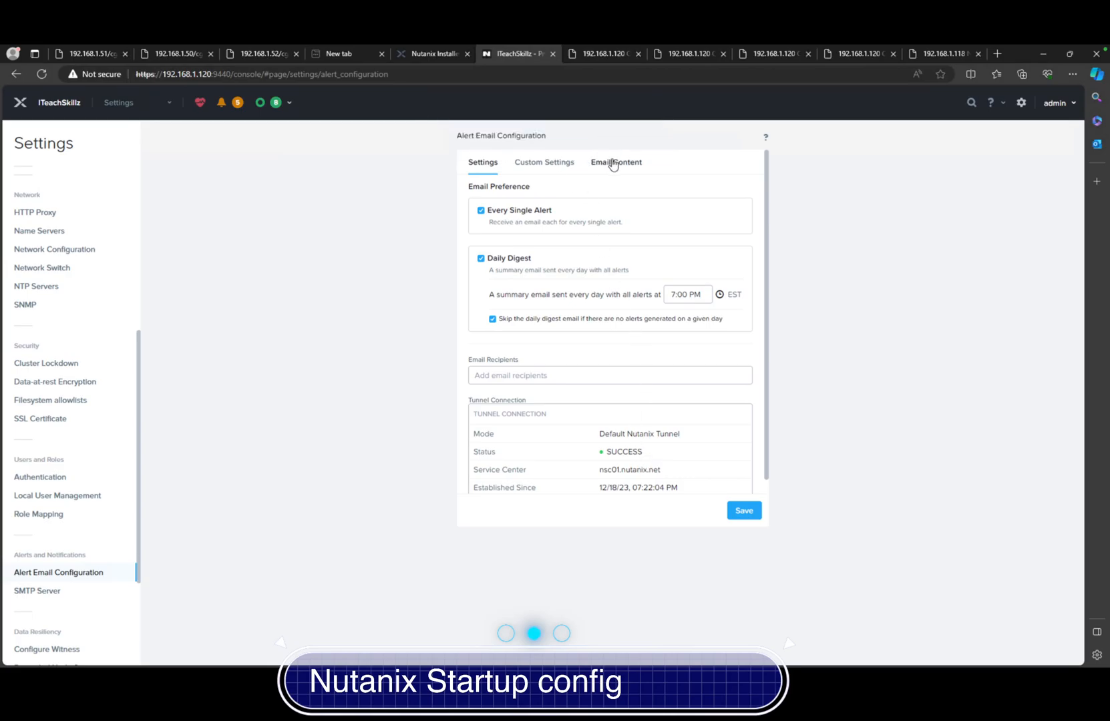
{"action": "left_click", "coordinate": [615, 161]}
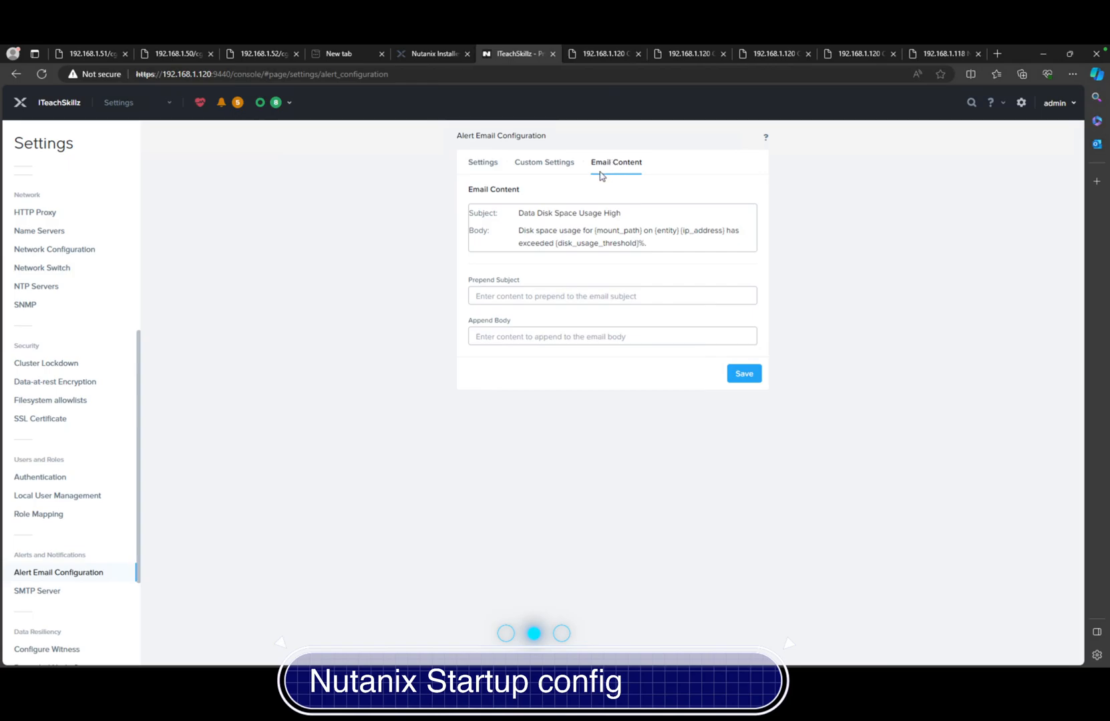
{"action": "left_click", "coordinate": [544, 161]}
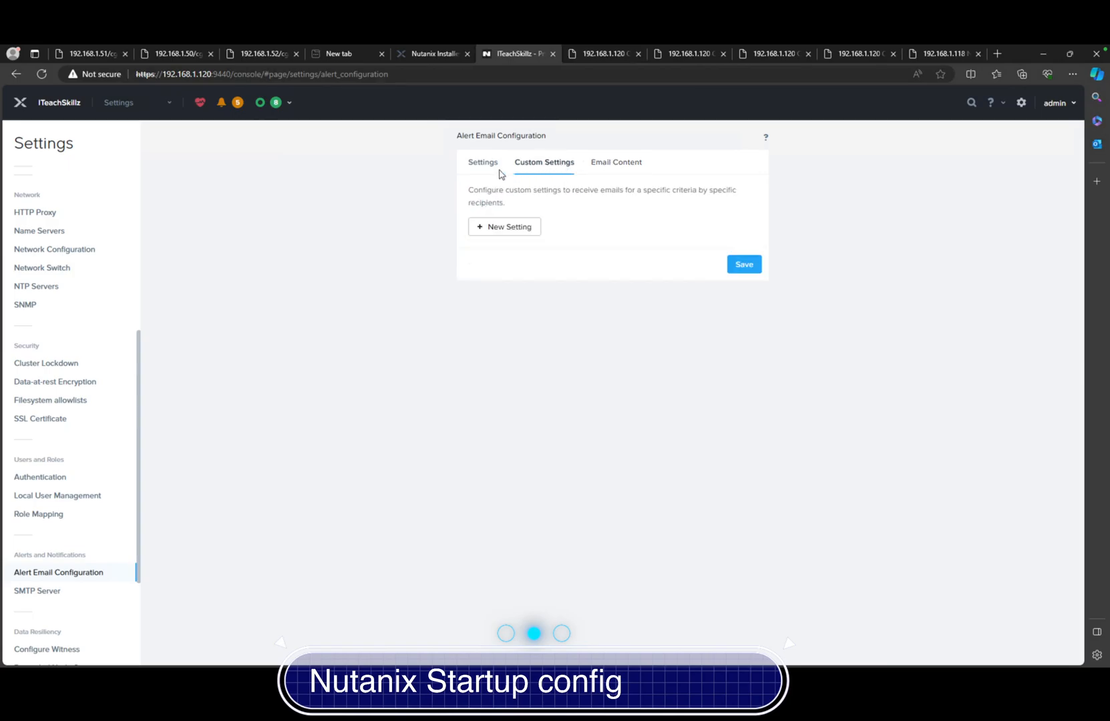
{"action": "left_click", "coordinate": [483, 161]}
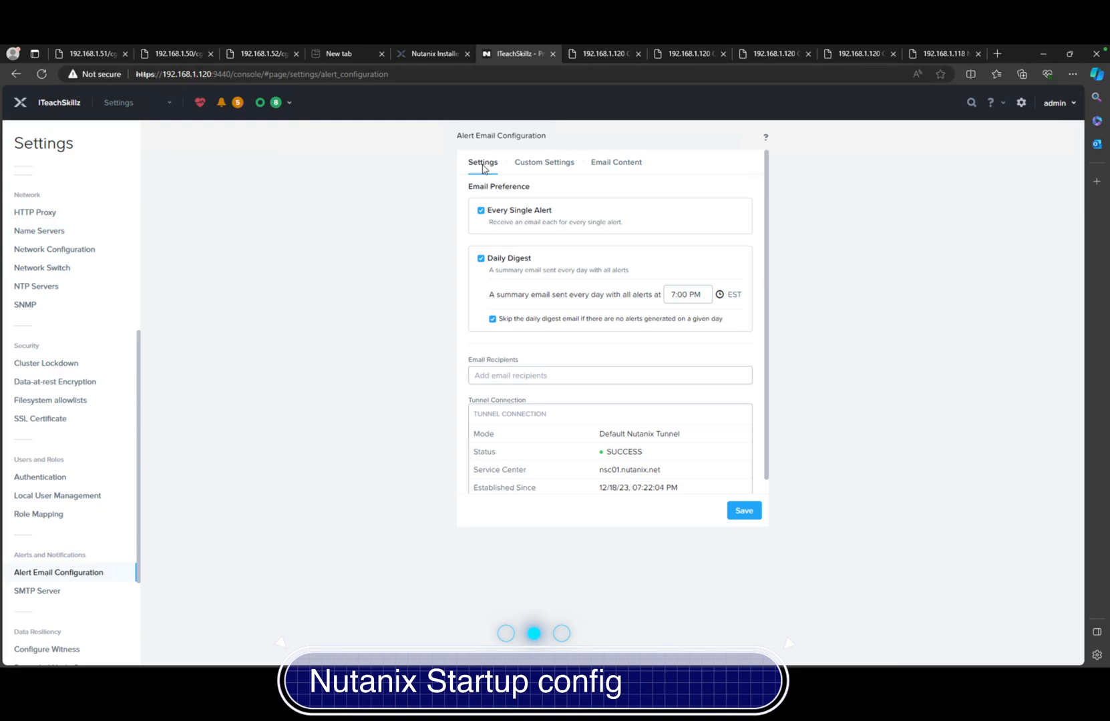
{"action": "scroll", "scroll_direction": "down", "scroll_amount": 3}
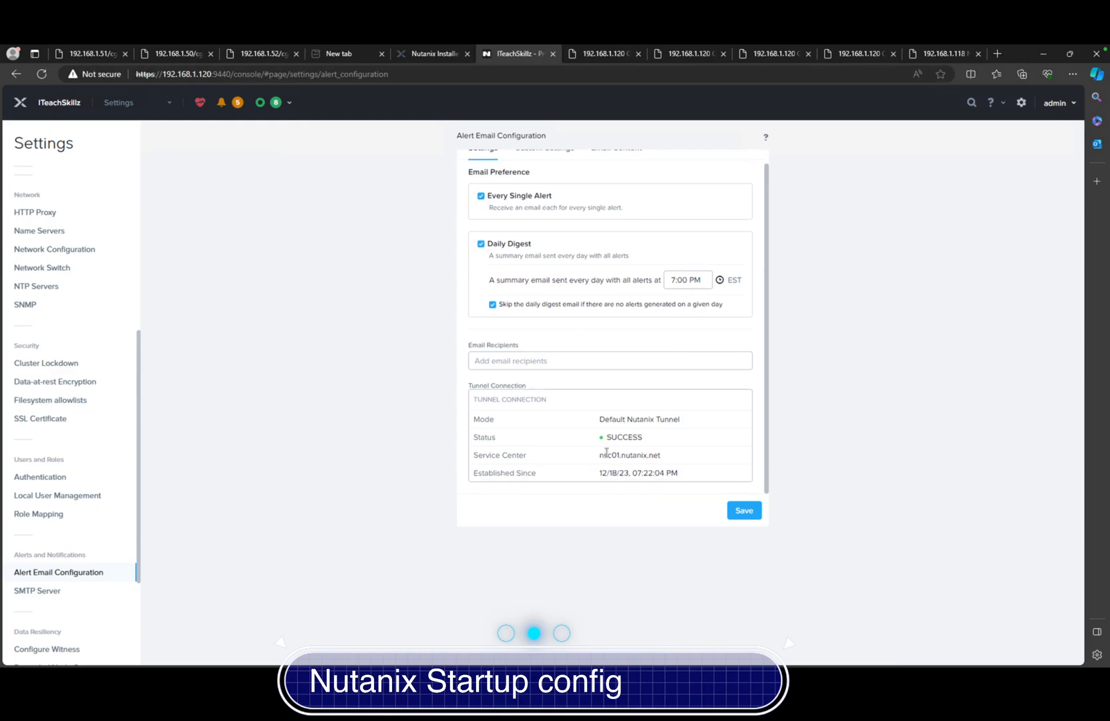
{"action": "mouse_move", "coordinate": [96, 453]}
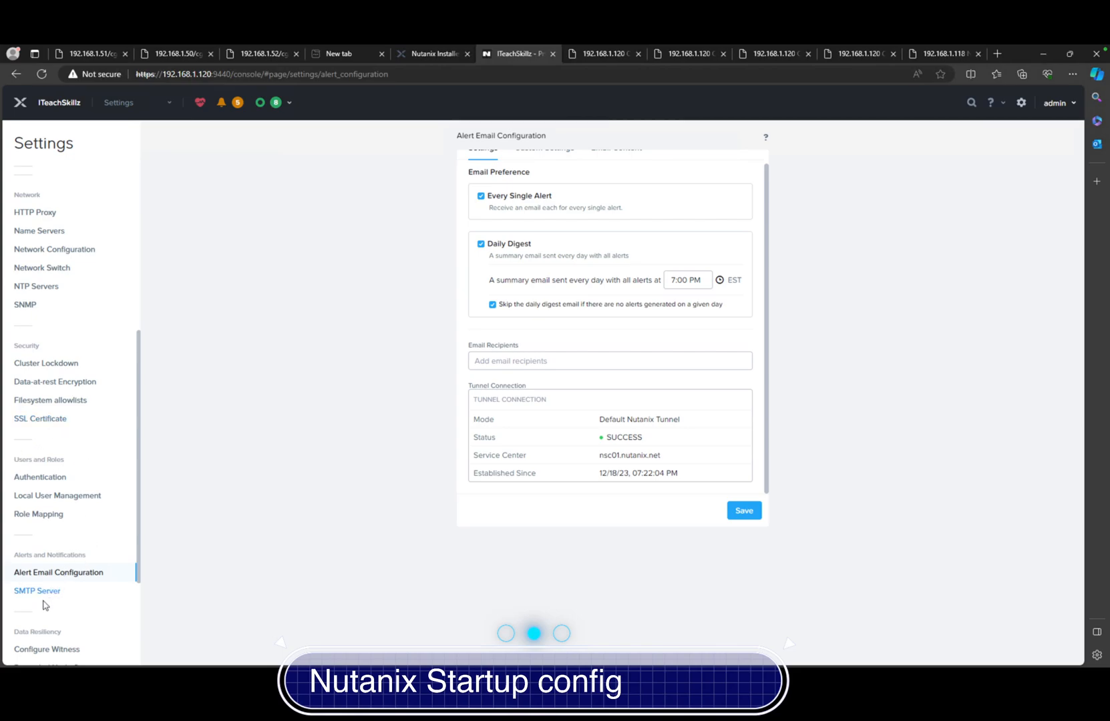
Step: View SMTP Server, Configure Witness, Degraded Node, VM High Availability and Redundancy State (factor 2)
{"action": "left_click", "coordinate": [37, 591]}
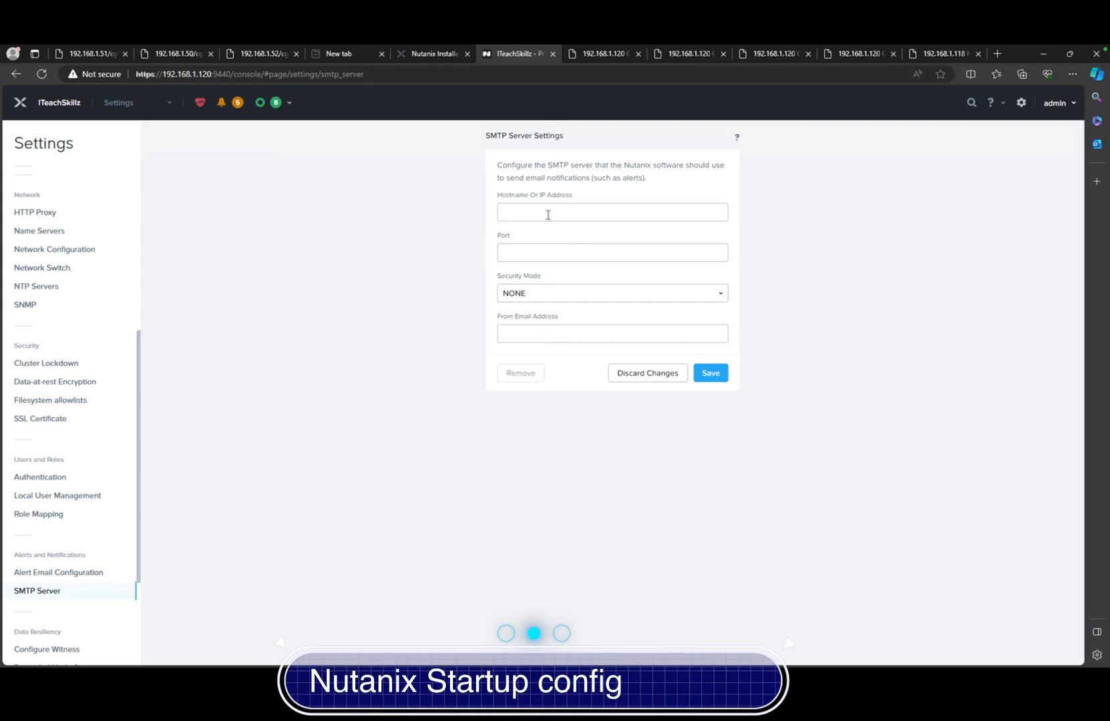
{"action": "mouse_move", "coordinate": [85, 591]}
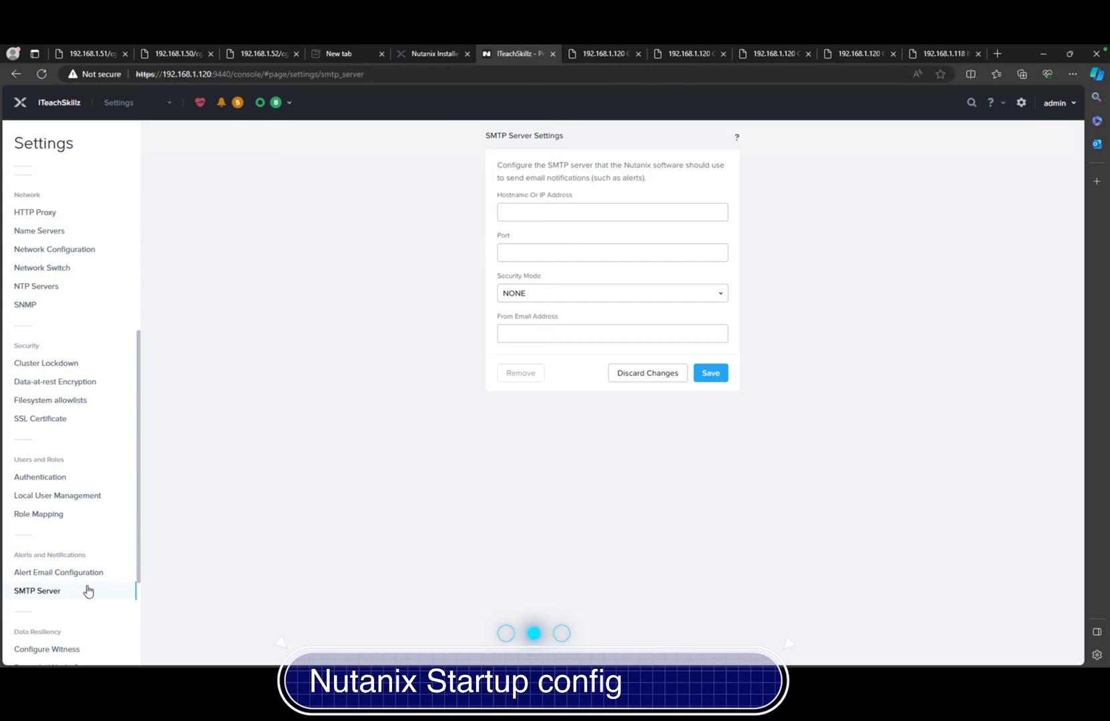
{"action": "scroll", "scroll_direction": "down", "scroll_amount": 3}
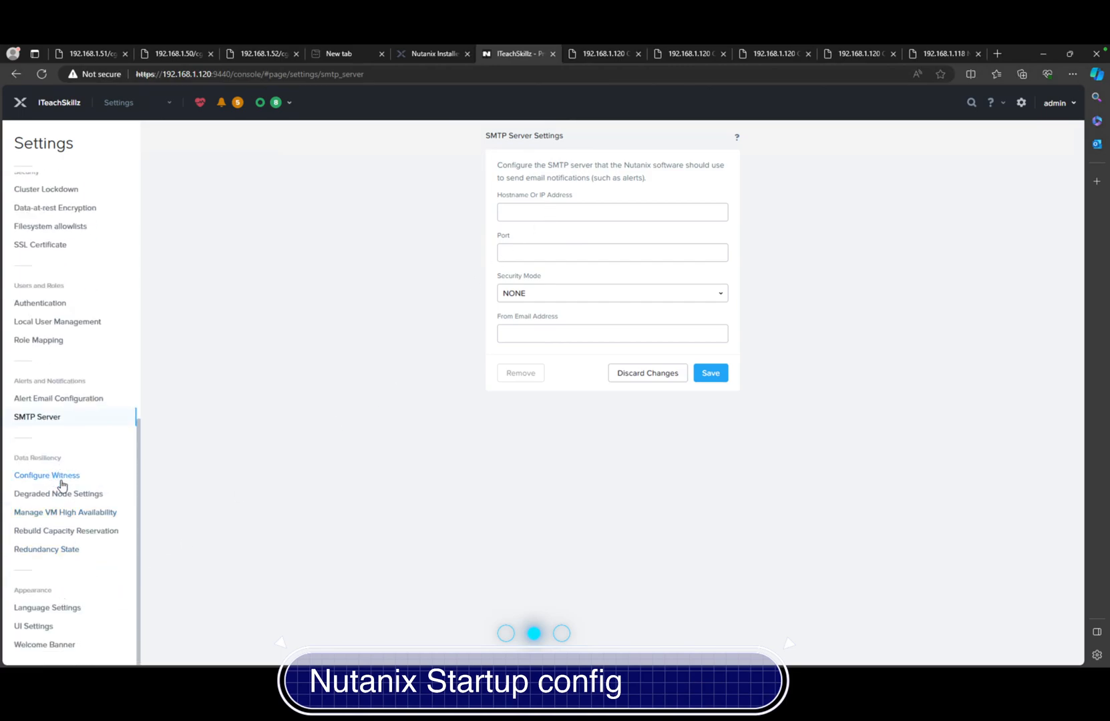
{"action": "left_click", "coordinate": [46, 476]}
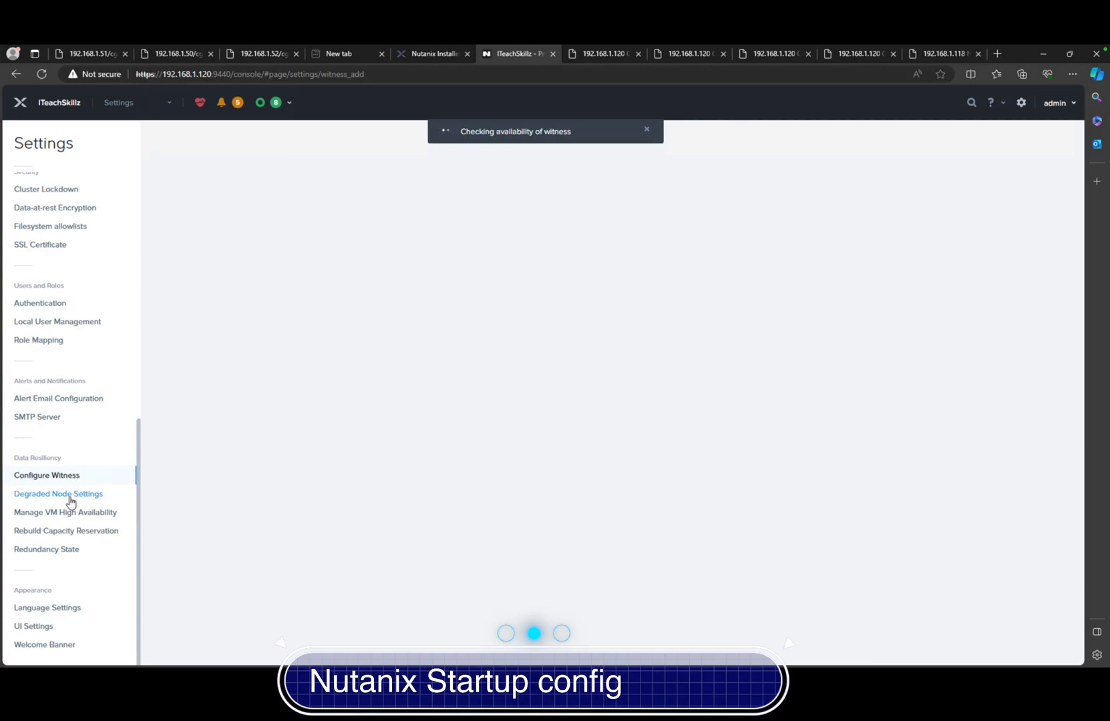
{"action": "left_click", "coordinate": [59, 493]}
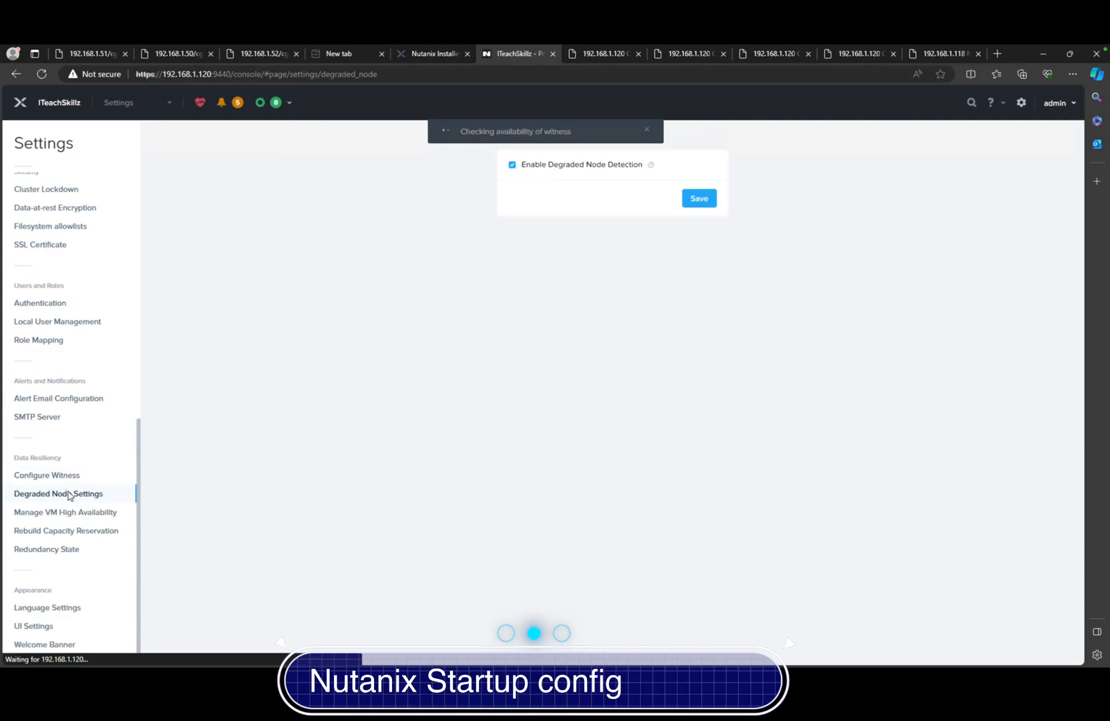
{"action": "left_click", "coordinate": [64, 511]}
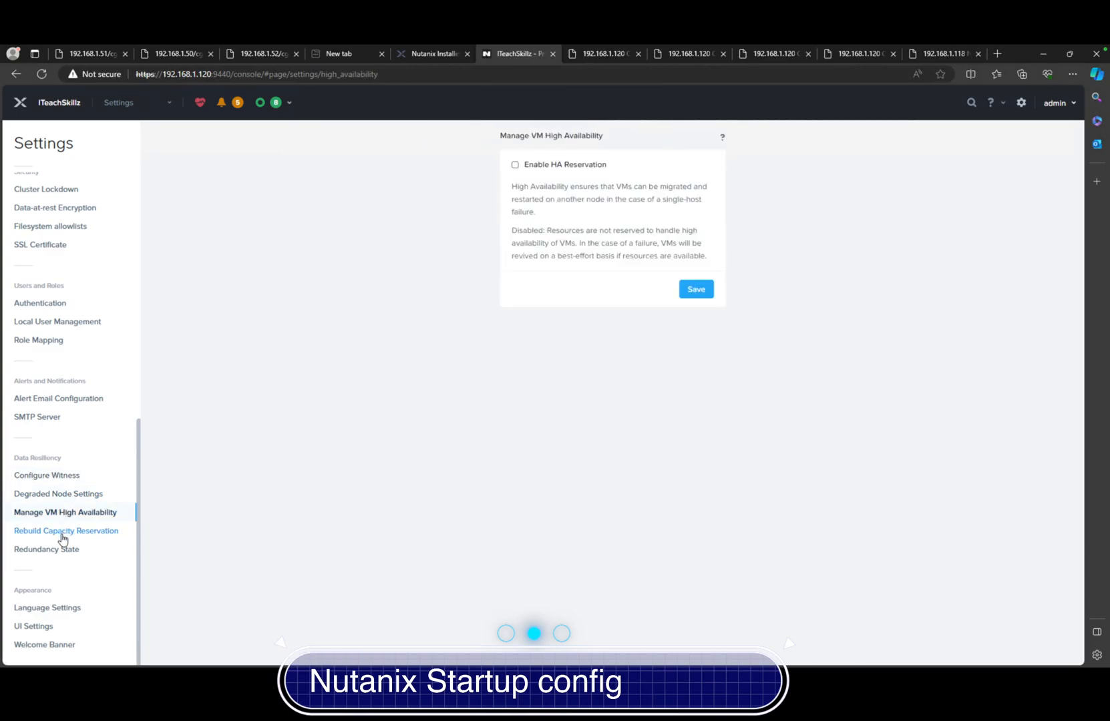
{"action": "left_click", "coordinate": [47, 549]}
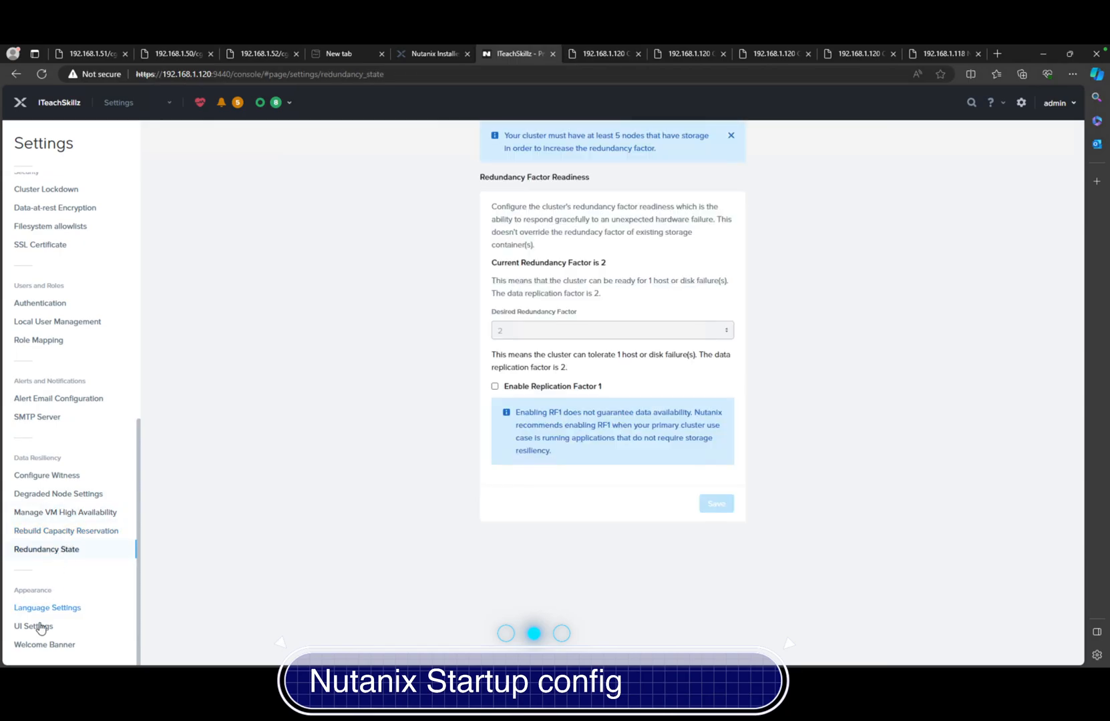
Step: Bring up the Language Settings showing English with USA region formats
{"action": "left_click", "coordinate": [47, 608]}
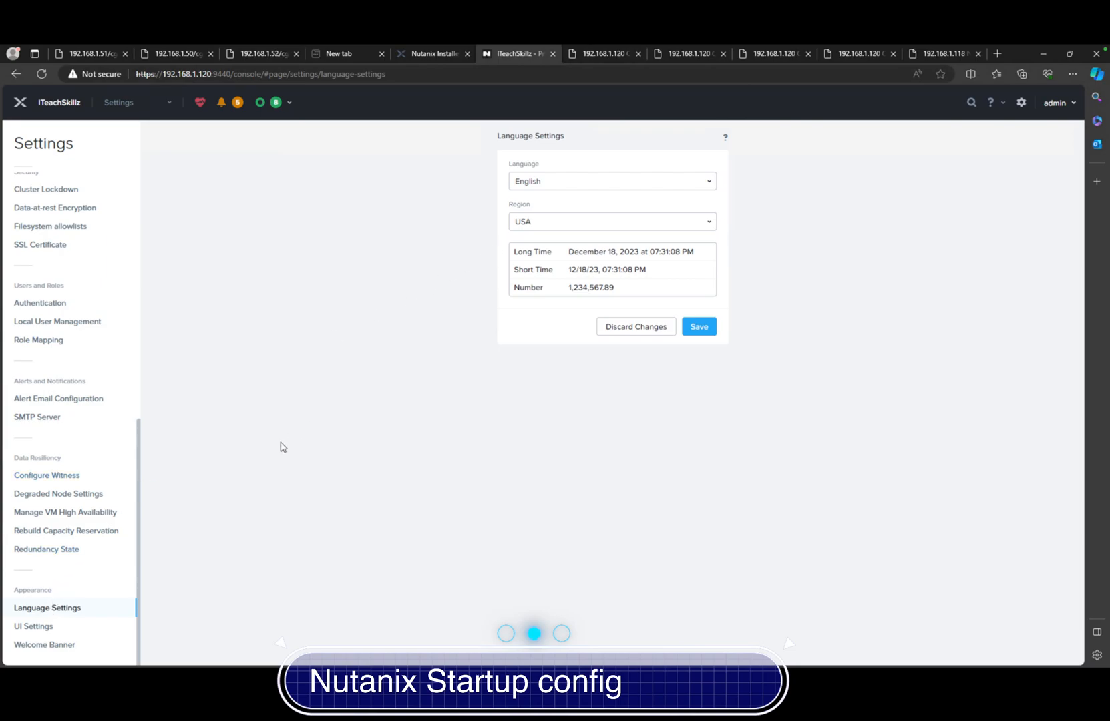
{"action": "mouse_move", "coordinate": [91, 596]}
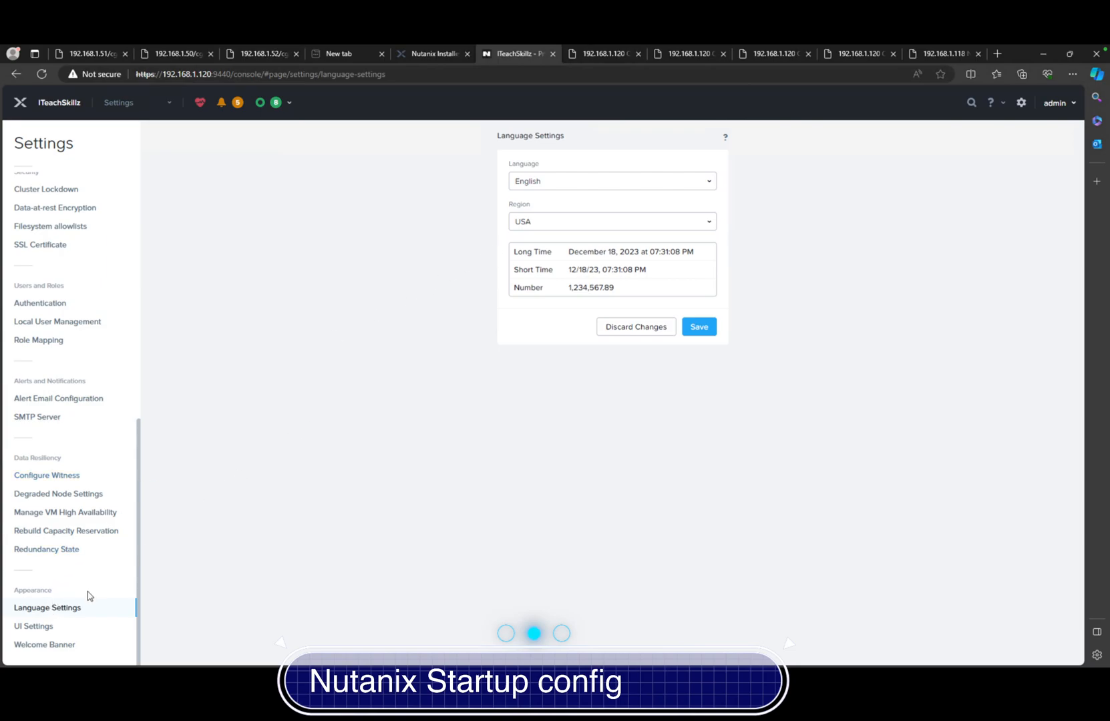
Step: Enable the welcome banner and replace its placeholder HTML with the text Welcome
{"action": "left_click", "coordinate": [44, 643]}
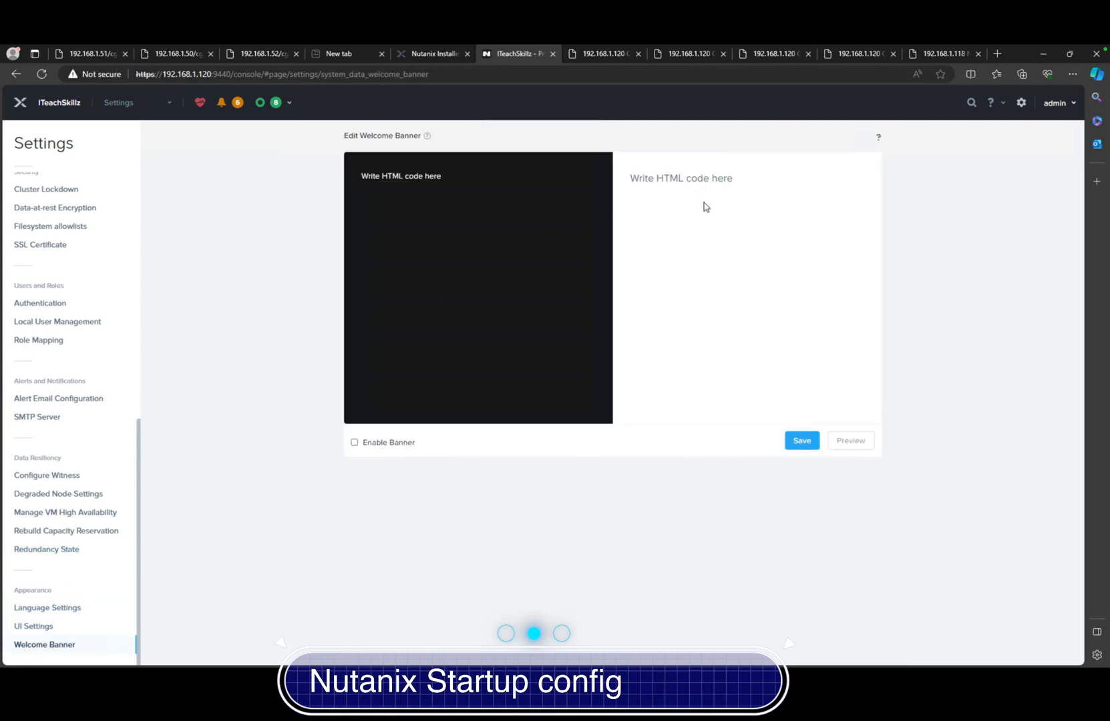
{"action": "mouse_move", "coordinate": [615, 470]}
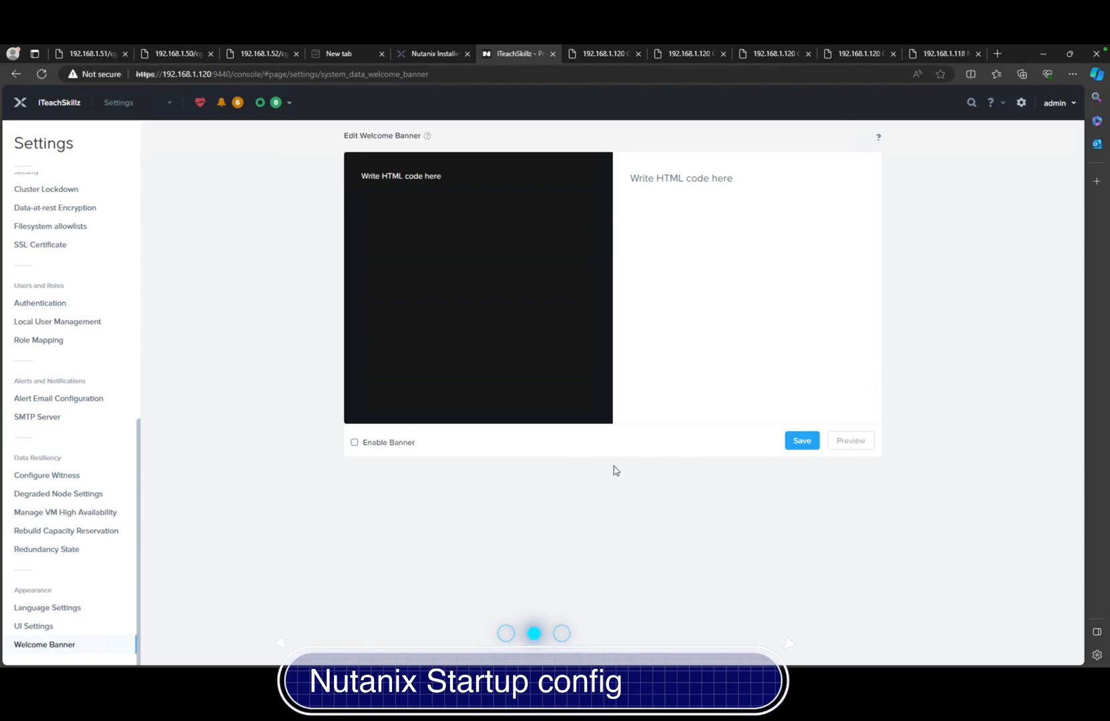
{"action": "mouse_move", "coordinate": [91, 360]}
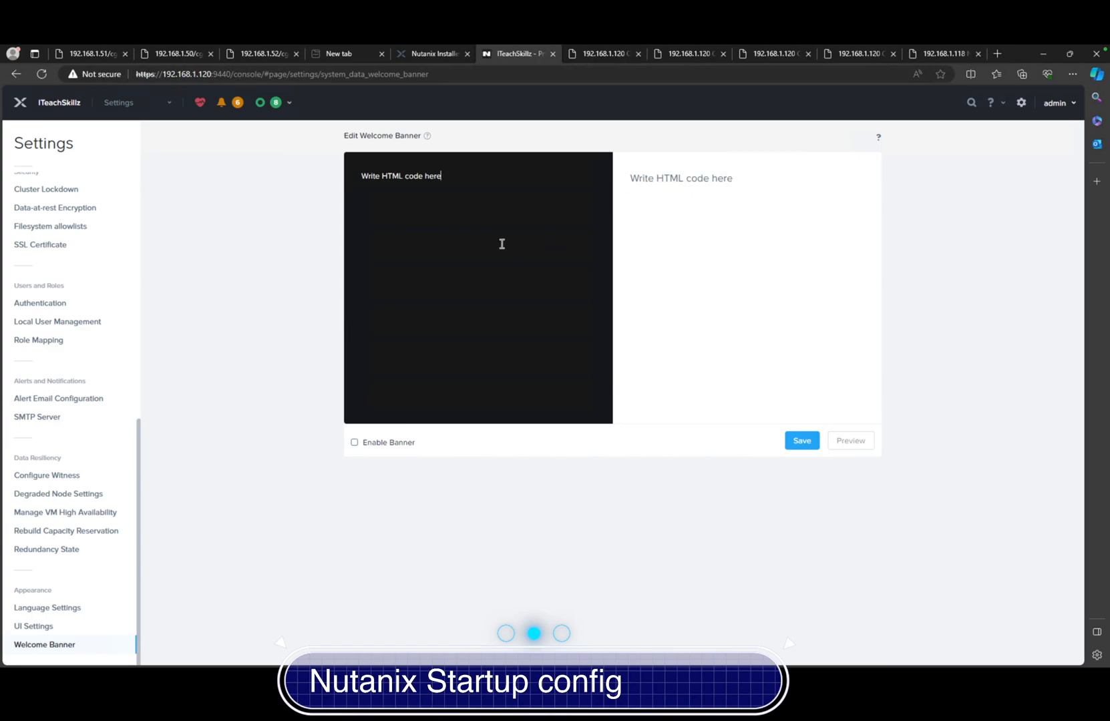
{"action": "left_click", "coordinate": [354, 442]}
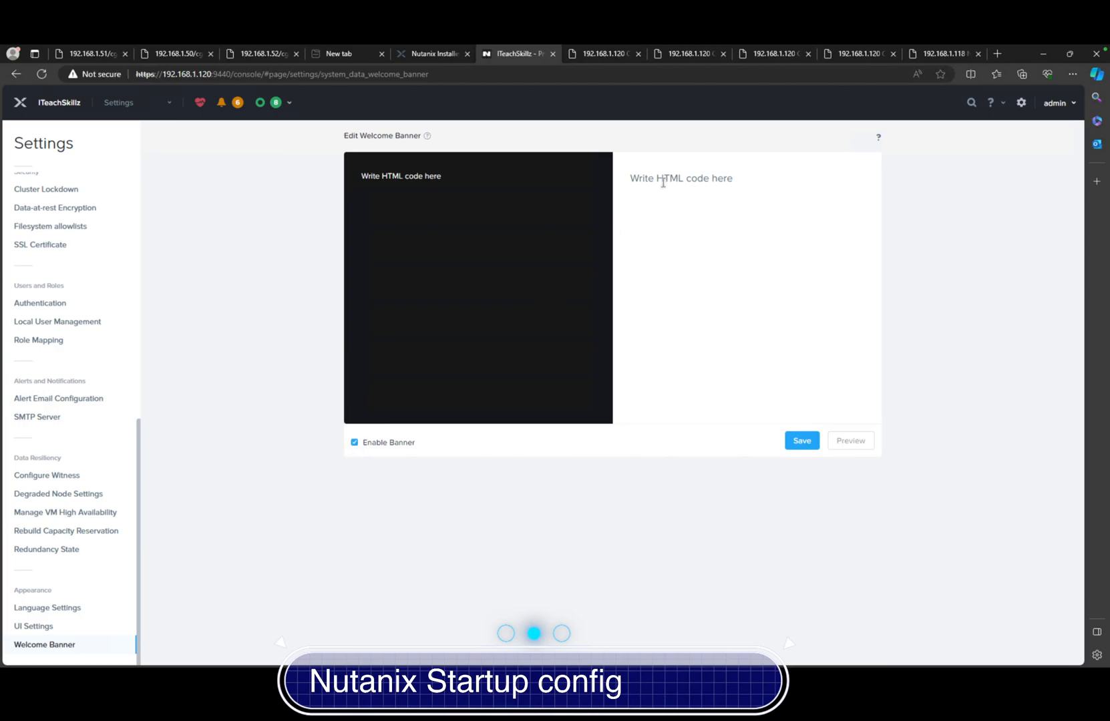
{"action": "double_click", "coordinate": [401, 175]}
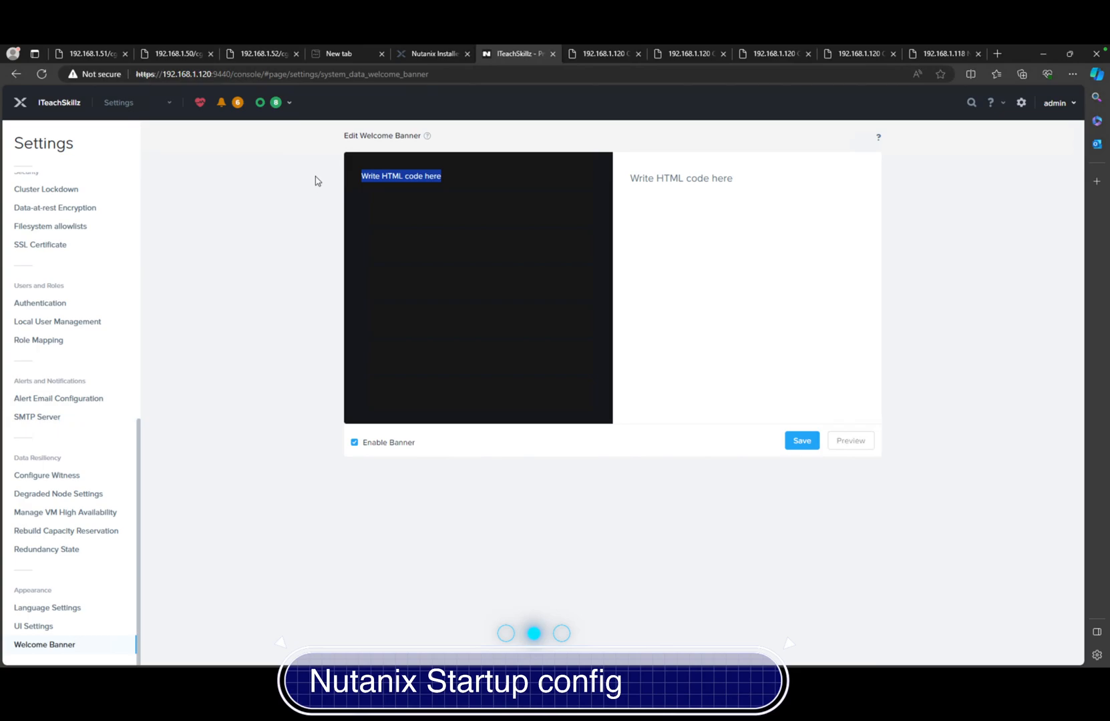
{"action": "type", "text": "Welcome"}
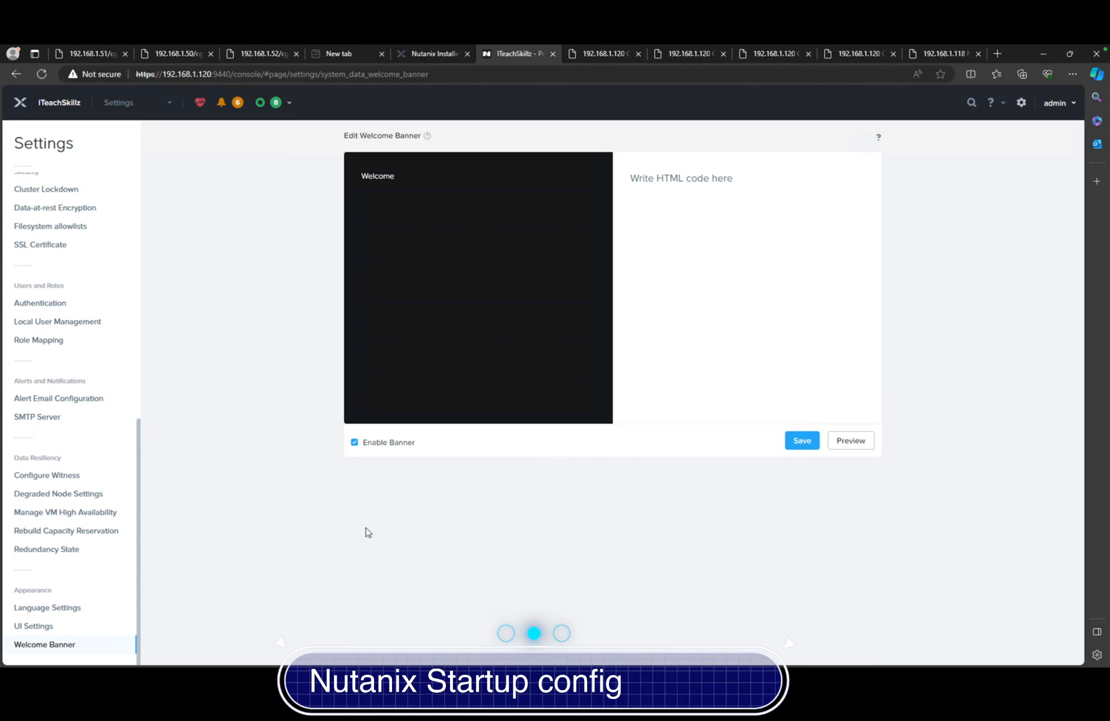
{"action": "left_click", "coordinate": [354, 443]}
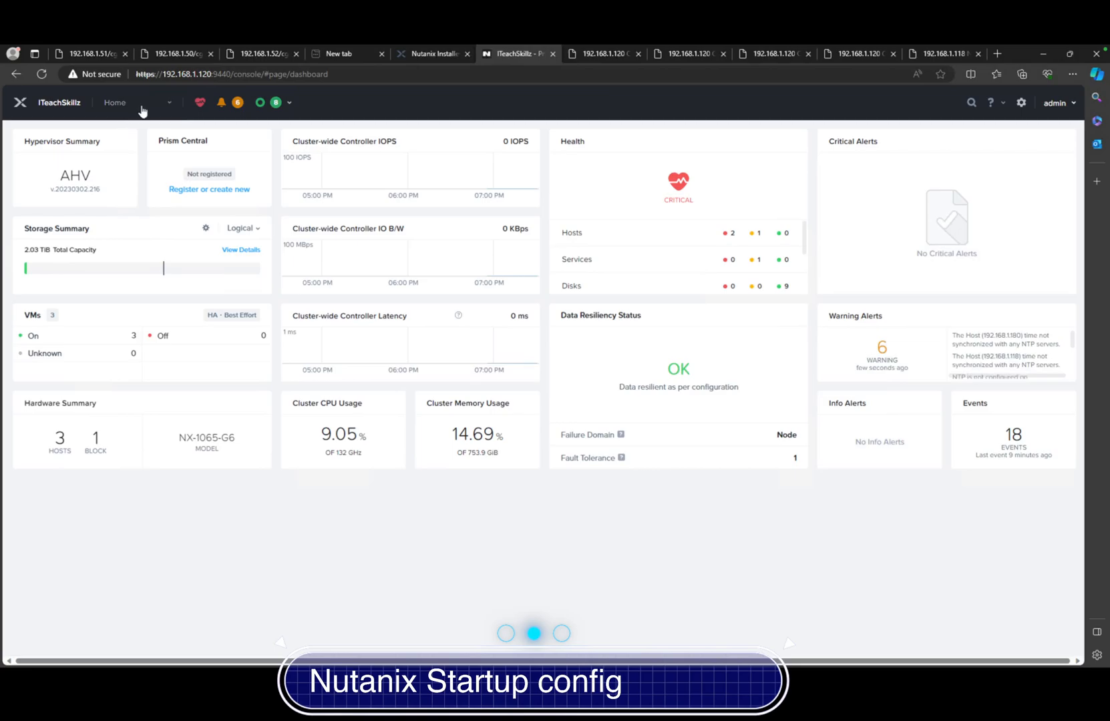
{"action": "mouse_move", "coordinate": [156, 104]}
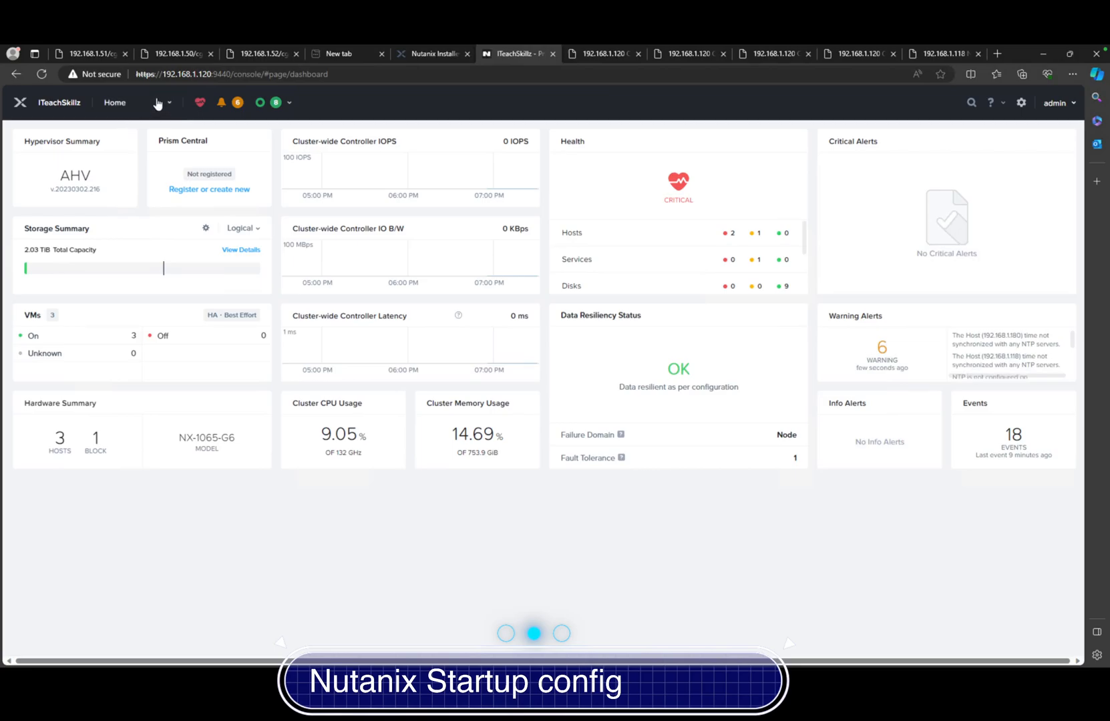
Step: Go to the cluster Health page and bring up the Actions list on the Checks panel
{"action": "left_click", "coordinate": [163, 103]}
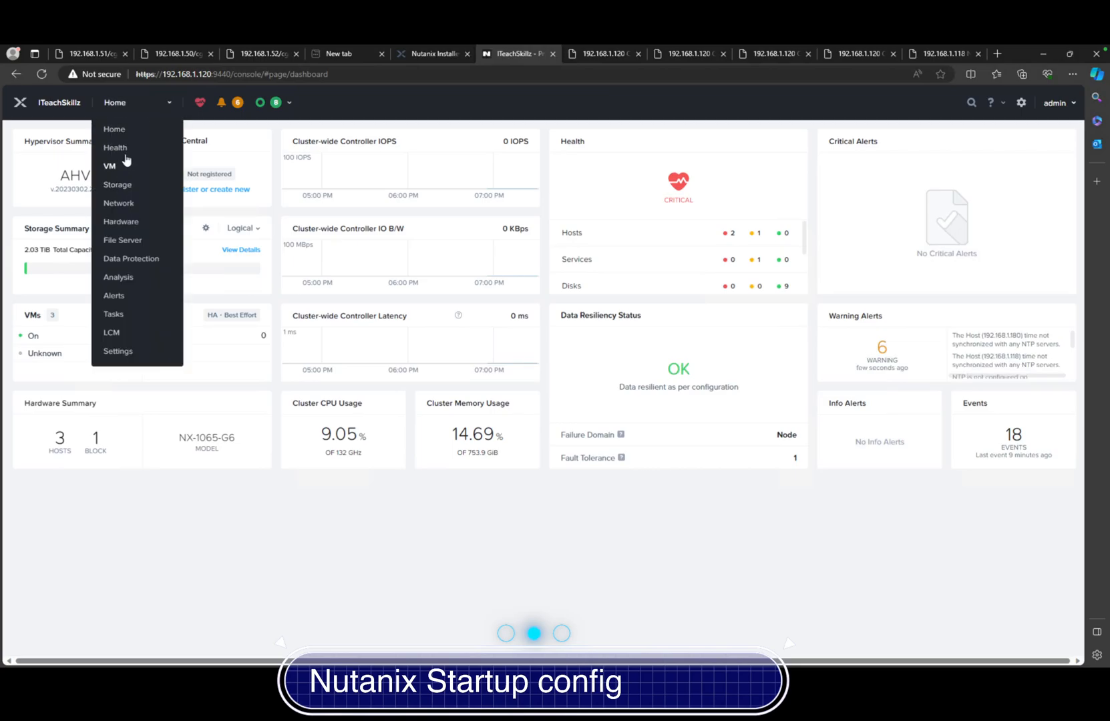
{"action": "left_click", "coordinate": [115, 147]}
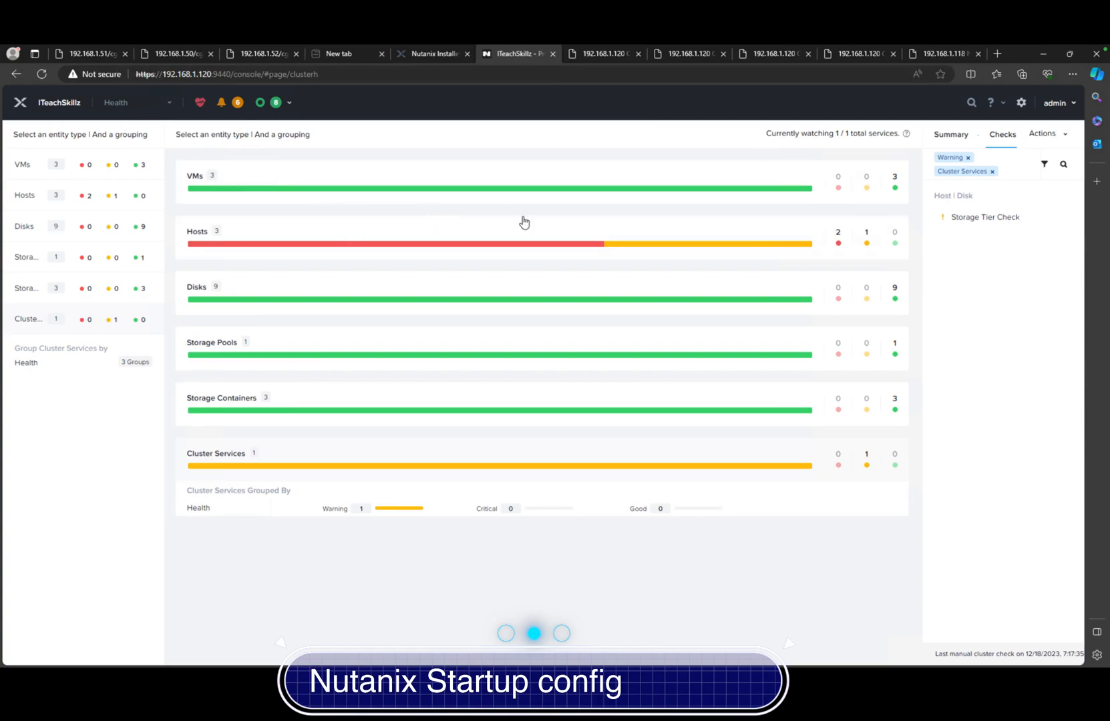
{"action": "mouse_move", "coordinate": [991, 245]}
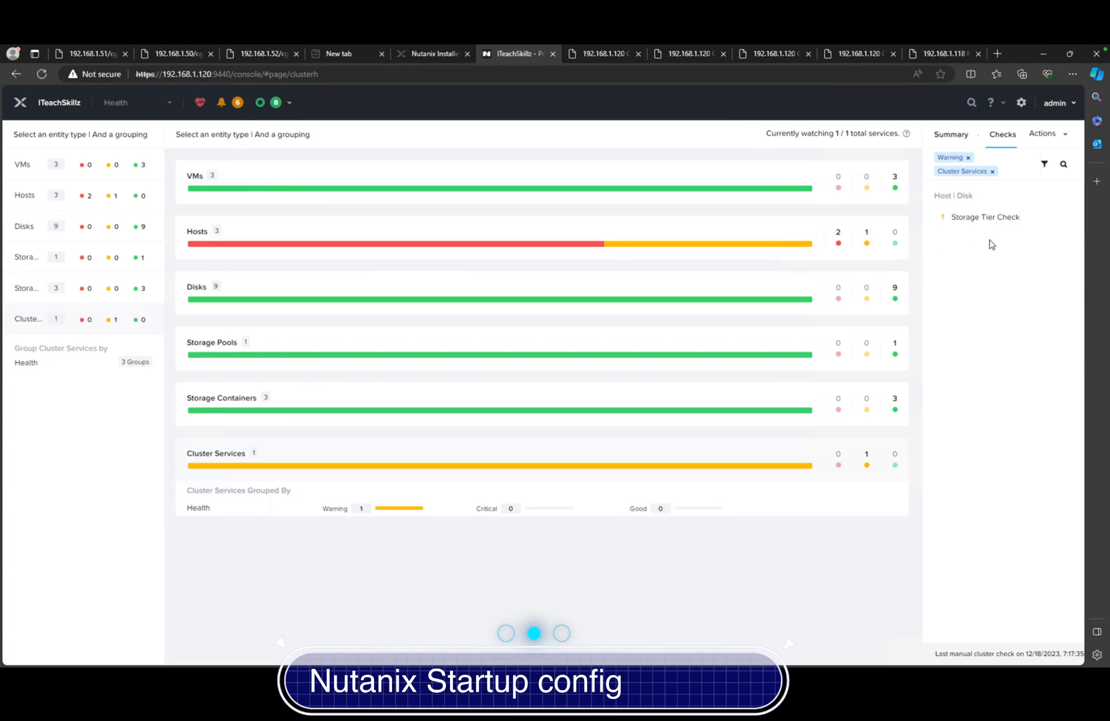
{"action": "left_click", "coordinate": [1049, 133]}
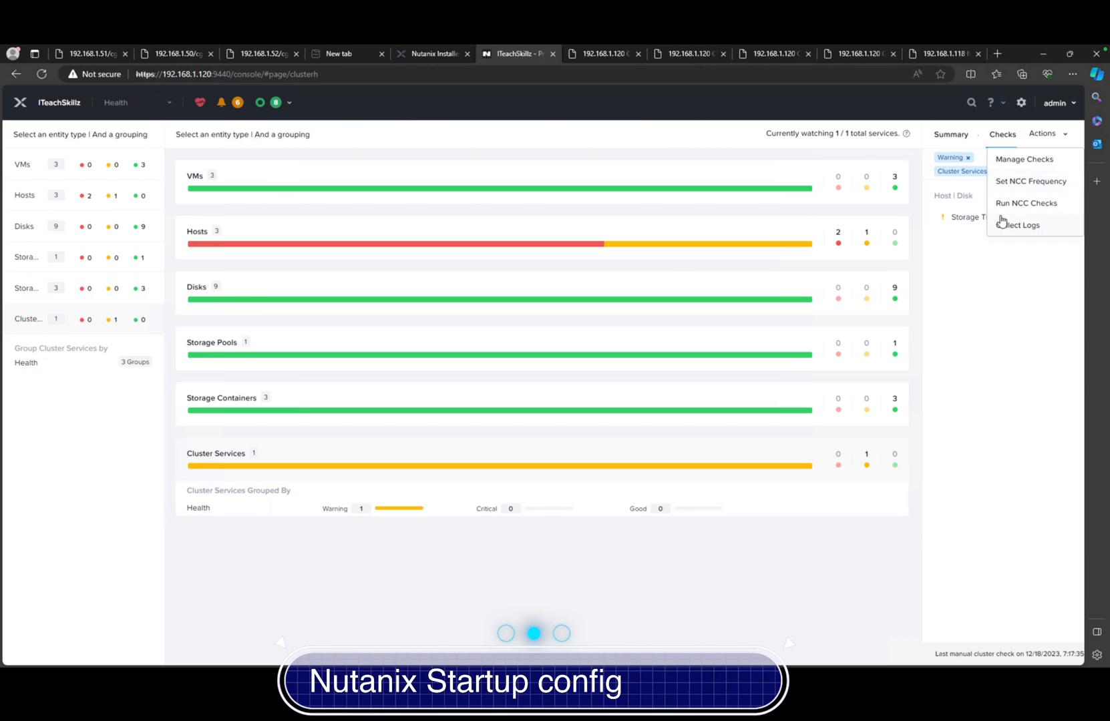
{"action": "mouse_move", "coordinate": [1013, 204]}
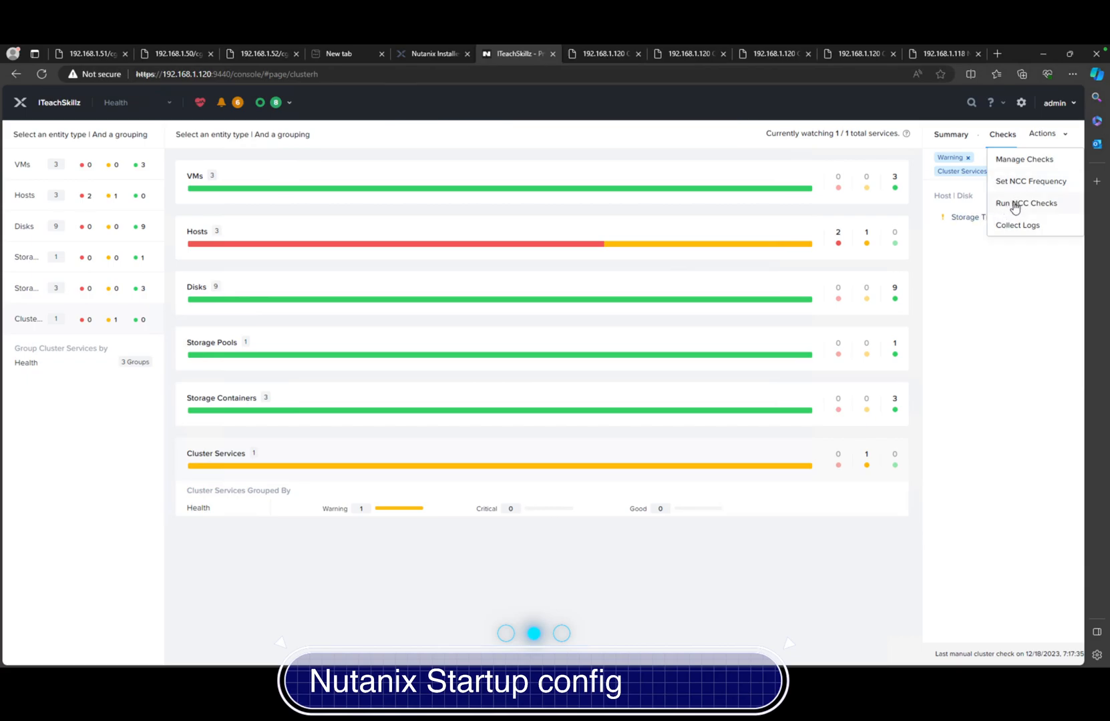
Step: Run NCC checks limited to 'Only Failed And Warning Checks (6)'
{"action": "left_click", "coordinate": [1026, 203]}
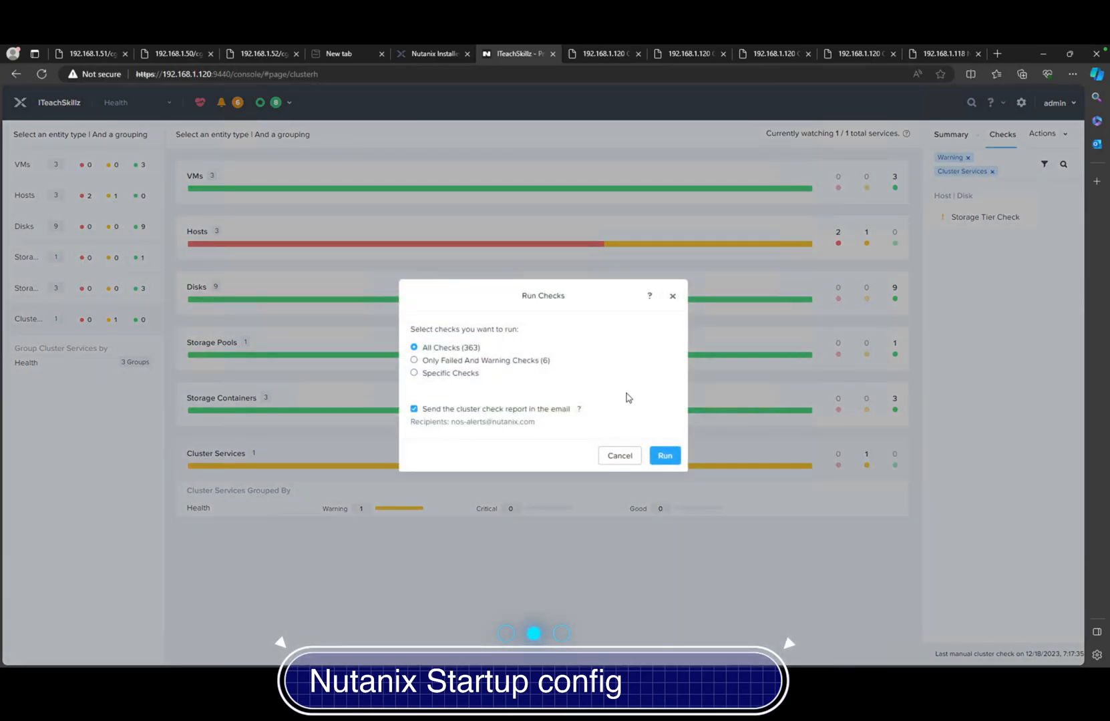
{"action": "mouse_move", "coordinate": [504, 362]}
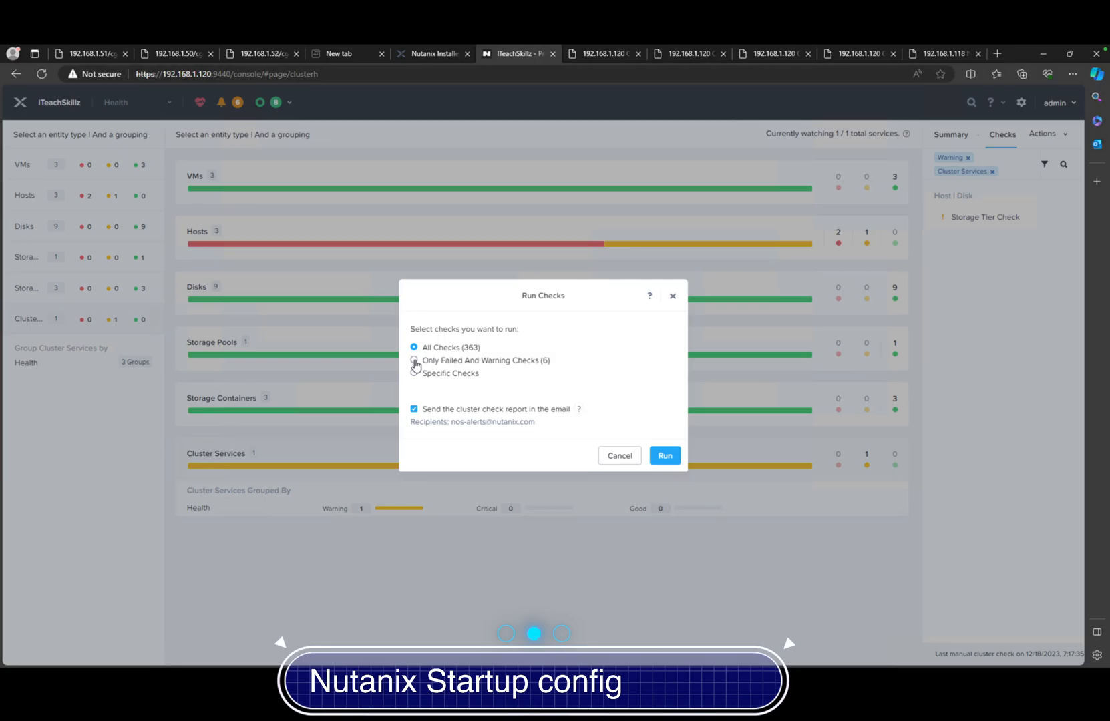
{"action": "left_click", "coordinate": [414, 361]}
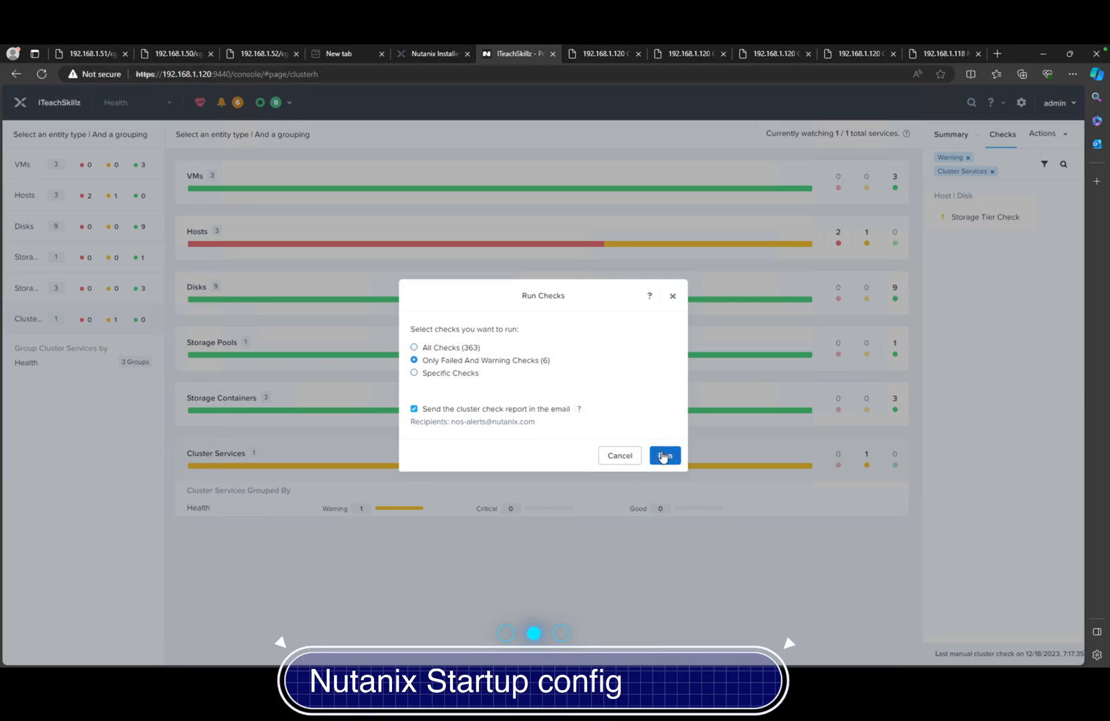
{"action": "left_click", "coordinate": [666, 456]}
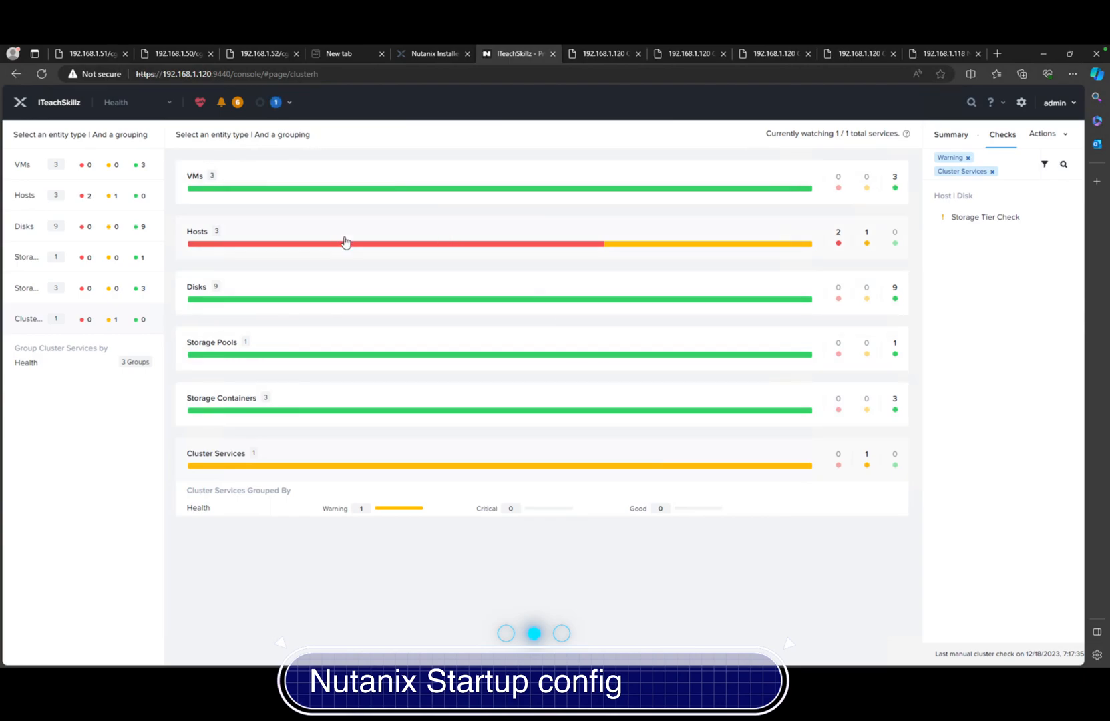
{"action": "mouse_move", "coordinate": [352, 250]}
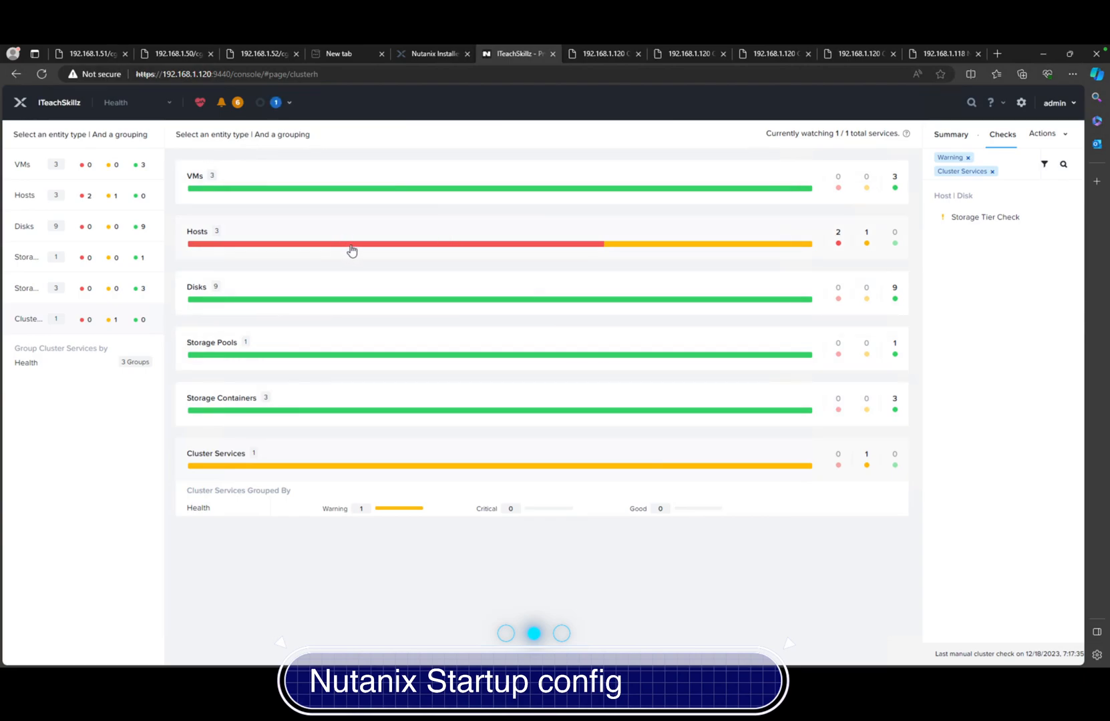
{"action": "mouse_move", "coordinate": [355, 235]}
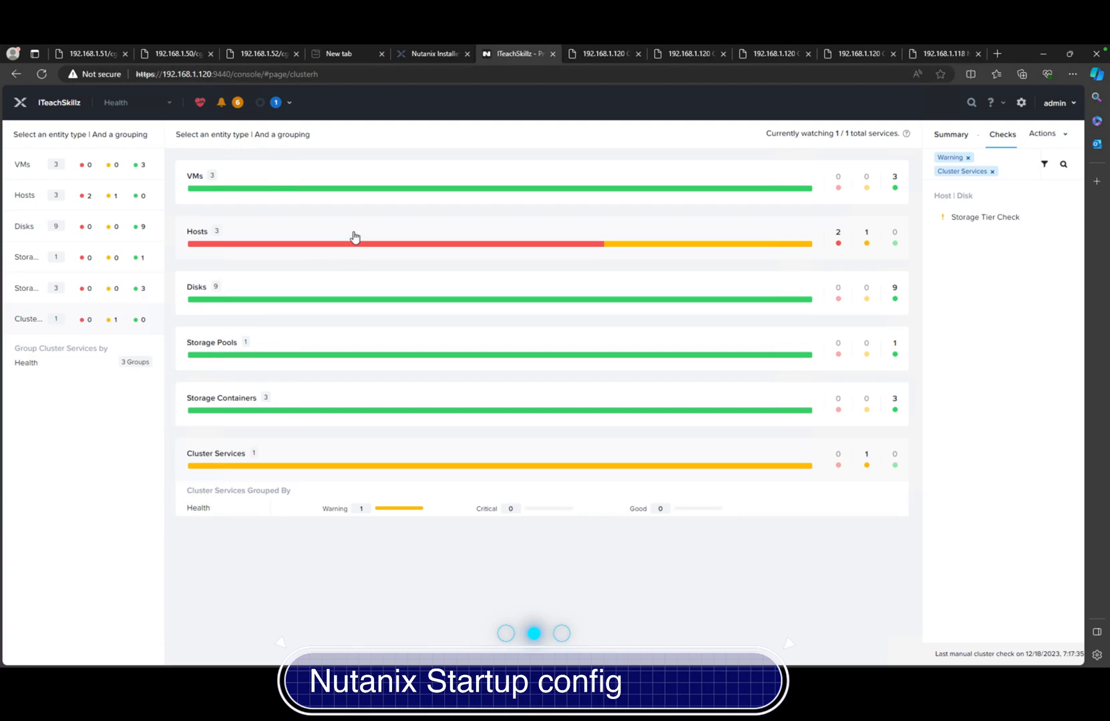
{"action": "mouse_move", "coordinate": [264, 137]}
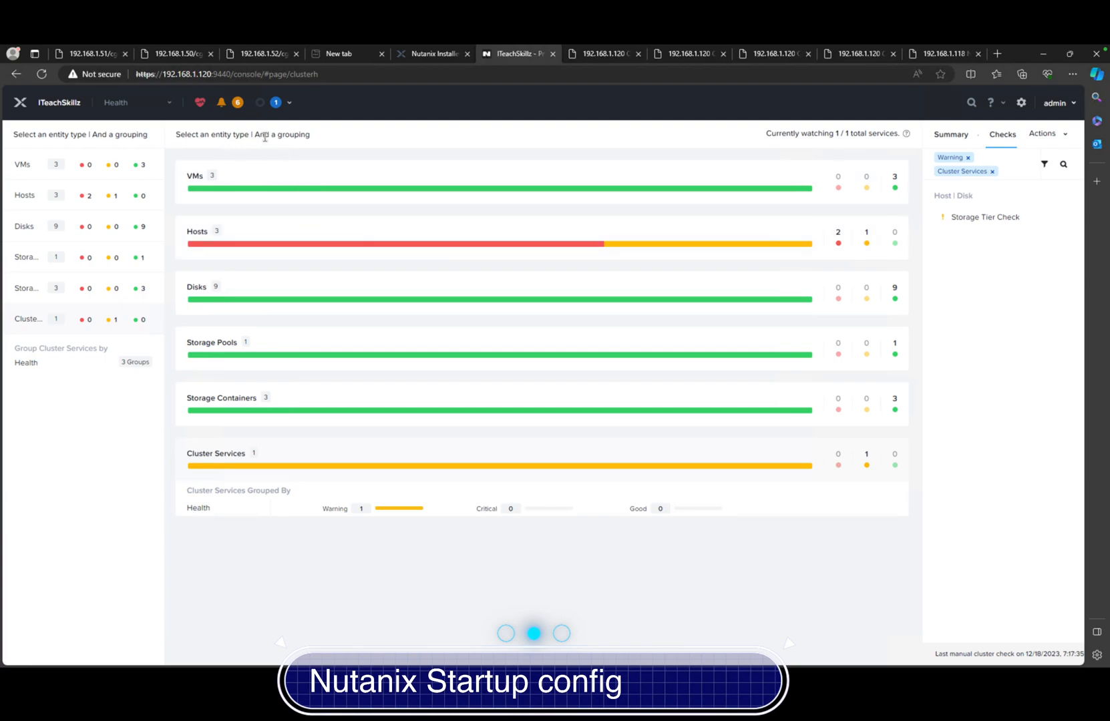
{"action": "mouse_move", "coordinate": [279, 165]}
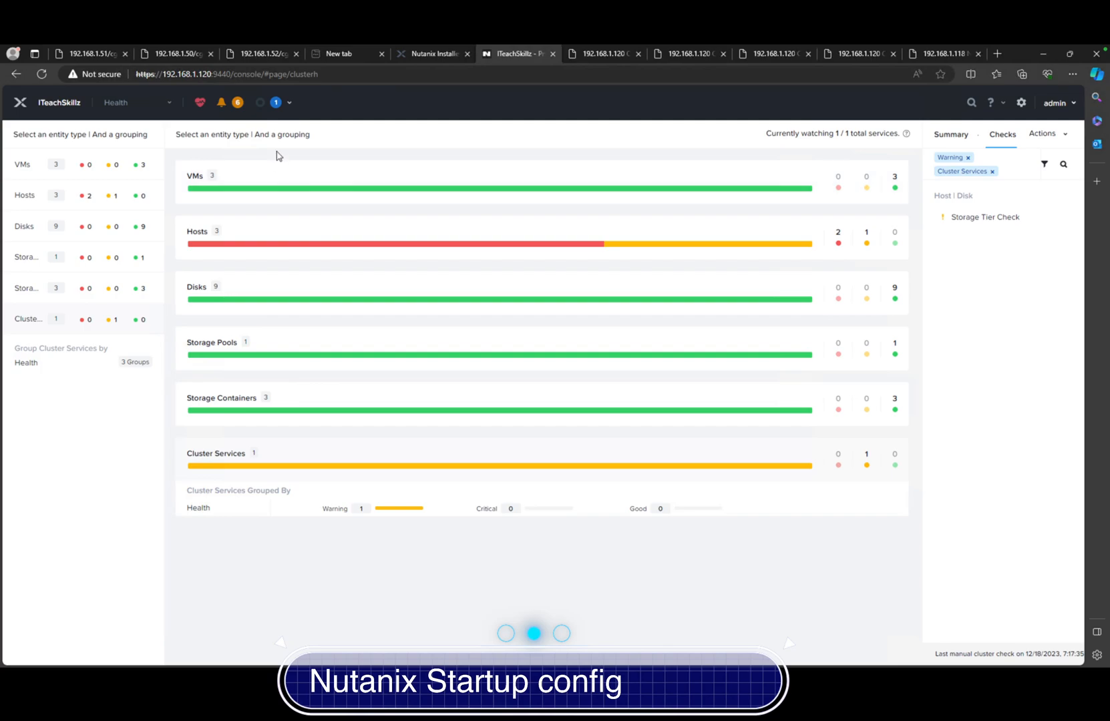
{"action": "mouse_move", "coordinate": [230, 114]}
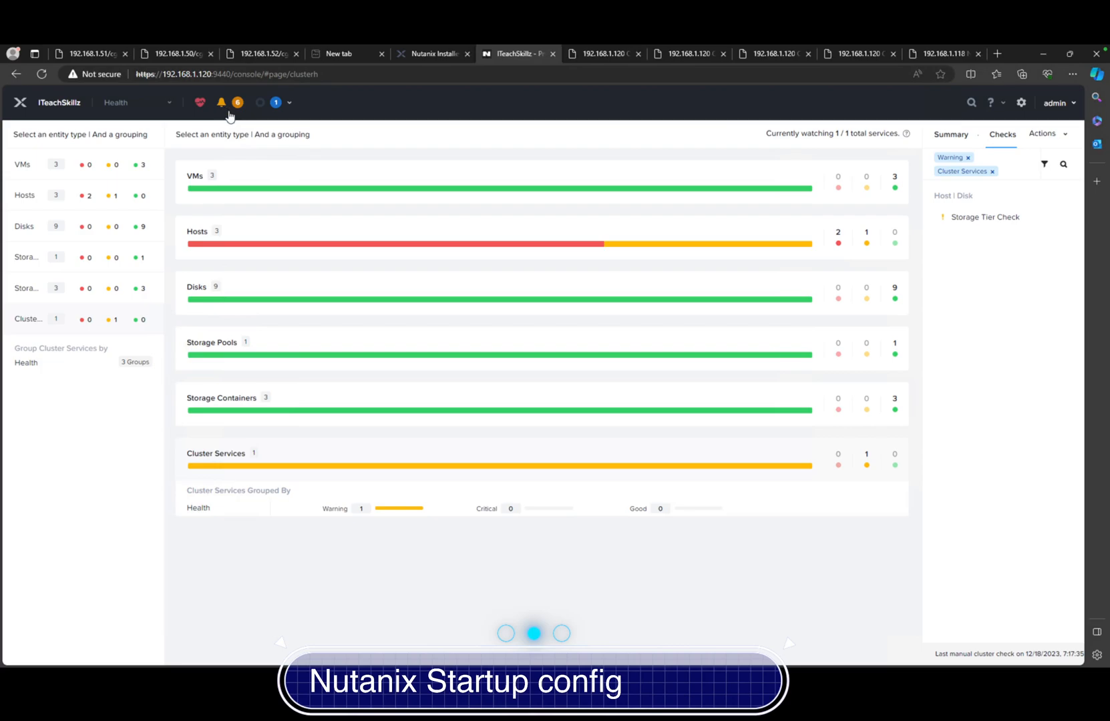
{"action": "mouse_move", "coordinate": [159, 106]}
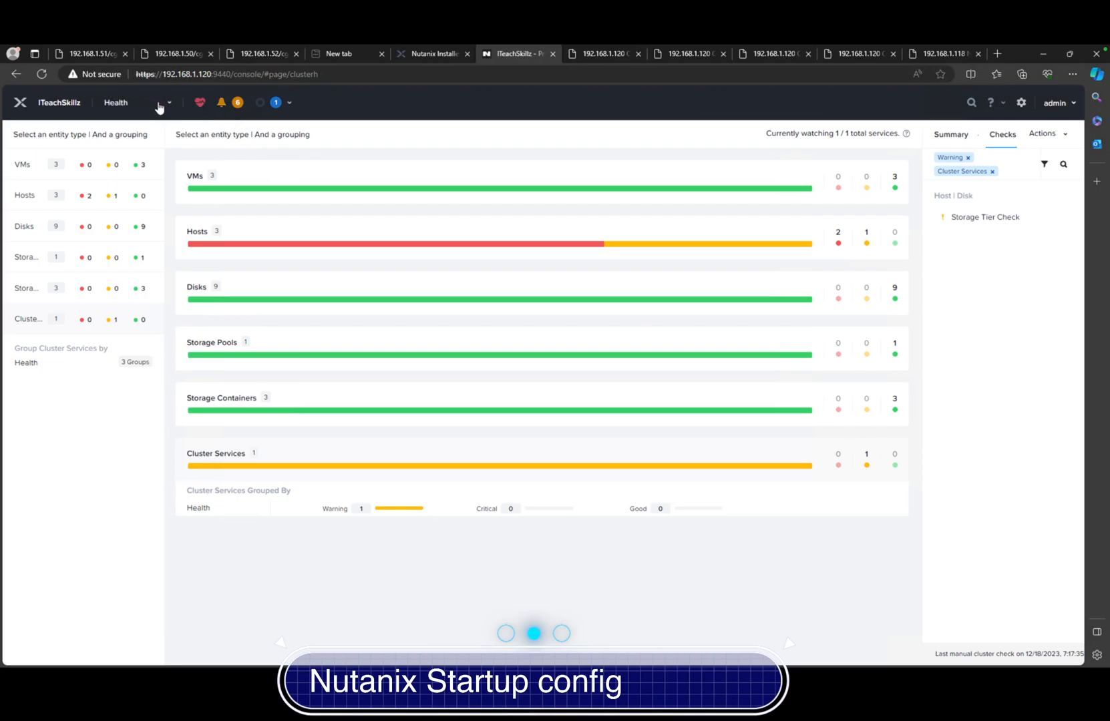
{"action": "mouse_move", "coordinate": [106, 293]}
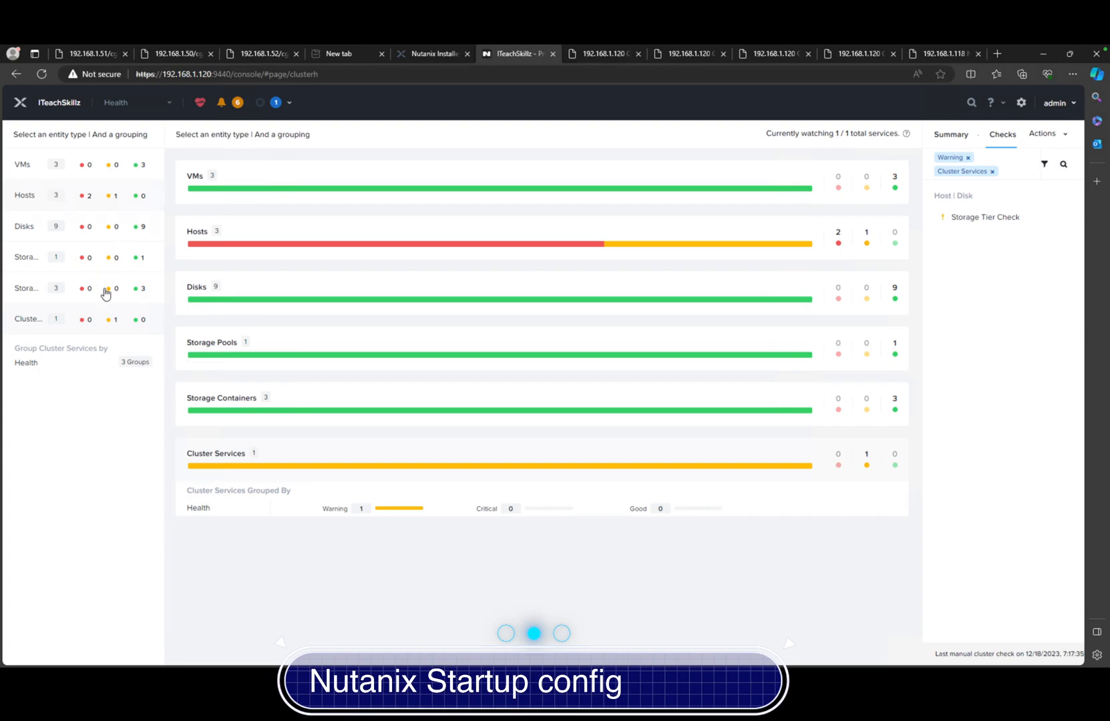
{"action": "mouse_move", "coordinate": [93, 323]}
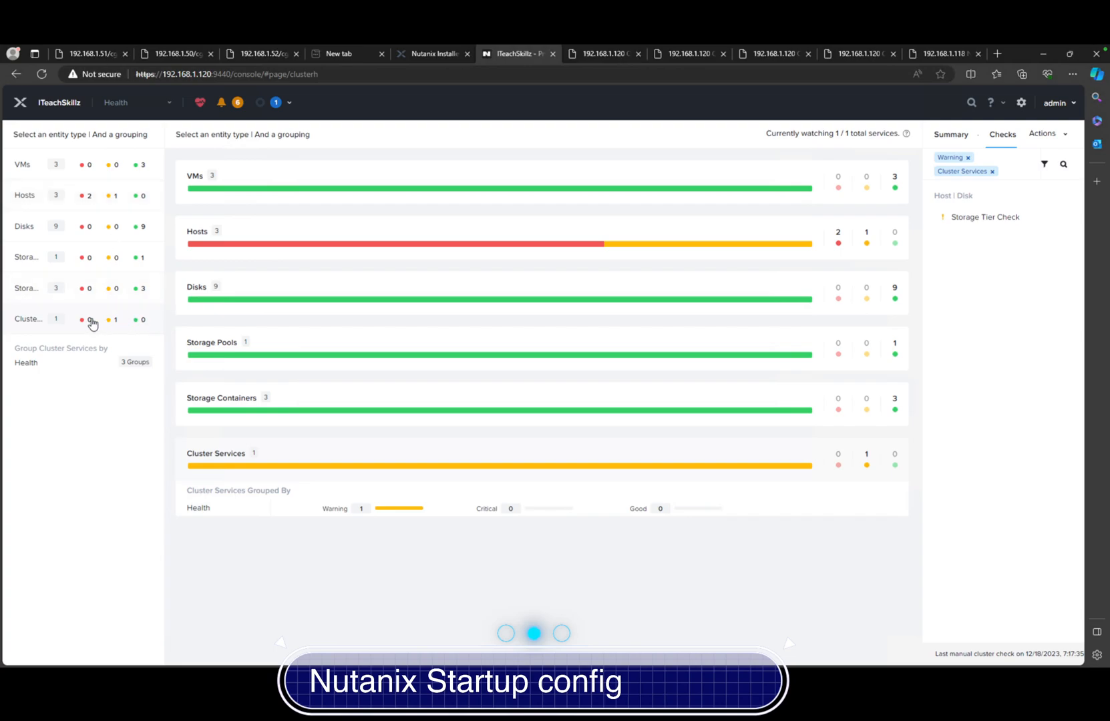
{"action": "mouse_move", "coordinate": [132, 289]}
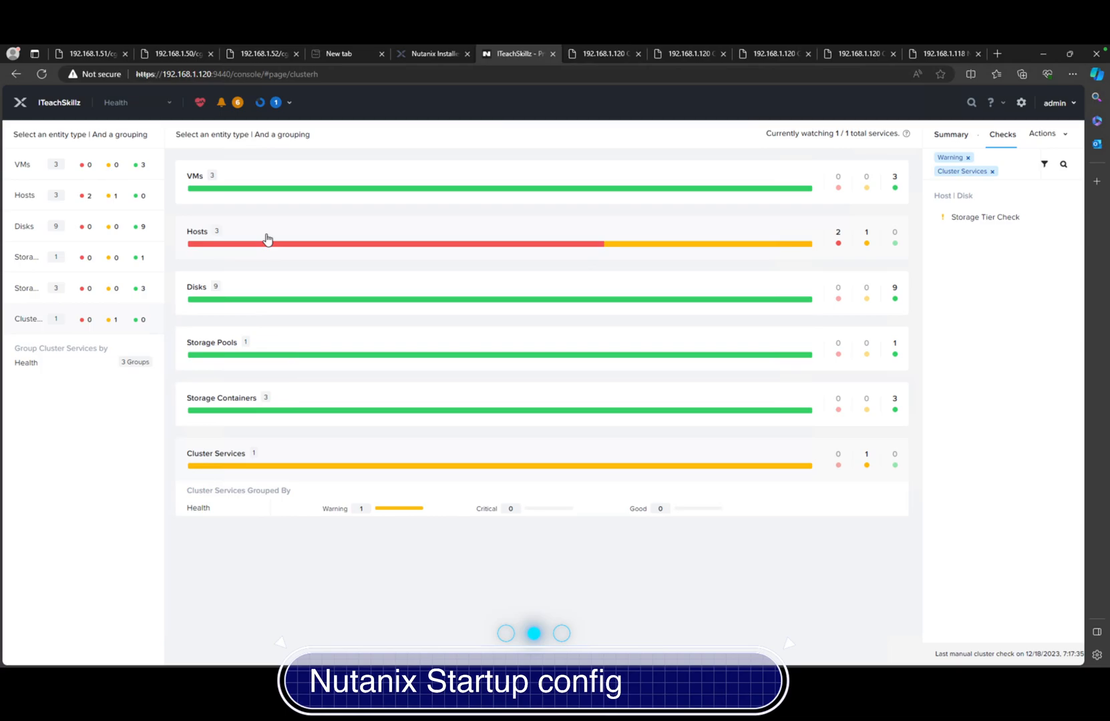
{"action": "left_click", "coordinate": [259, 102]}
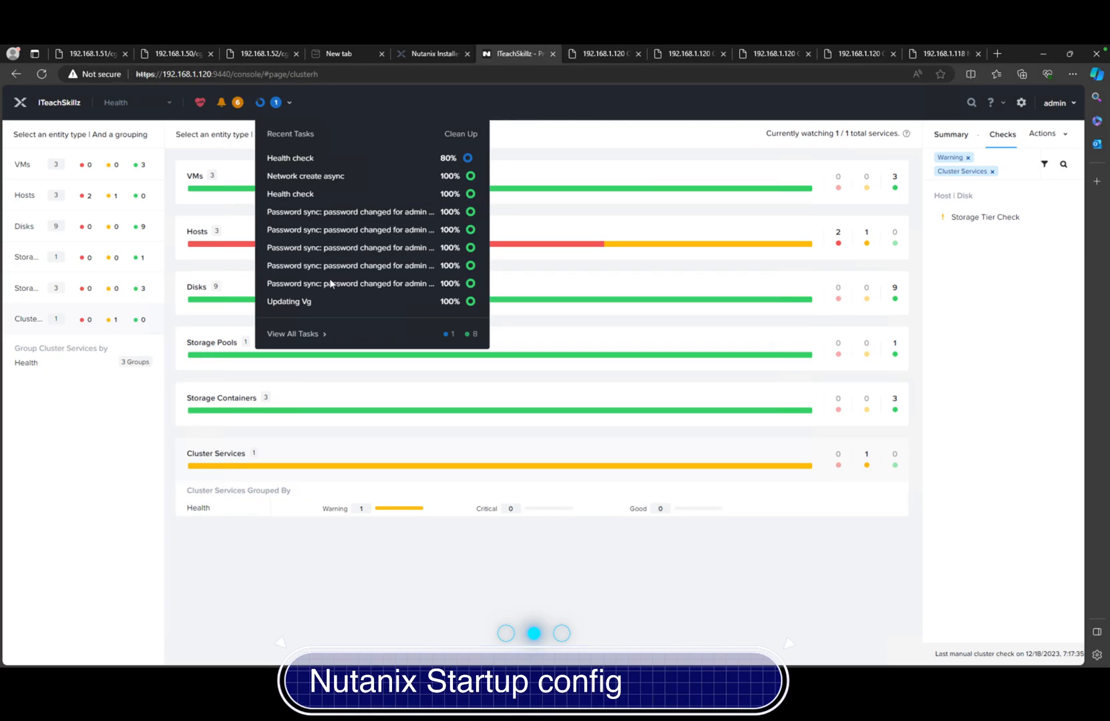
{"action": "mouse_move", "coordinate": [330, 283]}
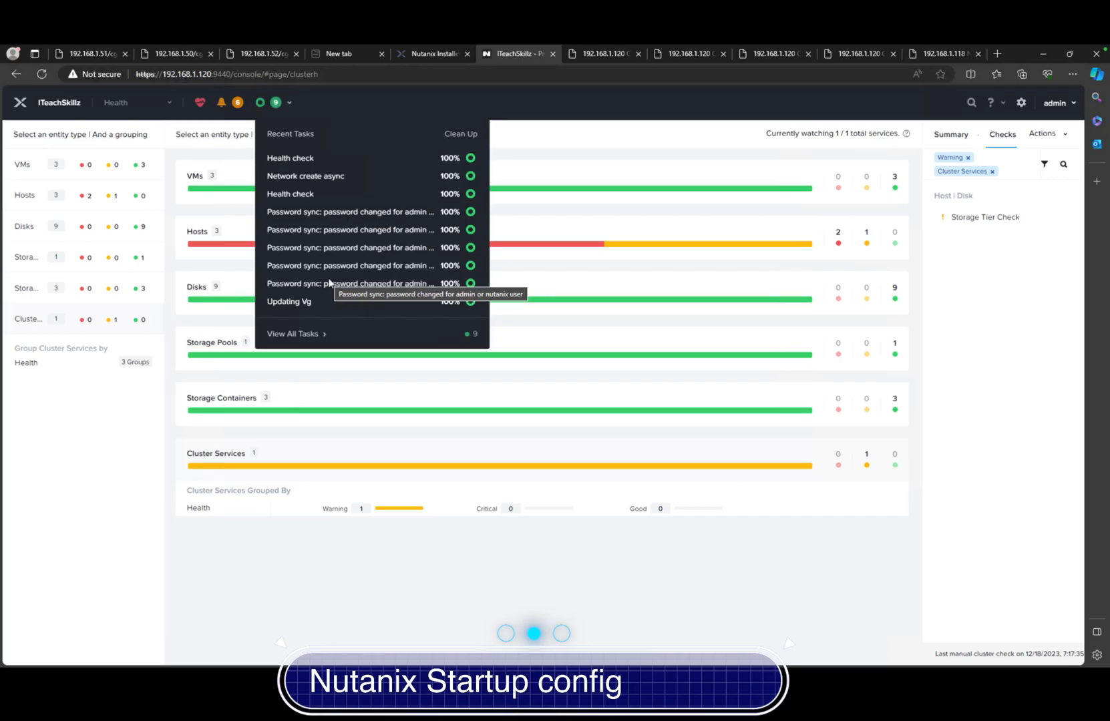
{"action": "mouse_move", "coordinate": [273, 135]}
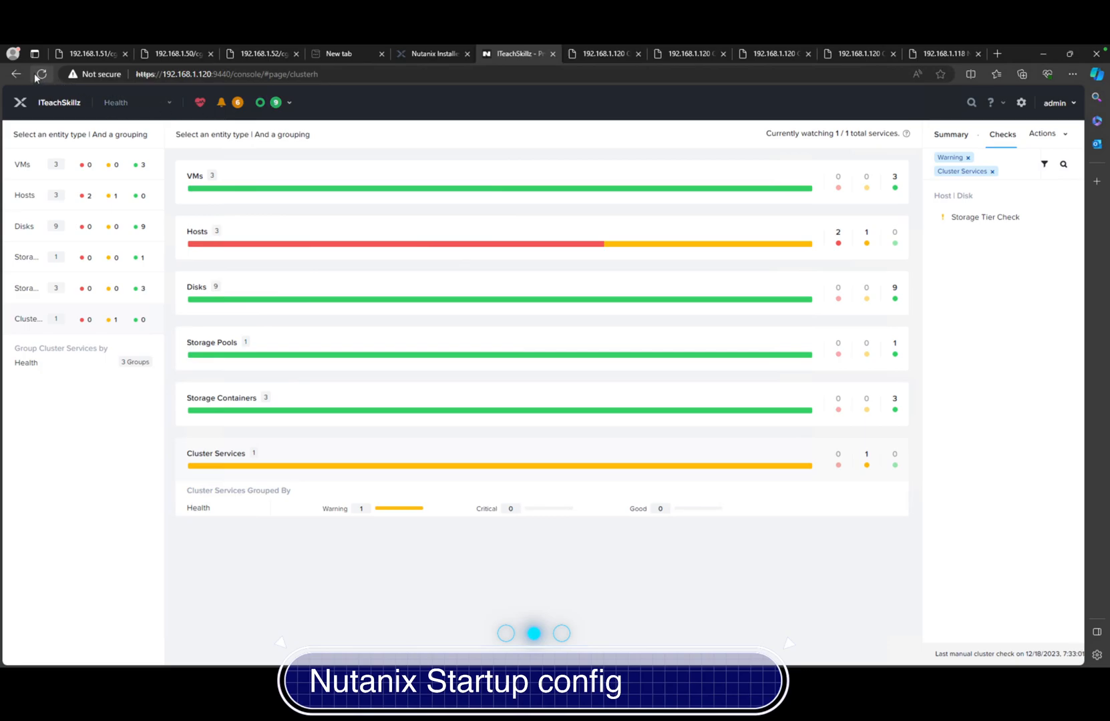
Step: Expand the Hosts health breakdown by VM count, CPU, memory and storage capacity
{"action": "left_click", "coordinate": [42, 73]}
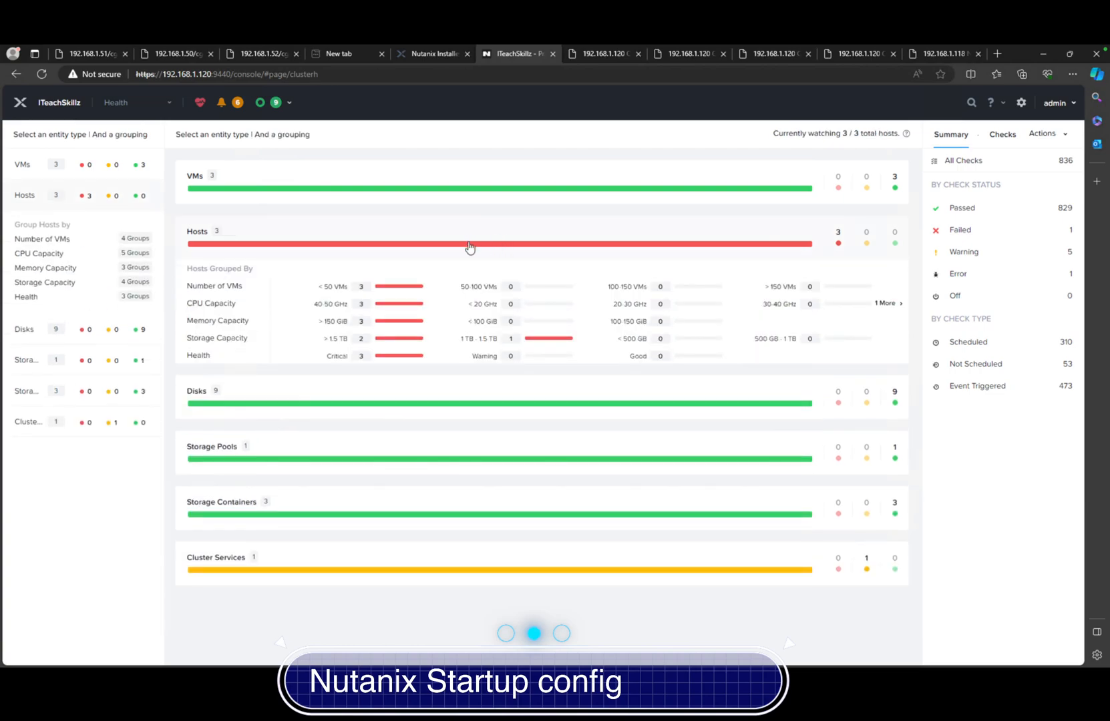
{"action": "mouse_move", "coordinate": [303, 203]}
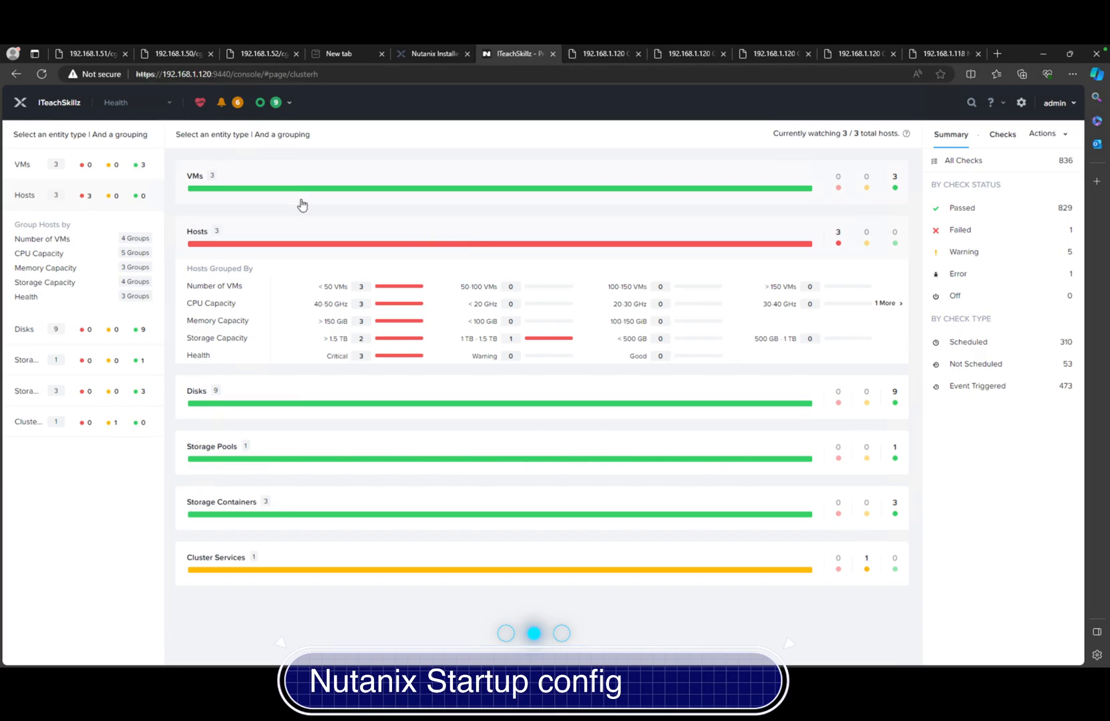